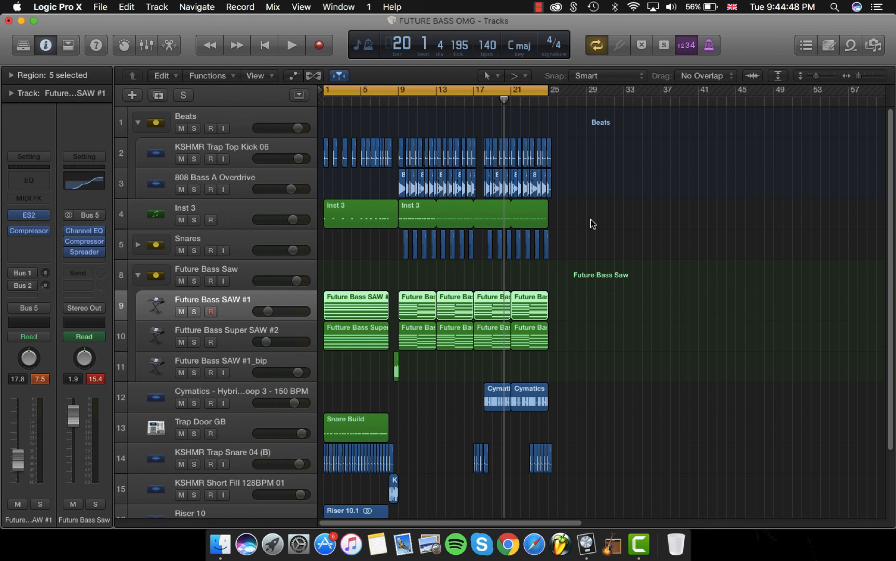
{"action": "mouse_move", "coordinate": [580, 205]}
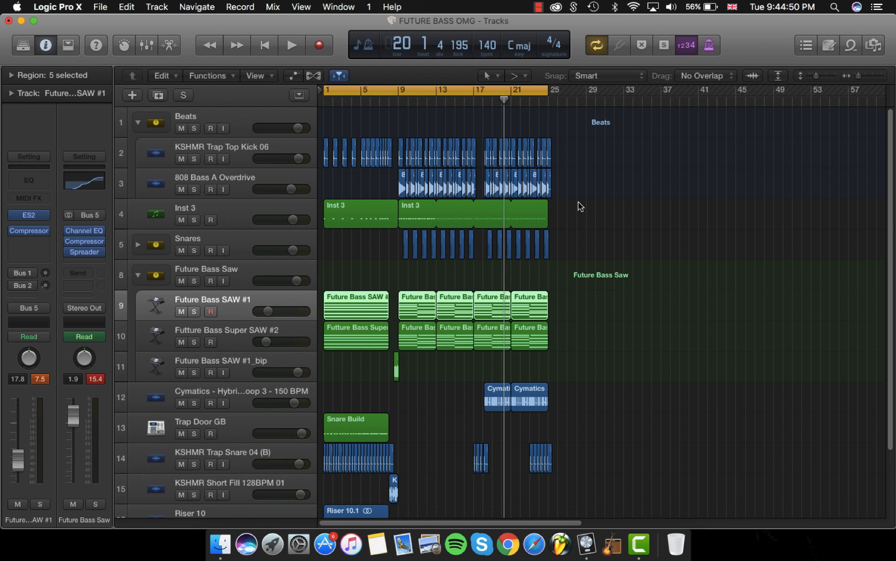
Step: Play the full arrangement back to hear the saw synths in context
{"action": "scroll", "scroll_direction": "down", "scroll_amount": 3}
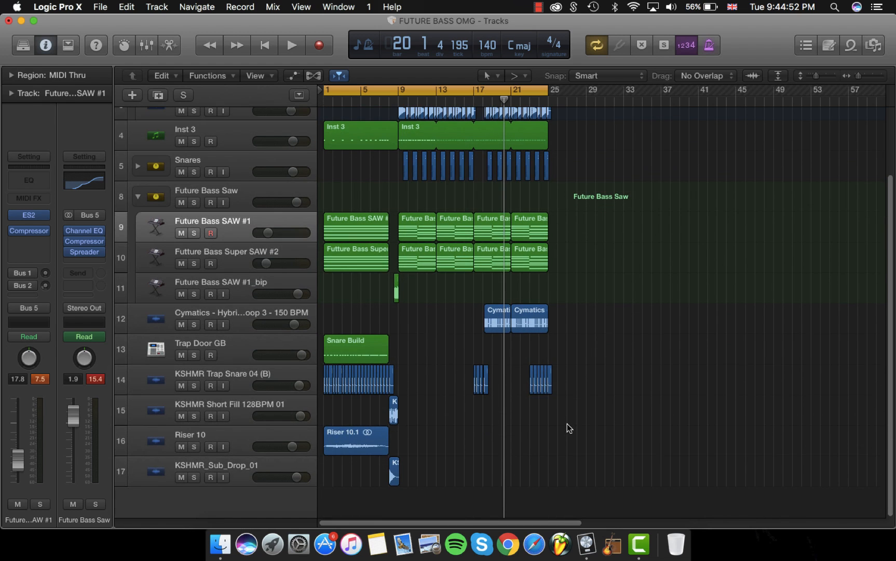
{"action": "scroll", "scroll_direction": "up", "scroll_amount": 3}
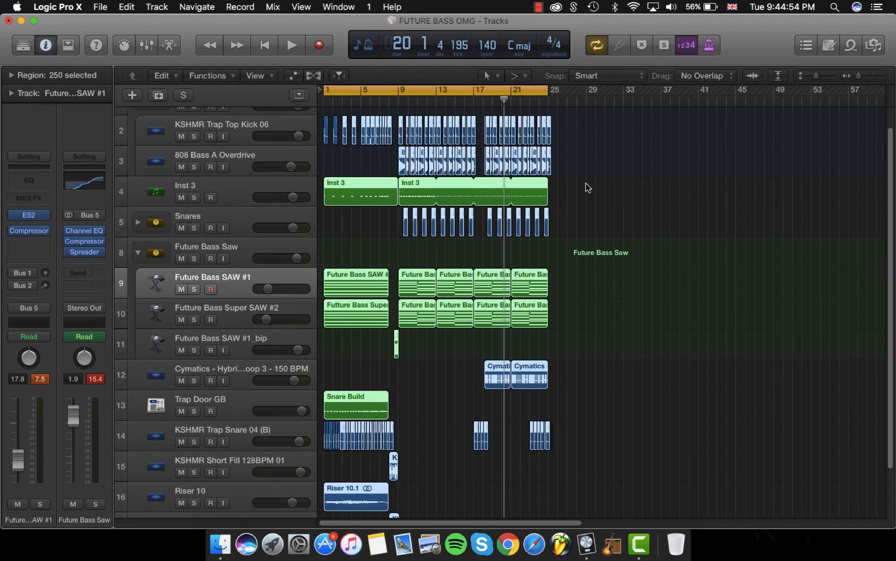
{"action": "scroll", "scroll_direction": "down", "scroll_amount": 3}
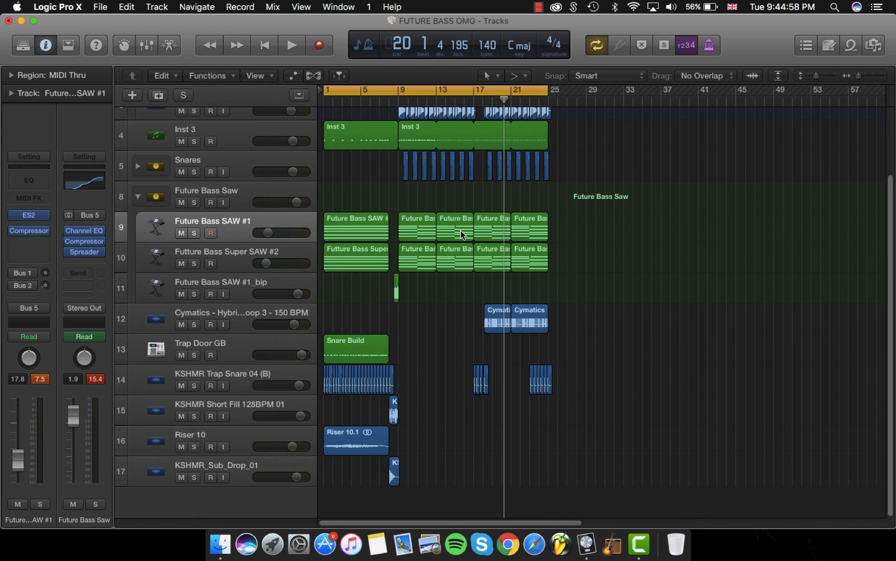
{"action": "mouse_move", "coordinate": [518, 213]}
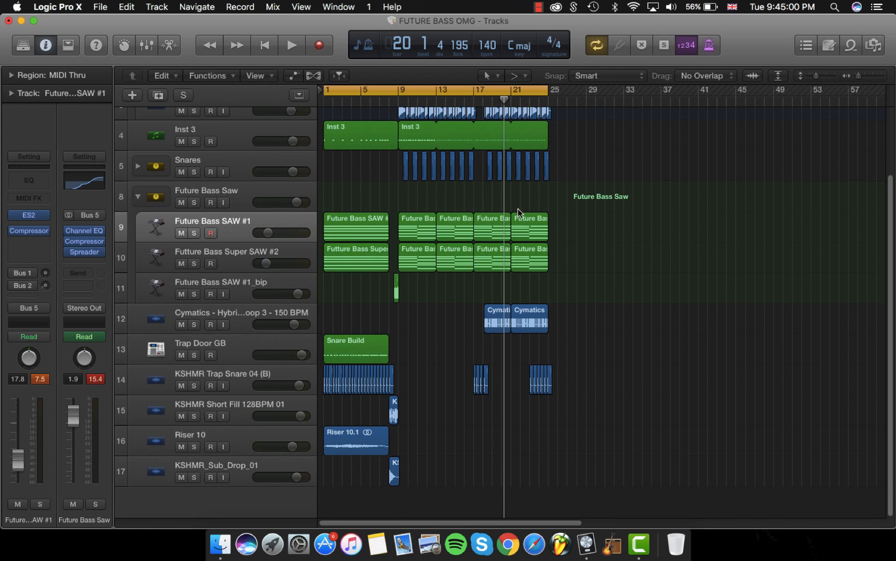
{"action": "mouse_move", "coordinate": [456, 196]}
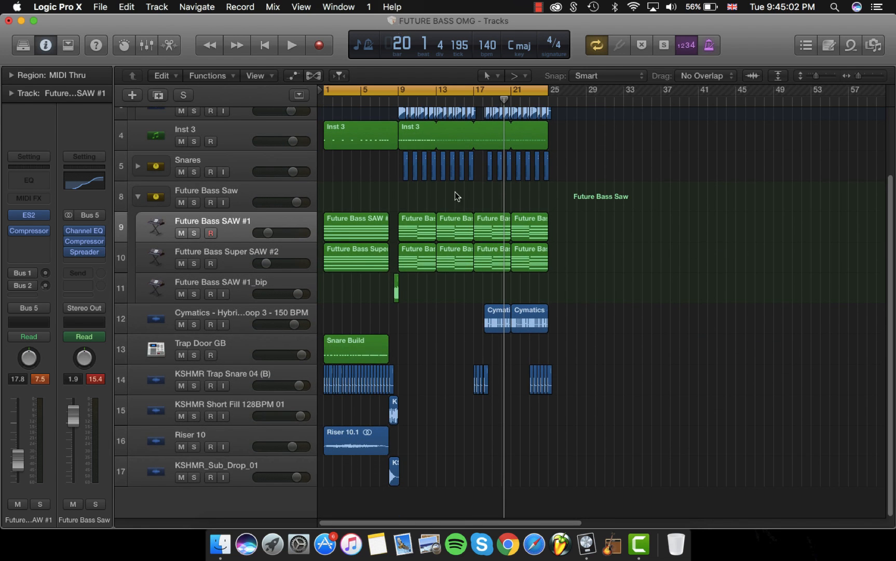
{"action": "mouse_move", "coordinate": [583, 507]}
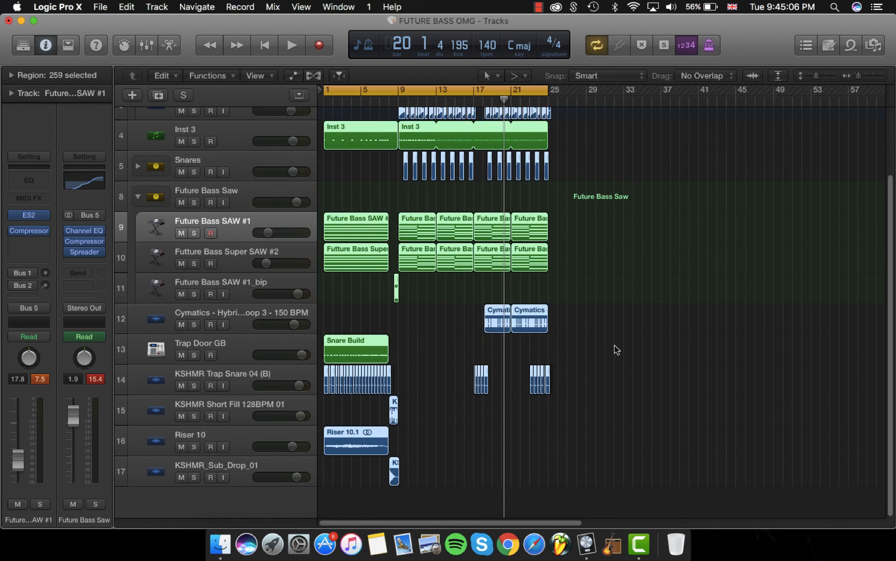
{"action": "scroll", "scroll_direction": "up", "scroll_amount": 3}
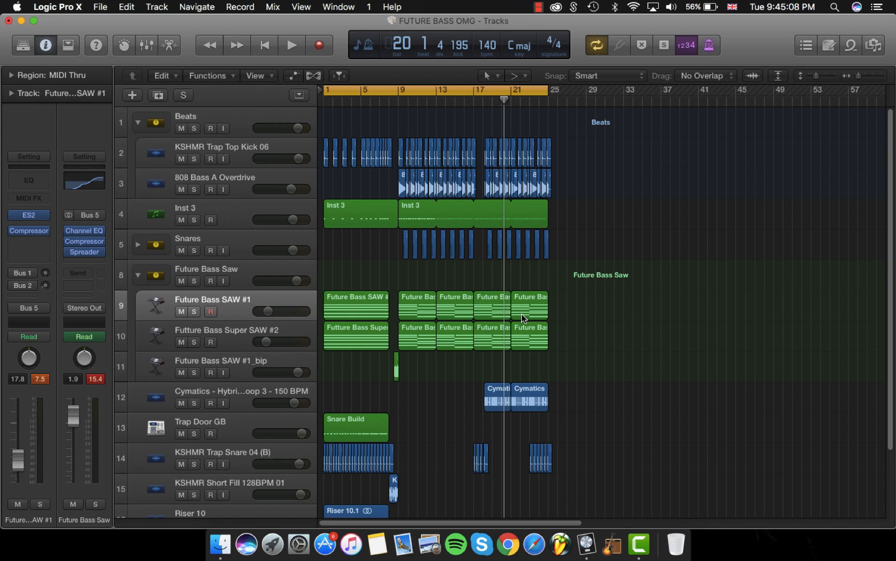
{"action": "left_click", "coordinate": [291, 45]}
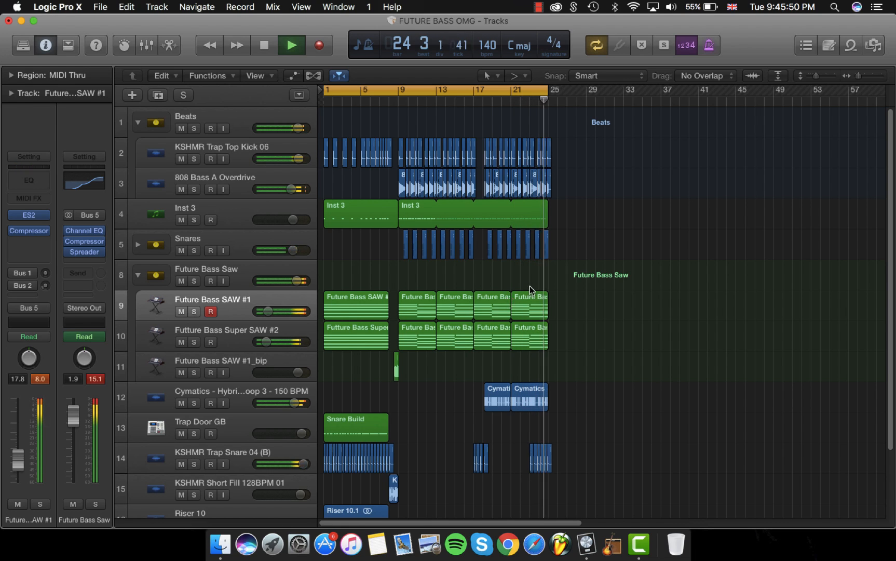
{"action": "left_click", "coordinate": [290, 45]}
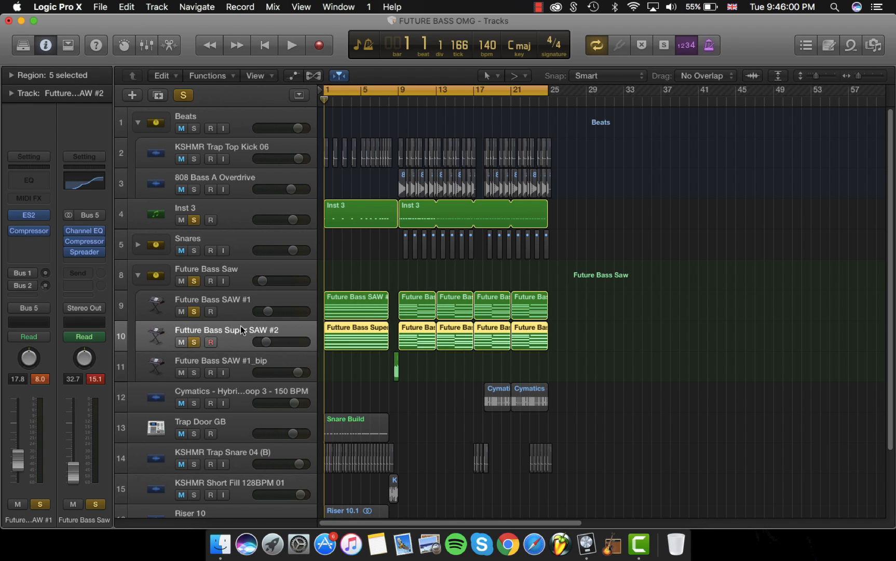
Step: Solo the Future Bass Saw summing stack and audition the saws alone
{"action": "left_click", "coordinate": [205, 269]}
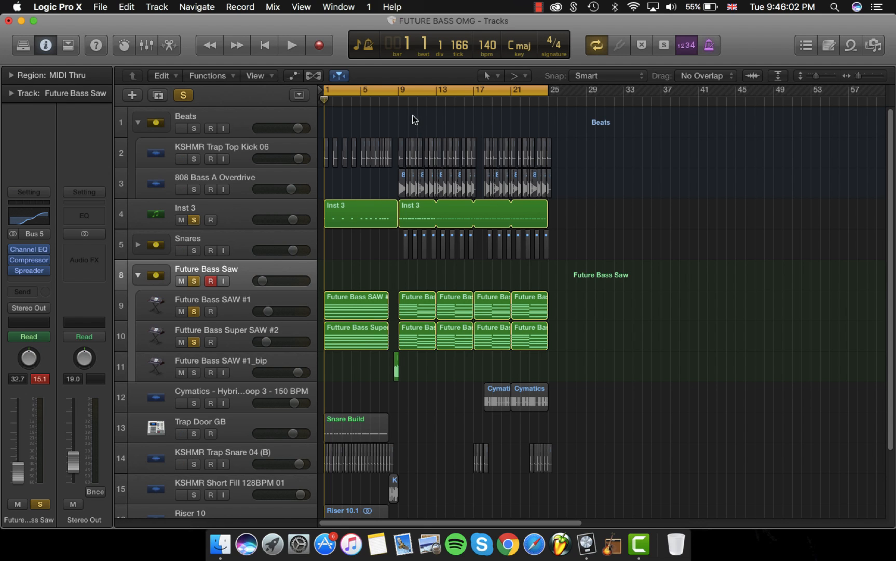
{"action": "left_click", "coordinate": [290, 44]}
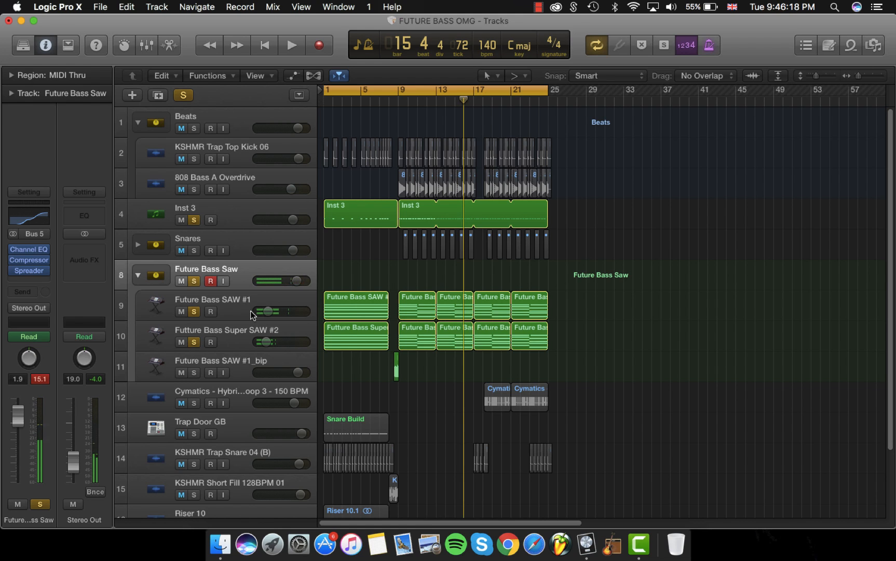
{"action": "left_click", "coordinate": [212, 299]}
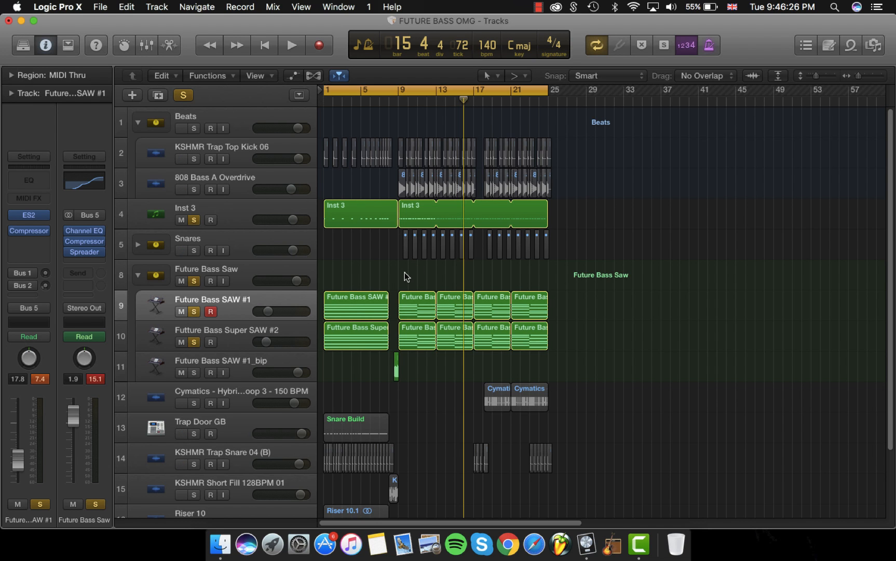
Step: Open the 'How to make Future Bass super Saw in ES2' video from the YouTube results
{"action": "left_click", "coordinate": [507, 547]}
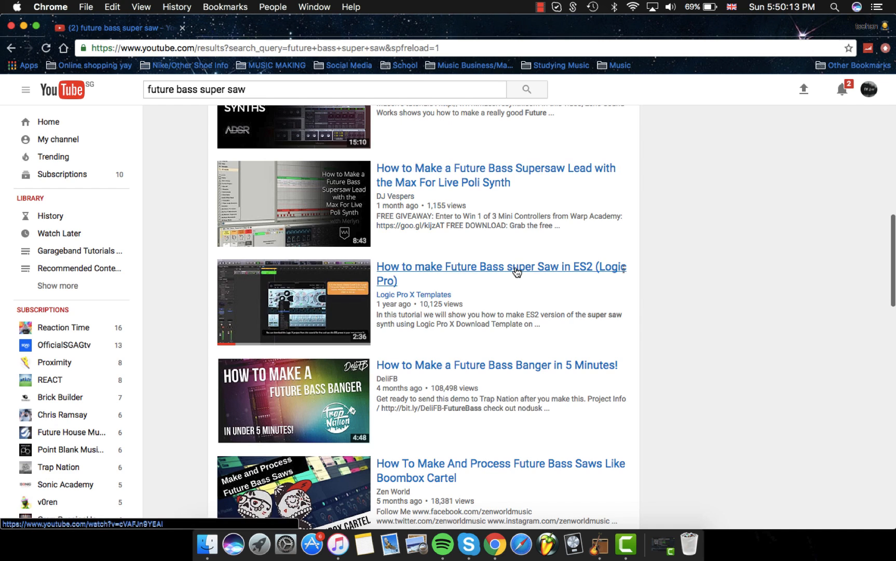
{"action": "left_click", "coordinate": [500, 267]}
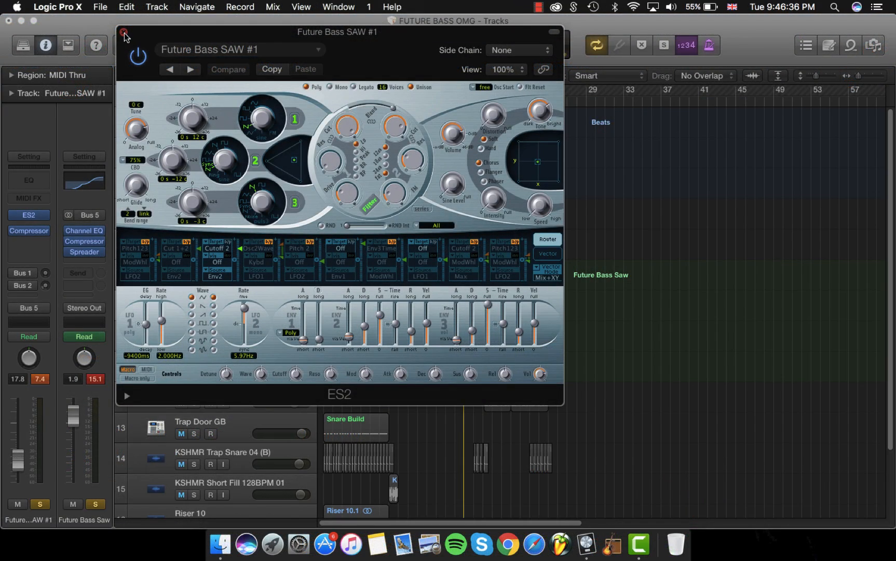
Step: Close the ES2 window and unsolo the saw tracks to restore the full arrangement
{"action": "left_click", "coordinate": [123, 32]}
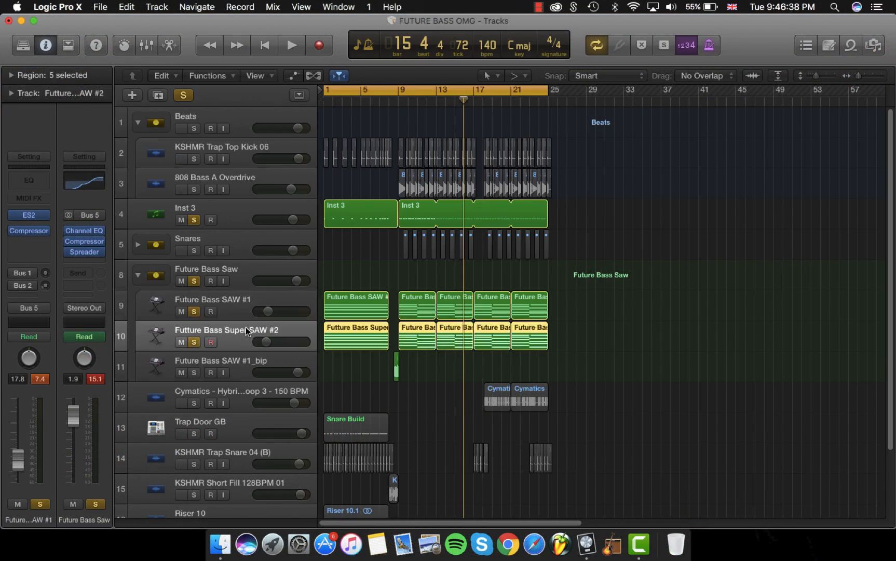
{"action": "left_click", "coordinate": [206, 207]}
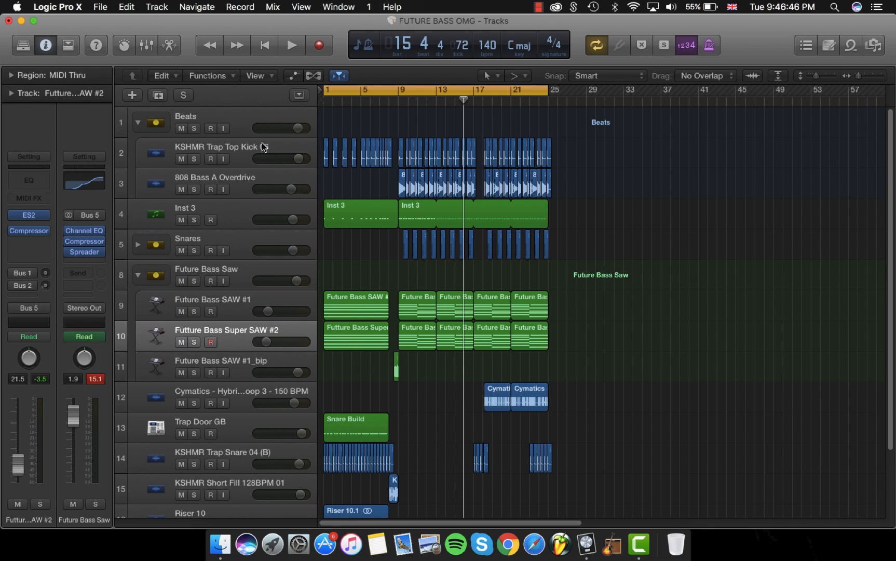
Step: Create a new project from template with one software instrument track loaded with ES2
{"action": "left_click", "coordinate": [100, 6]}
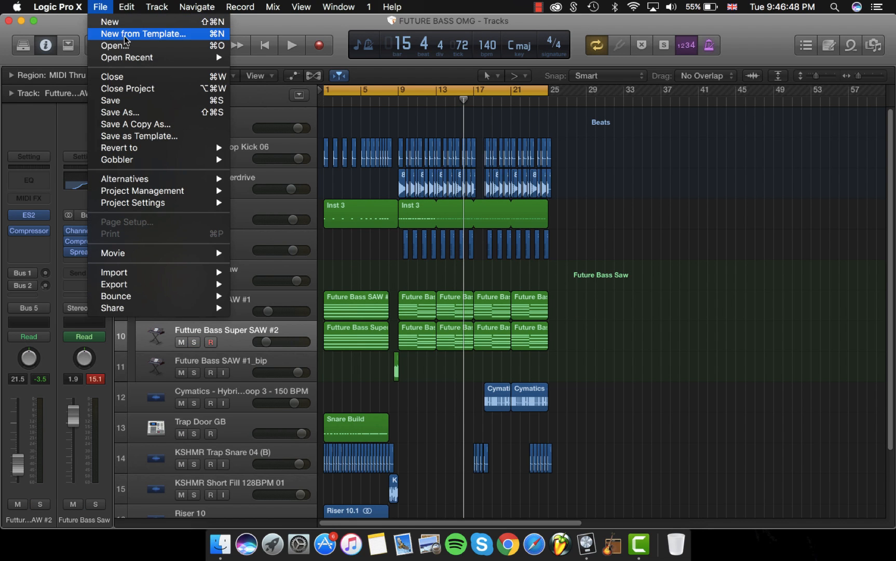
{"action": "left_click", "coordinate": [143, 33]}
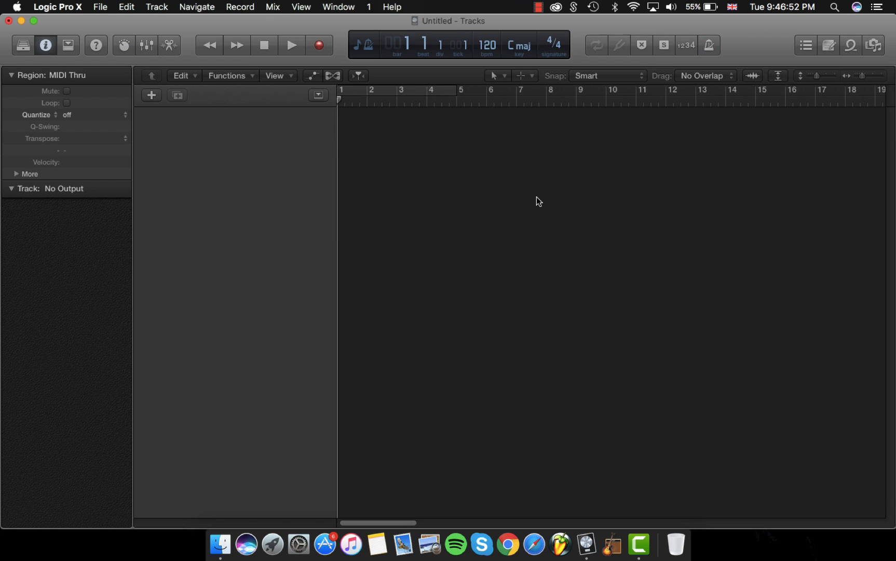
{"action": "left_click", "coordinate": [151, 95]}
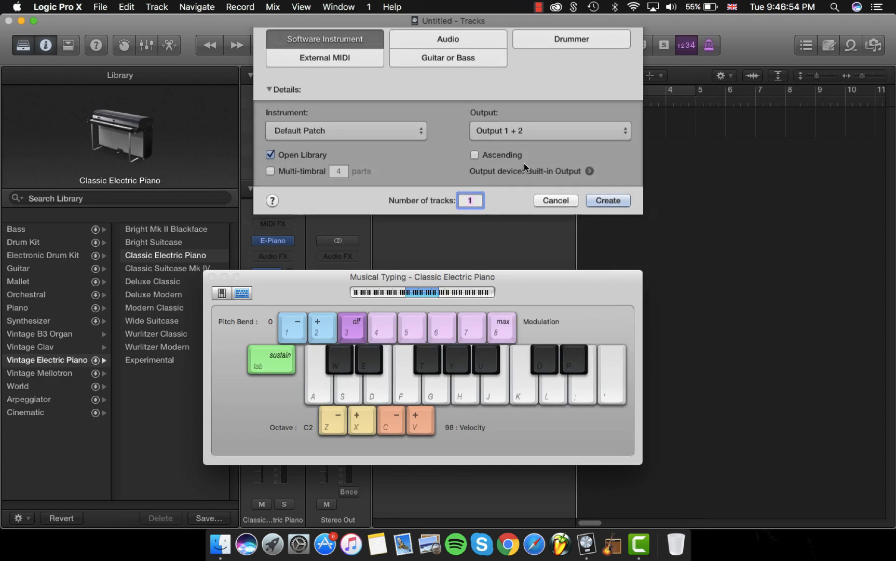
{"action": "left_click", "coordinate": [607, 200]}
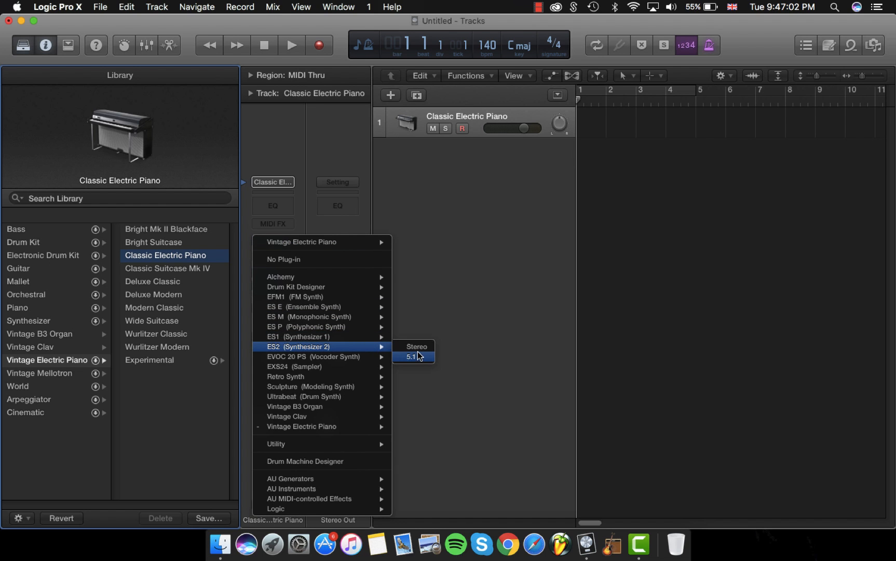
{"action": "left_click", "coordinate": [416, 349]}
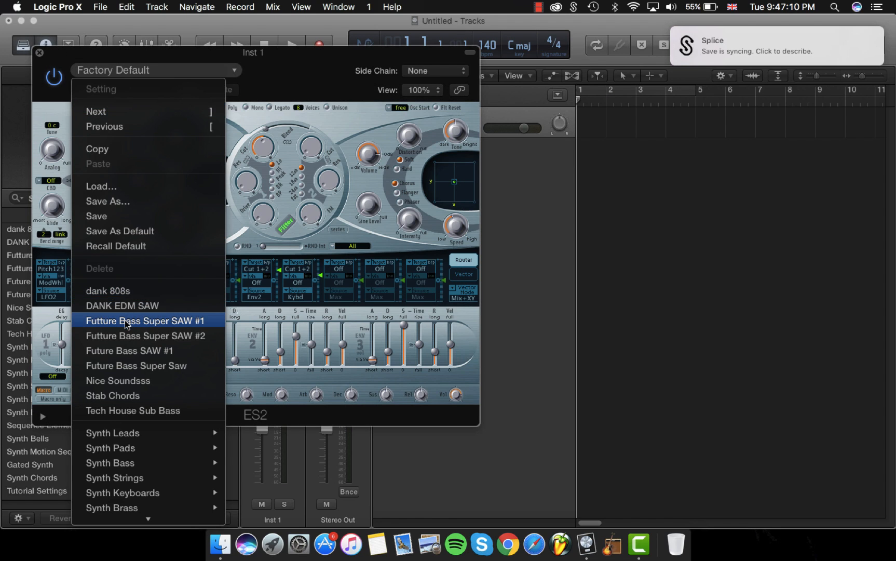
{"action": "mouse_move", "coordinate": [144, 335]}
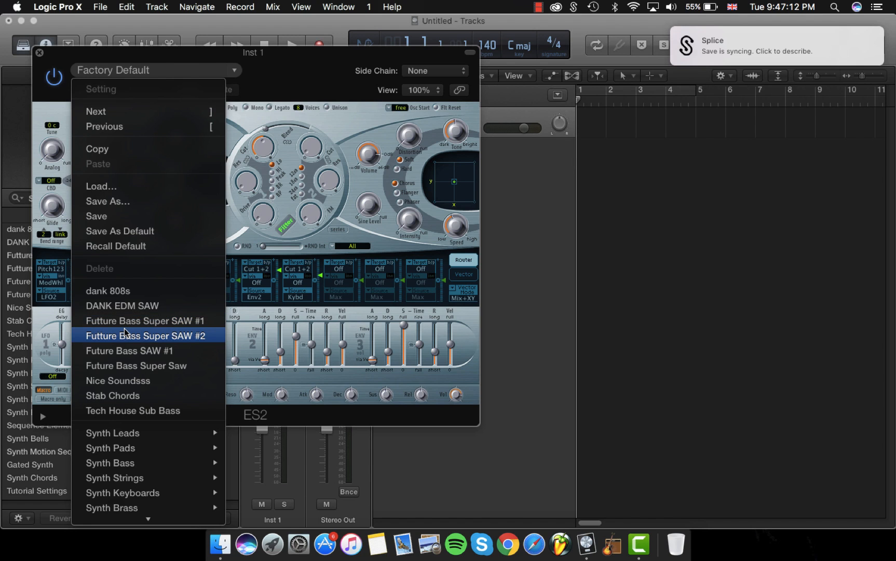
Step: Load the Future Bass Super SAW #1 preset into the ES2 track
{"action": "left_click", "coordinate": [145, 321]}
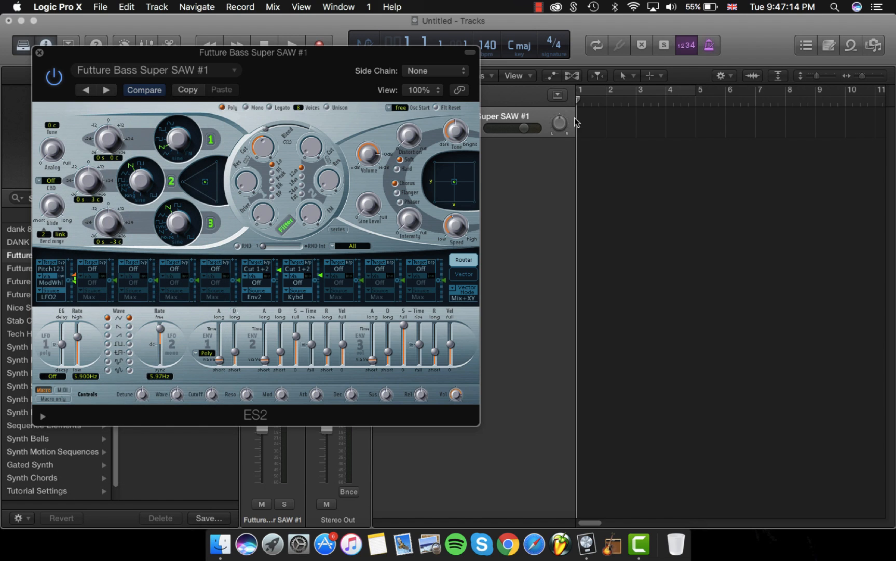
{"action": "left_click", "coordinate": [40, 52]}
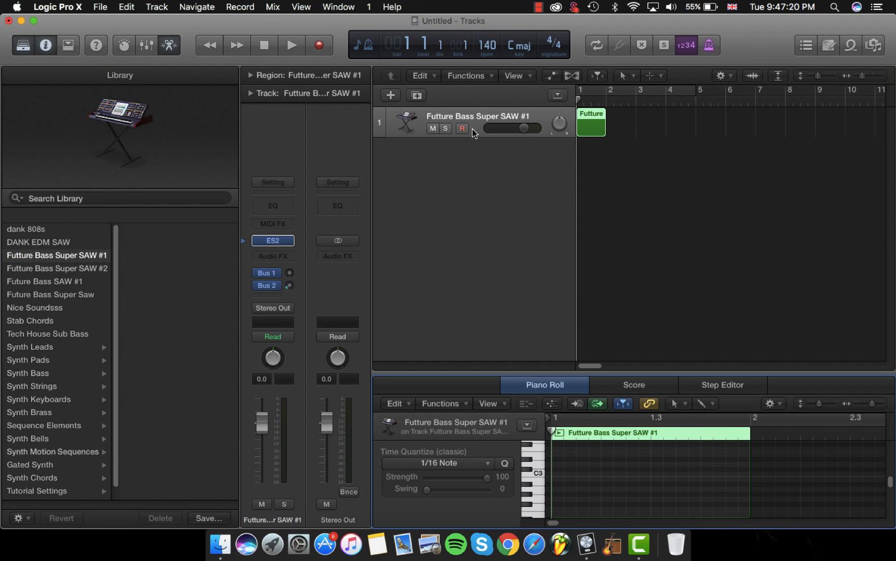
{"action": "mouse_move", "coordinate": [477, 120]}
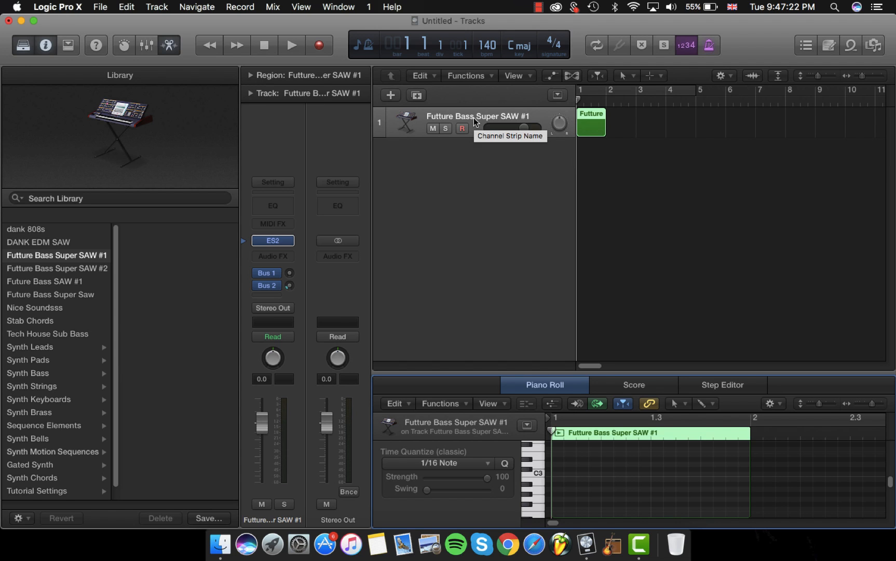
{"action": "mouse_move", "coordinate": [507, 173]}
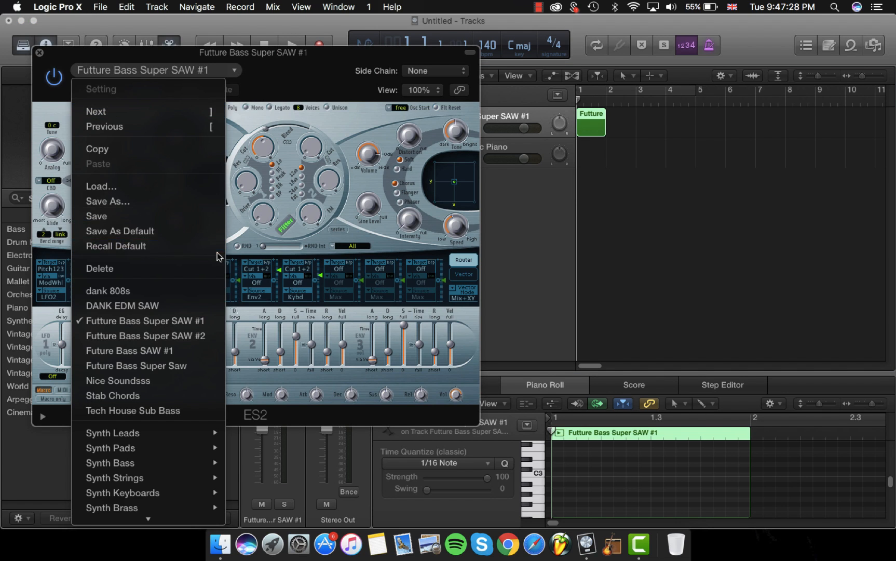
{"action": "mouse_move", "coordinate": [144, 321]}
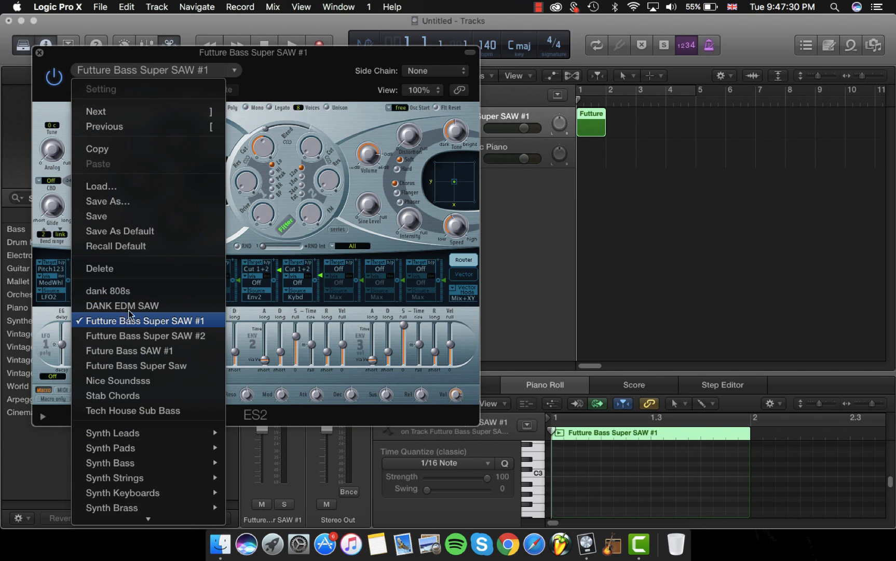
{"action": "left_click", "coordinate": [145, 321]}
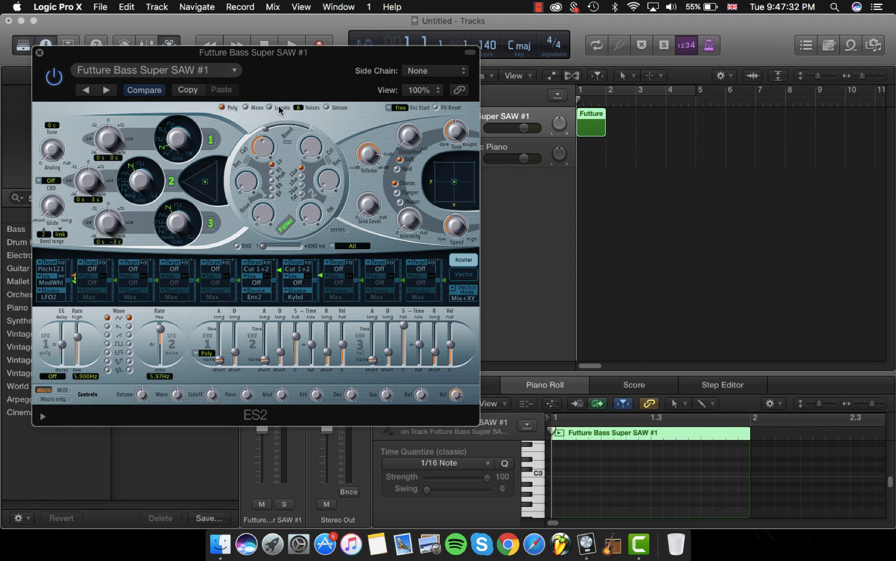
Step: Save the ES2 settings as a preset and close the synth editor
{"action": "left_click", "coordinate": [208, 525]}
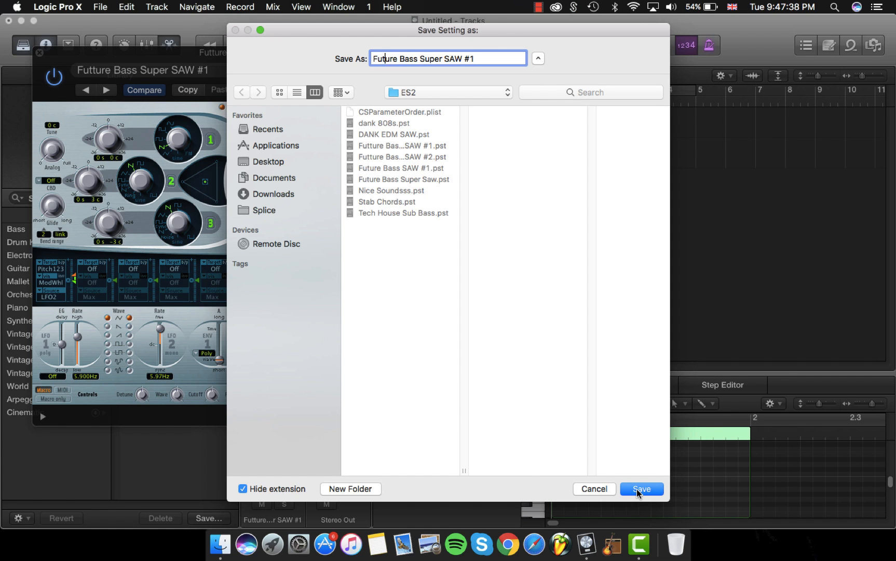
{"action": "left_click", "coordinate": [642, 492]}
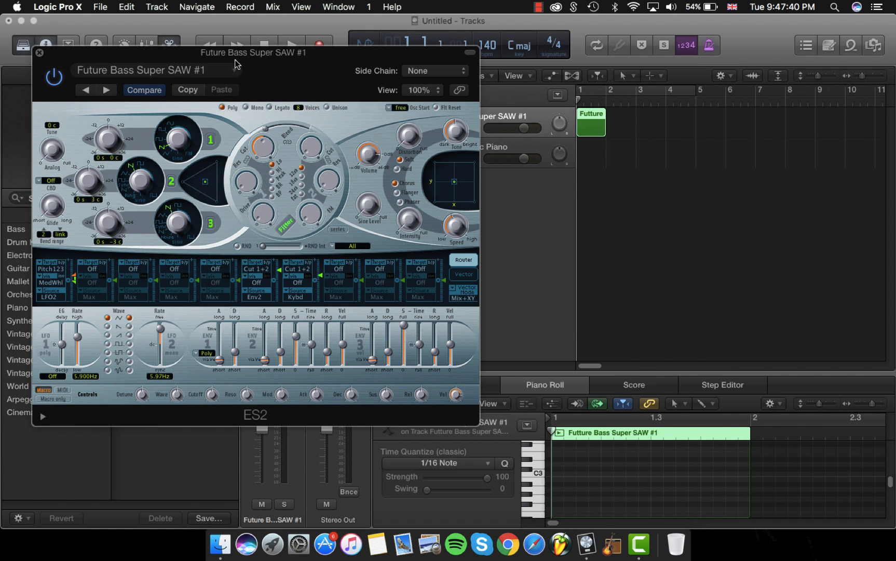
{"action": "left_click", "coordinate": [40, 52]}
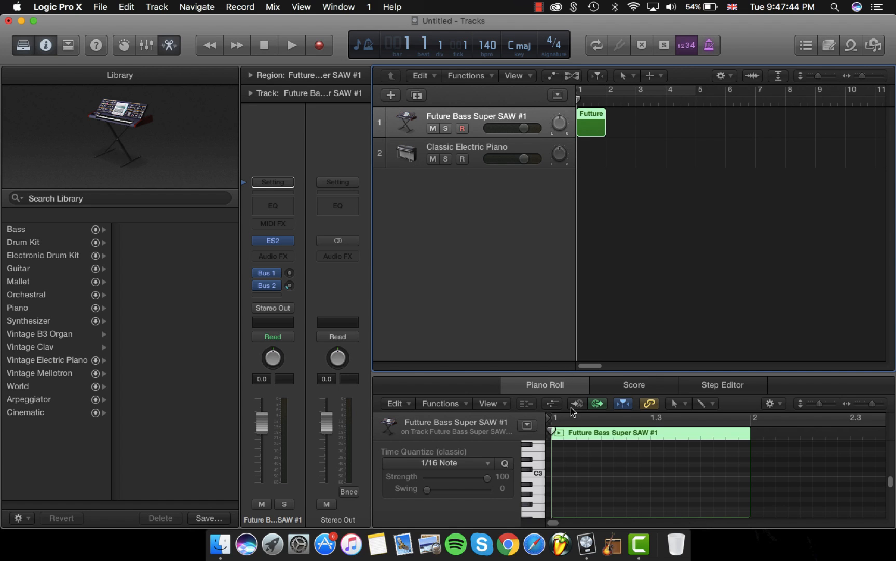
{"action": "mouse_move", "coordinate": [502, 137]}
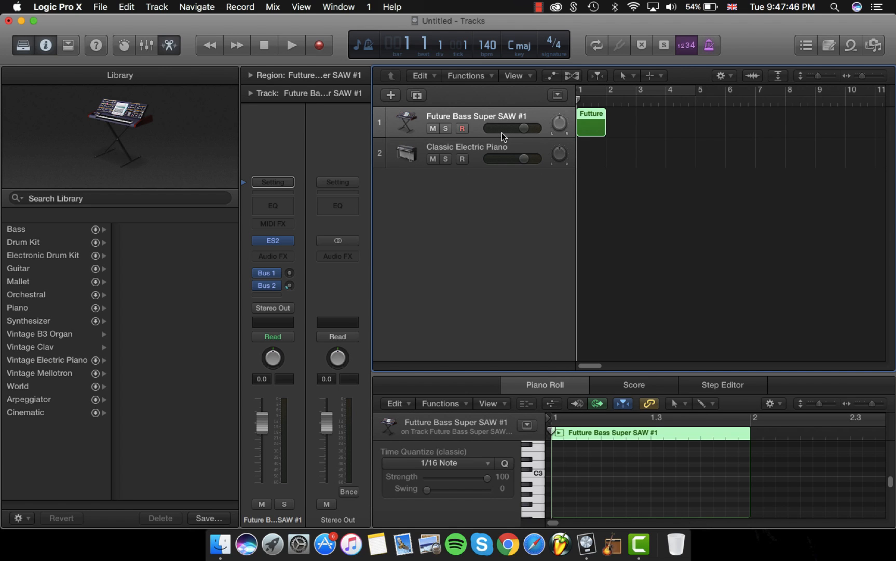
Step: Replace track 2's Classic Electric Piano with ES2 running Future Bass Super SAW #2
{"action": "left_click", "coordinate": [467, 150]}
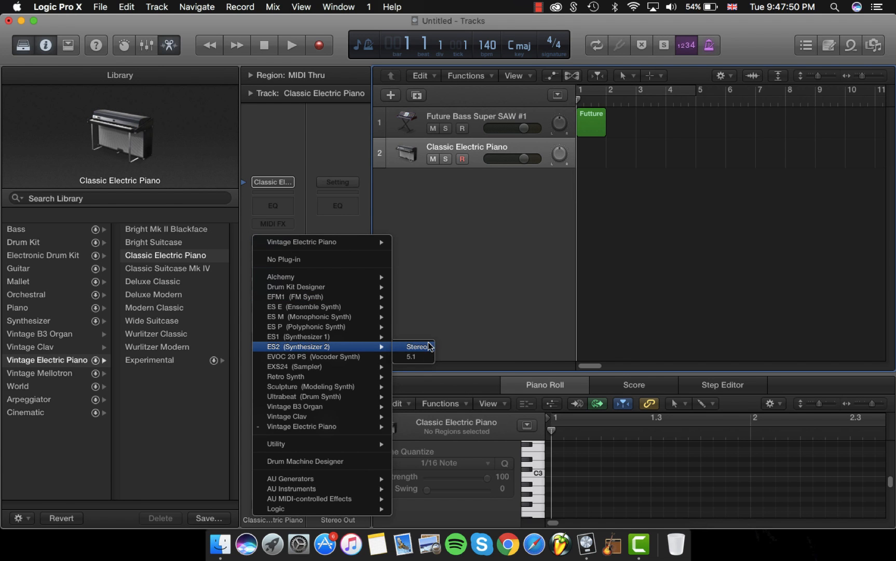
{"action": "left_click", "coordinate": [415, 348]}
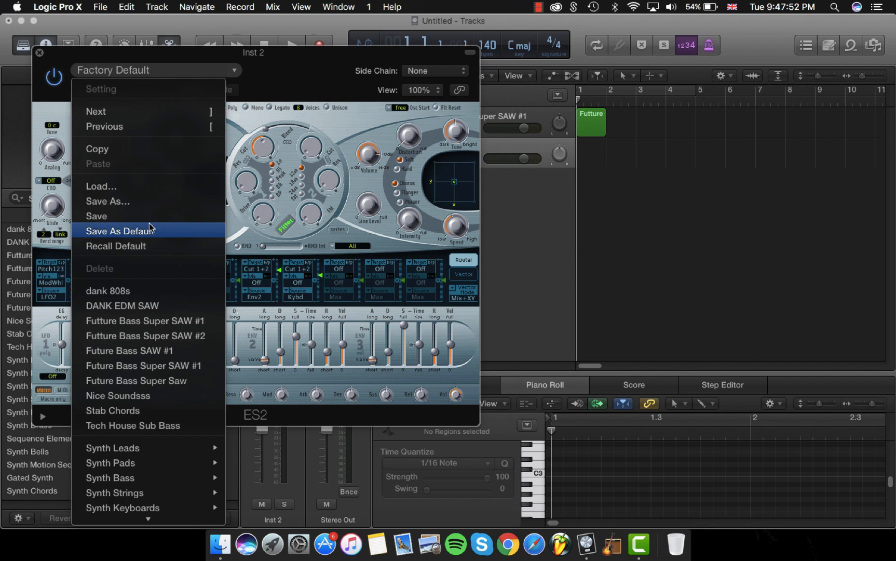
{"action": "mouse_move", "coordinate": [145, 350]}
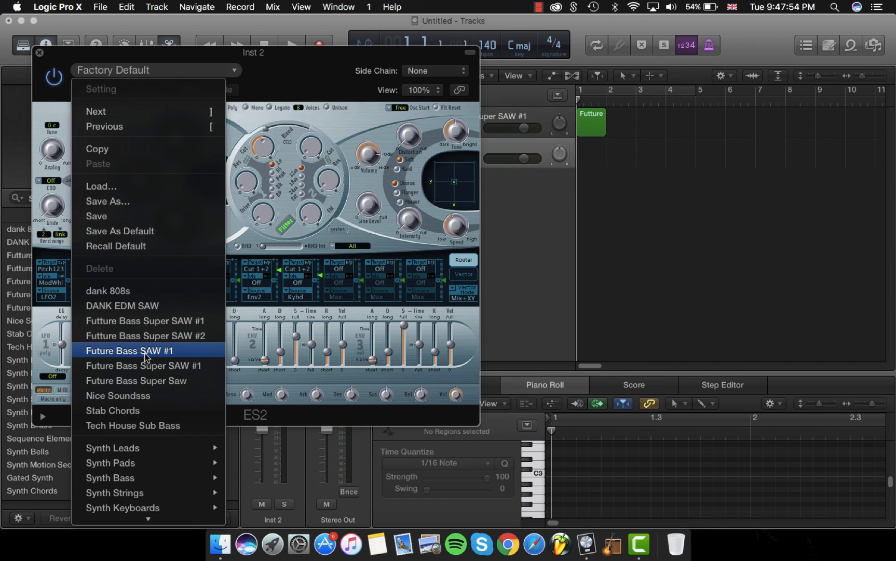
{"action": "left_click", "coordinate": [145, 336]}
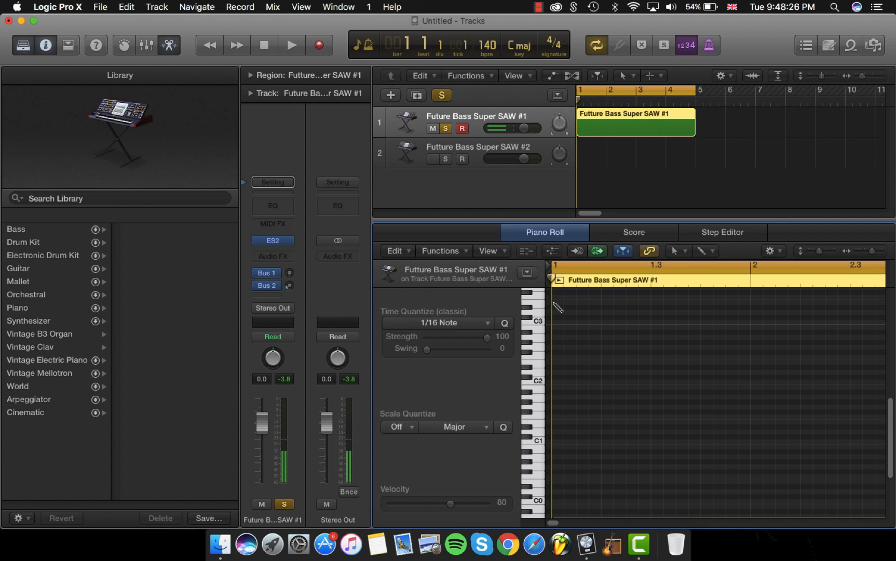
Step: Draw a sustained D minor 7/9 chord in the first saw region and audition it
{"action": "left_click", "coordinate": [611, 321]}
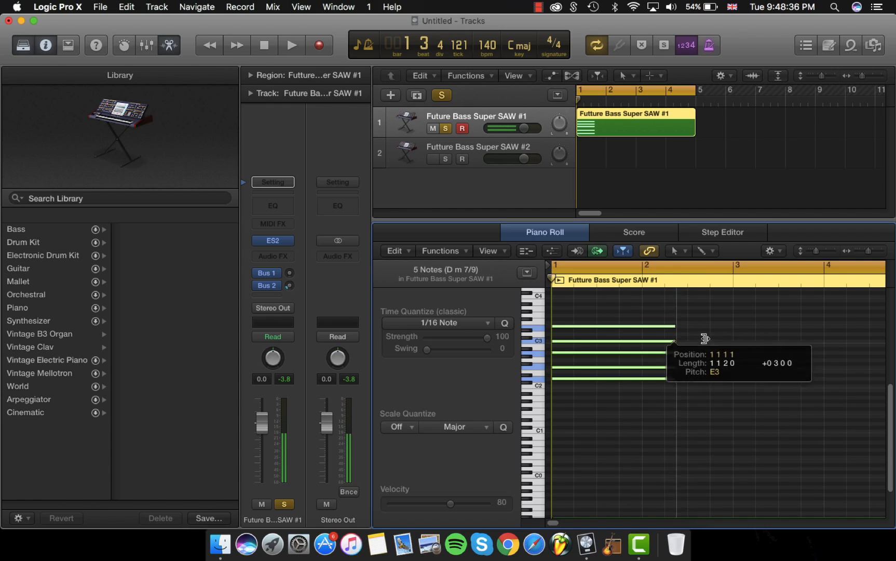
{"action": "left_click", "coordinate": [292, 45]}
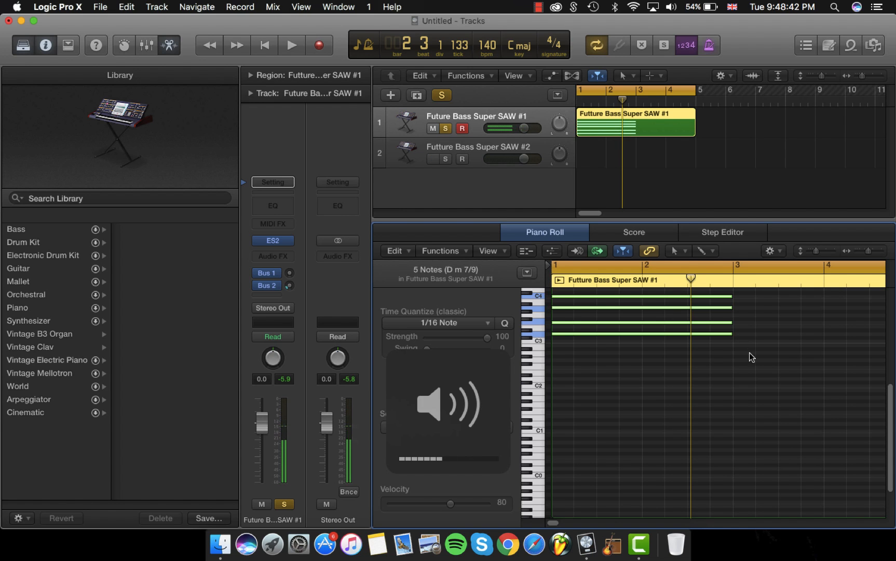
{"action": "left_click", "coordinate": [291, 45]}
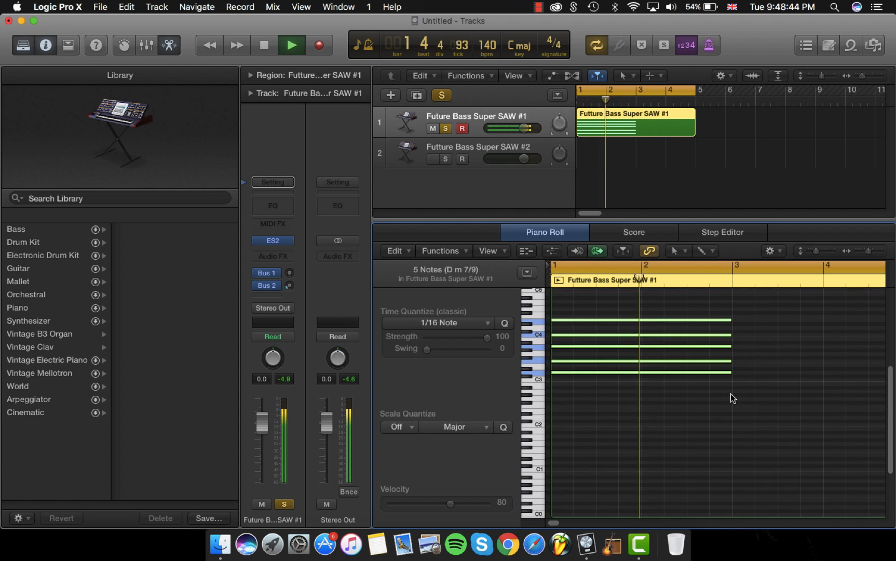
{"action": "left_click", "coordinate": [291, 45]}
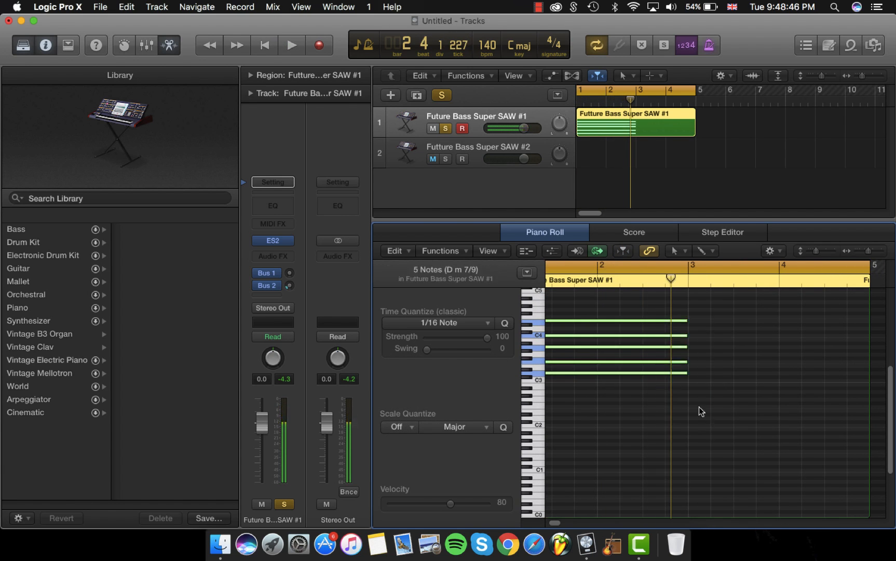
Step: Build a second five-note chord at bar 3 of the region
{"action": "left_click", "coordinate": [432, 159]}
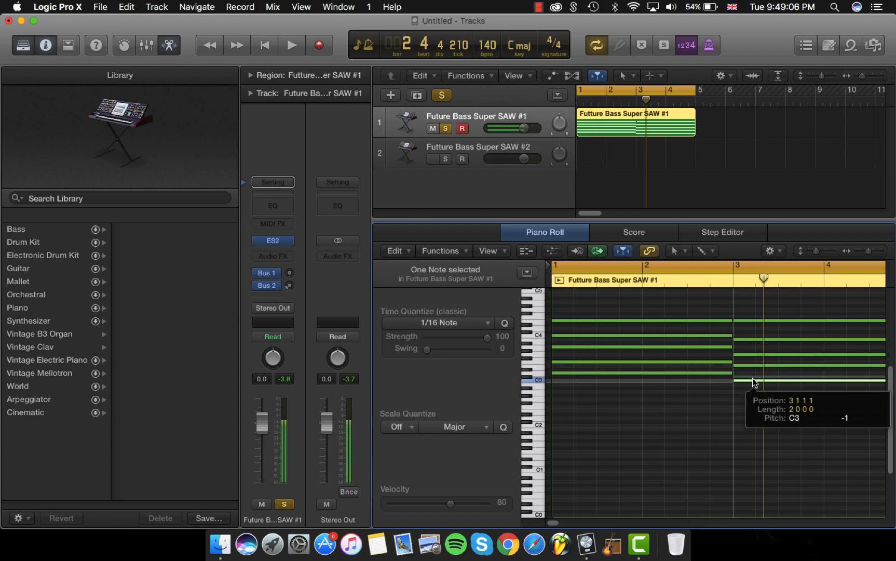
{"action": "left_click", "coordinate": [291, 44]}
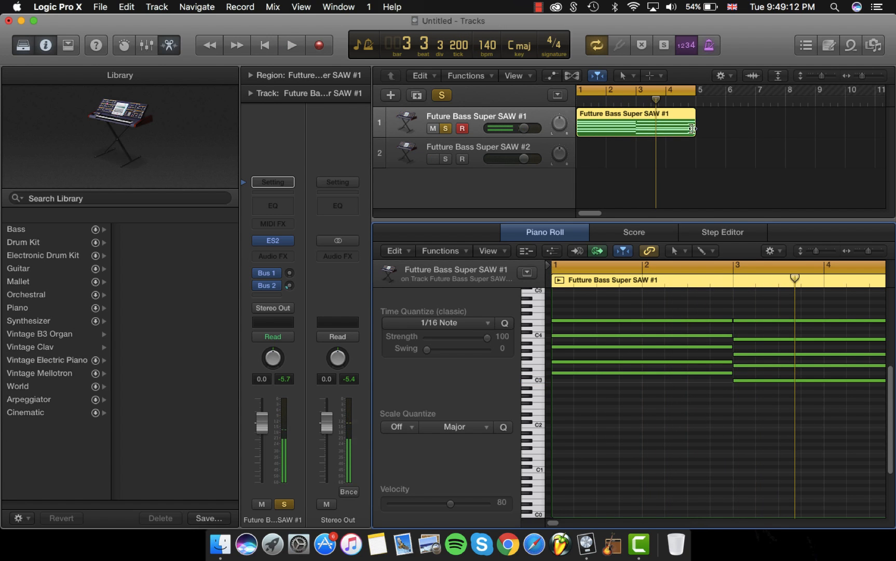
Step: Copy the chord region to the second saw track and play both together
{"action": "left_click", "coordinate": [640, 121]}
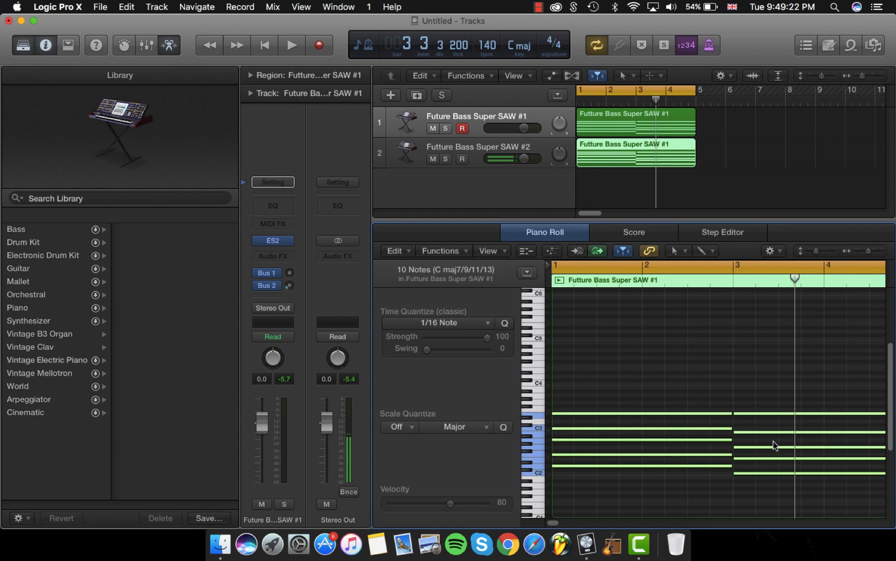
{"action": "left_click", "coordinate": [291, 44]}
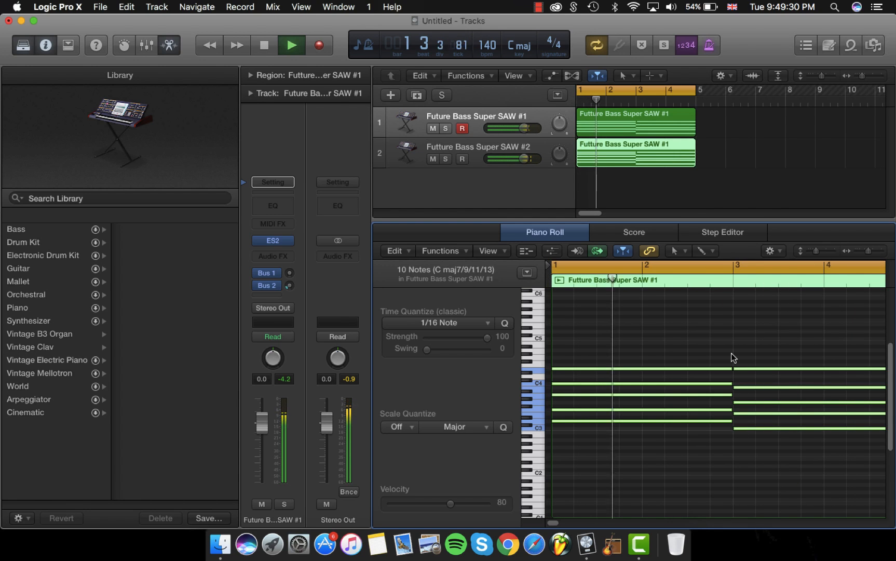
{"action": "left_click", "coordinate": [291, 45]}
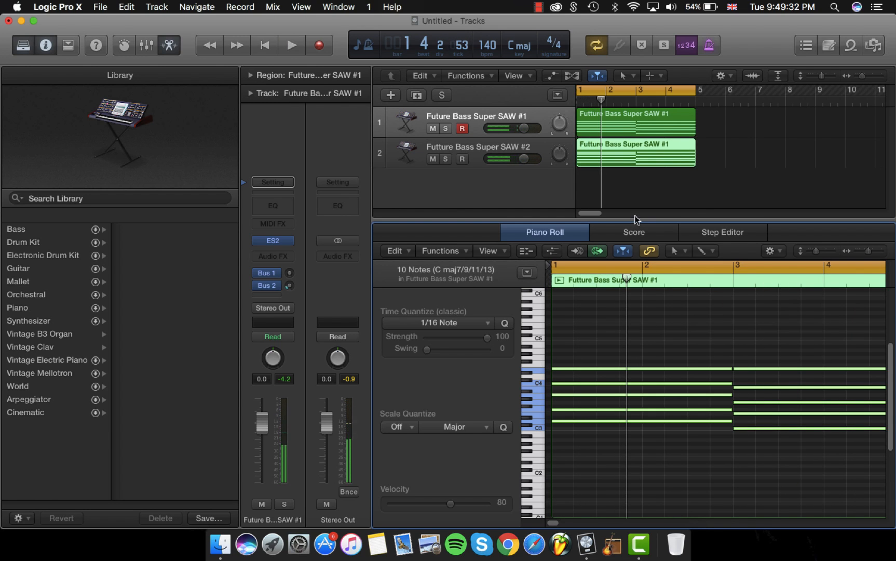
{"action": "left_click", "coordinate": [634, 153]}
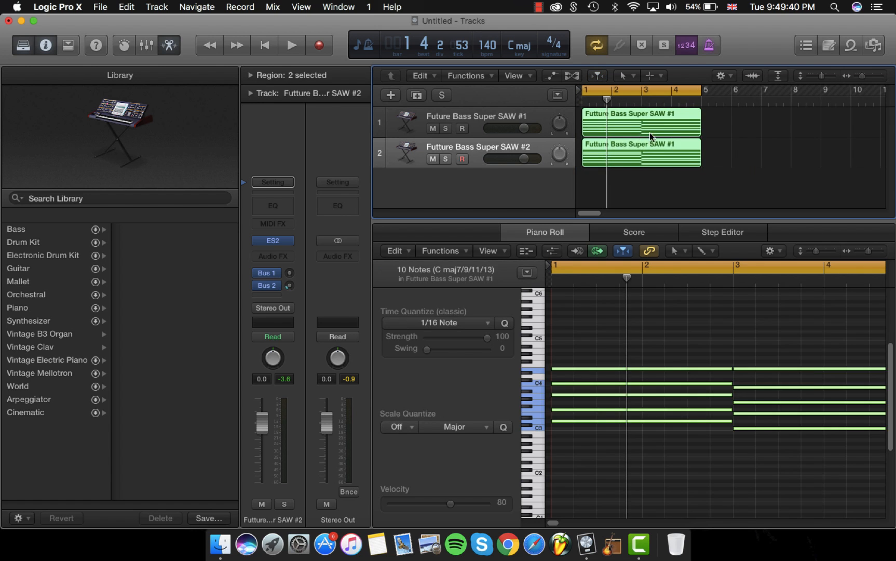
{"action": "mouse_move", "coordinate": [670, 200]}
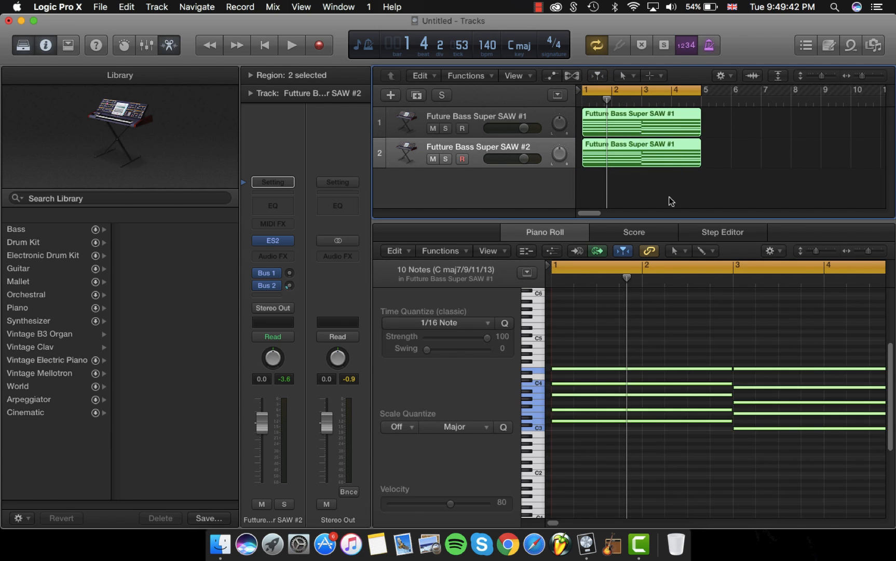
{"action": "mouse_move", "coordinate": [507, 166]}
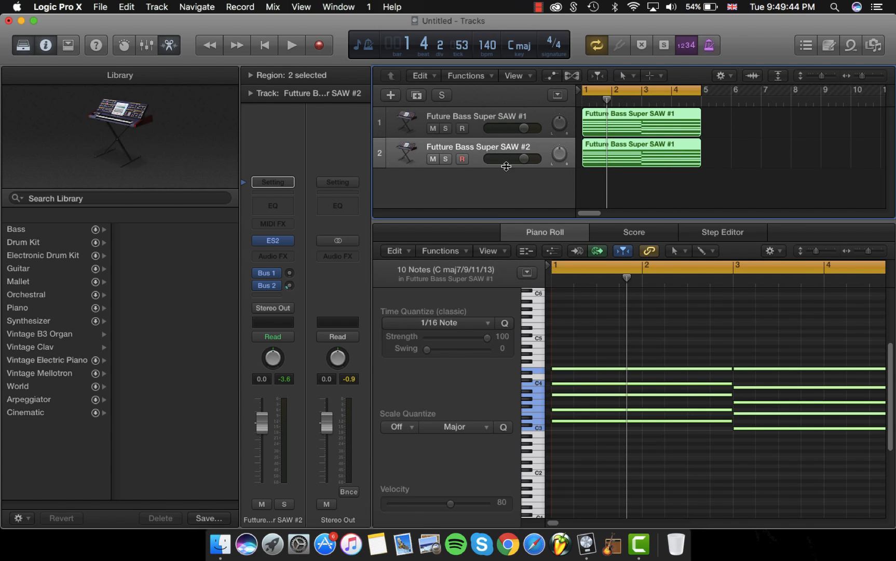
{"action": "mouse_move", "coordinate": [478, 149]}
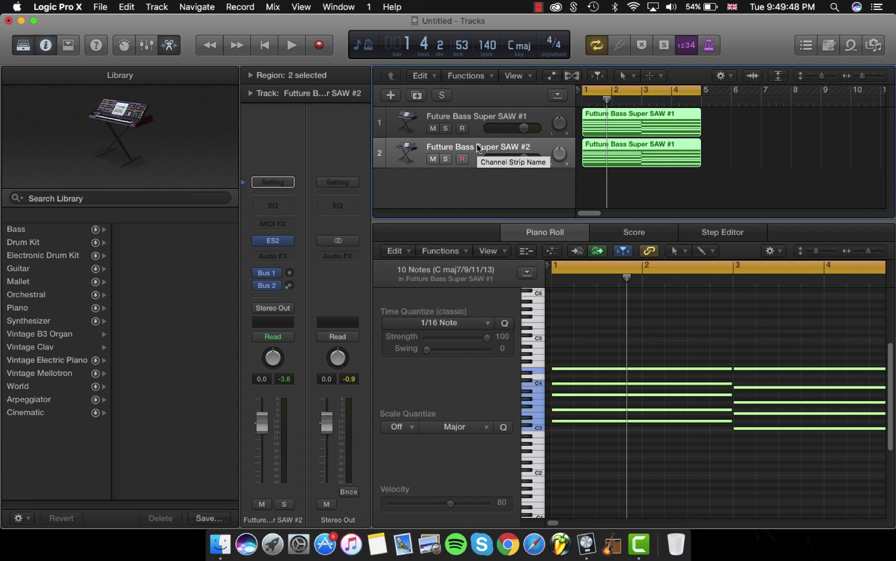
{"action": "mouse_move", "coordinate": [536, 205]}
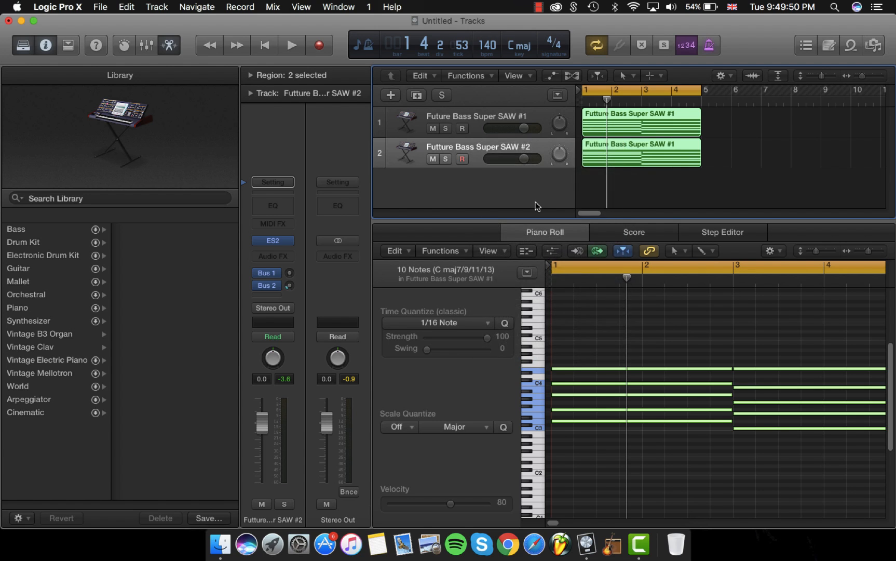
Step: Add a third software instrument track and bring up its instrument choices for Klopfgeist
{"action": "left_click", "coordinate": [165, 255]}
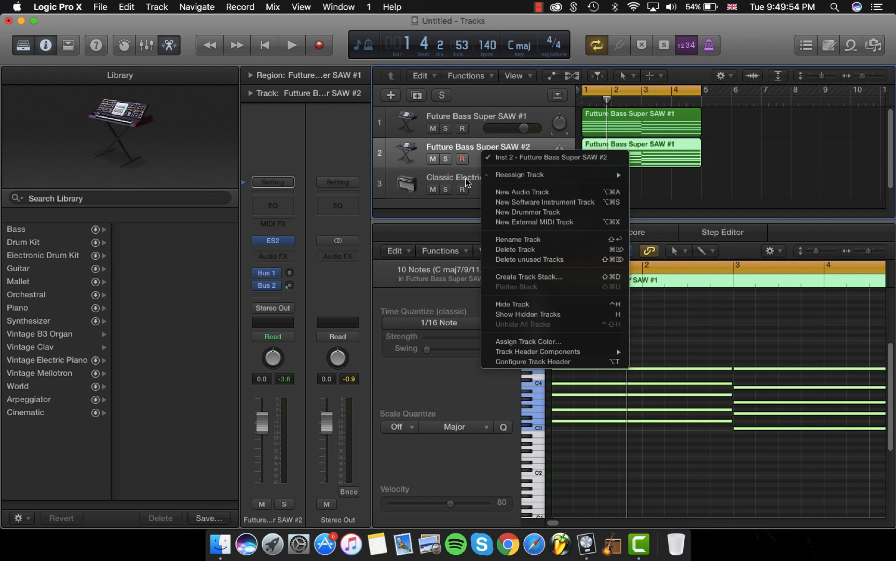
{"action": "left_click", "coordinate": [467, 182]}
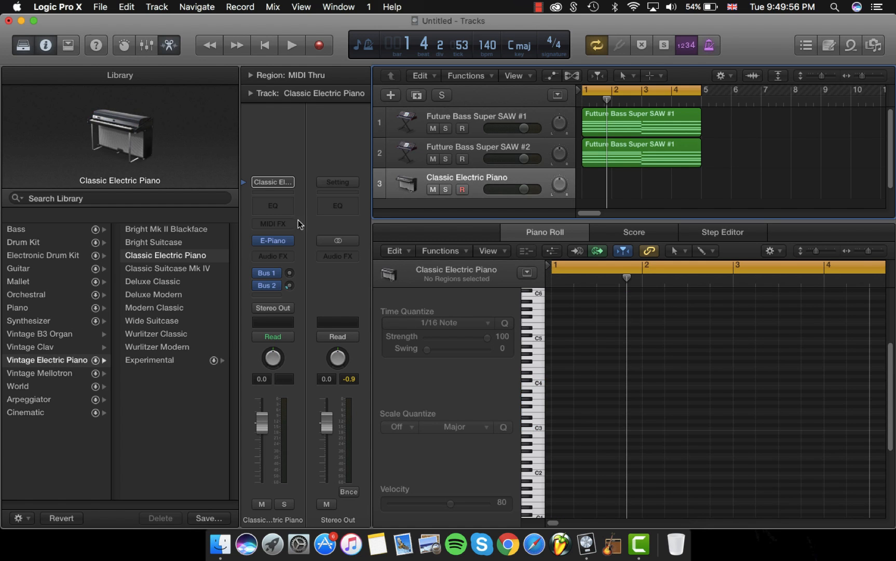
{"action": "left_click", "coordinate": [273, 240]}
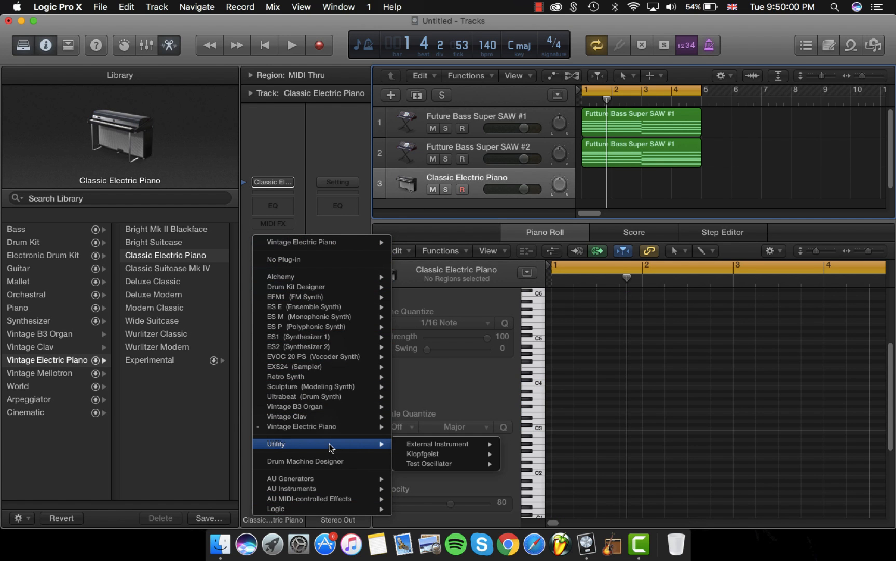
{"action": "mouse_move", "coordinate": [437, 454]}
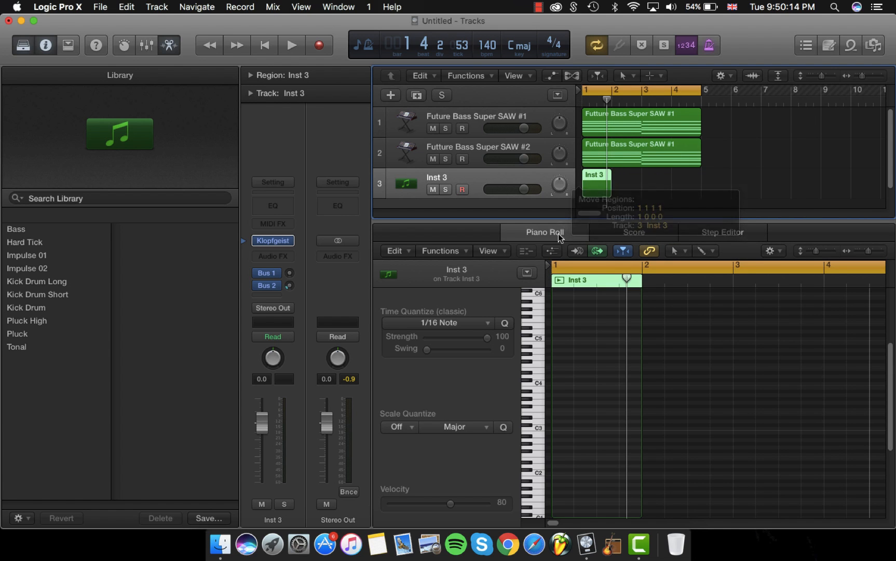
Step: Enter low C0 trigger notes once per beat in the Inst 3 Piano Roll
{"action": "scroll", "scroll_direction": "down", "scroll_amount": 3}
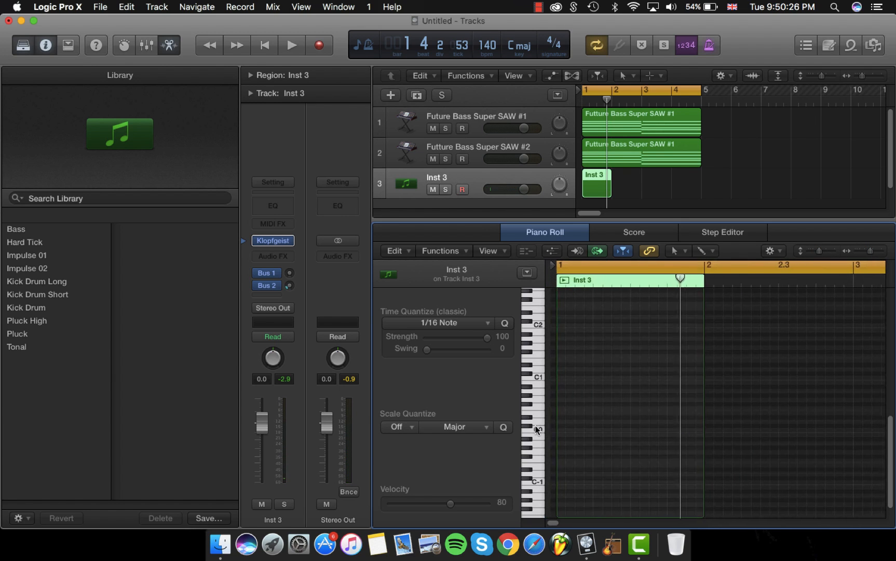
{"action": "left_click", "coordinate": [685, 422]}
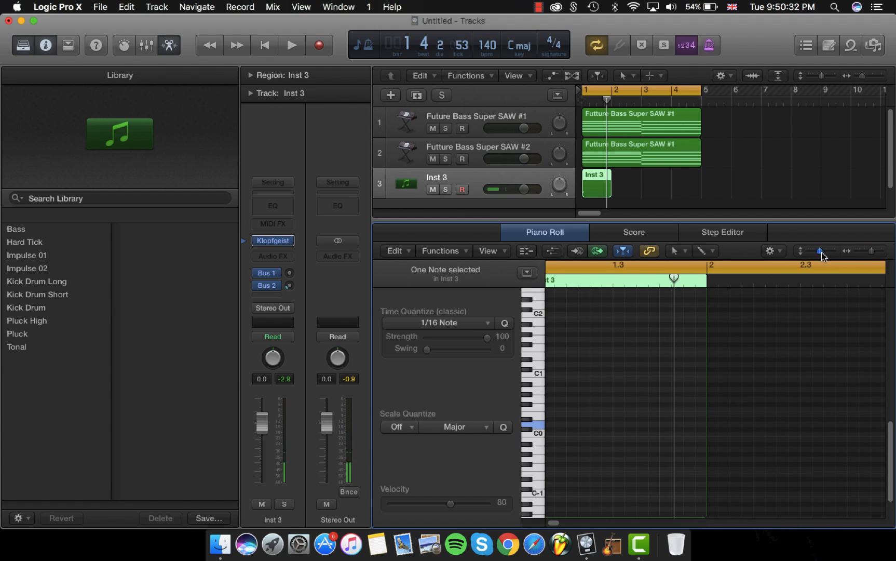
{"action": "left_click", "coordinate": [291, 45]}
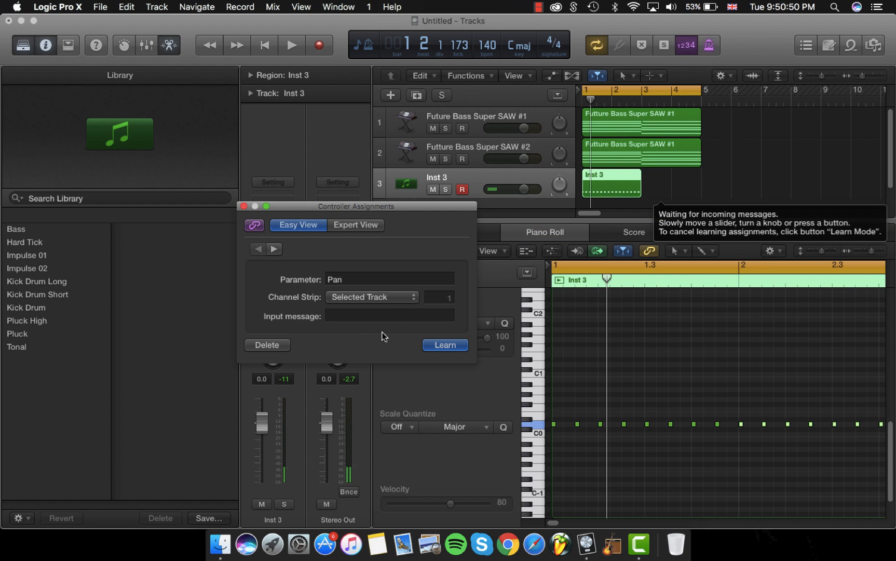
{"action": "left_click", "coordinate": [243, 206]}
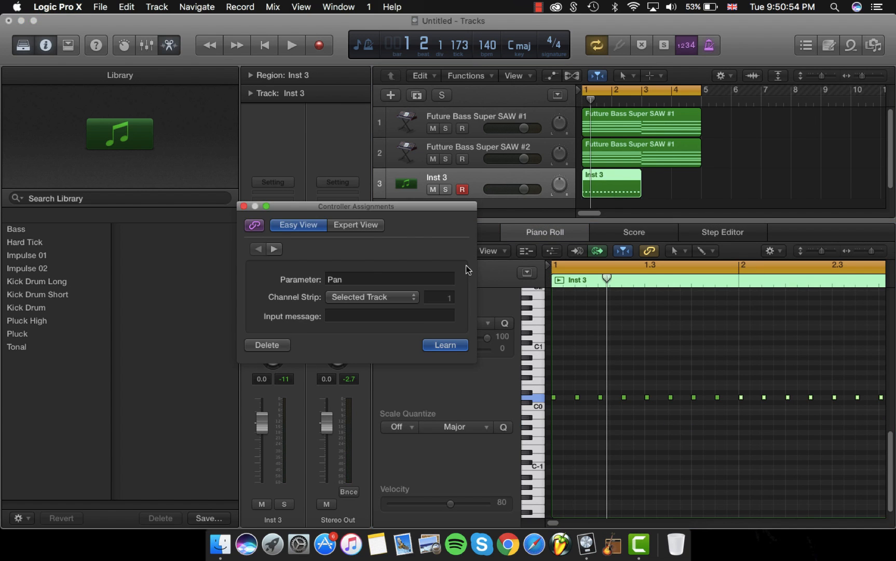
{"action": "left_click", "coordinate": [242, 207]}
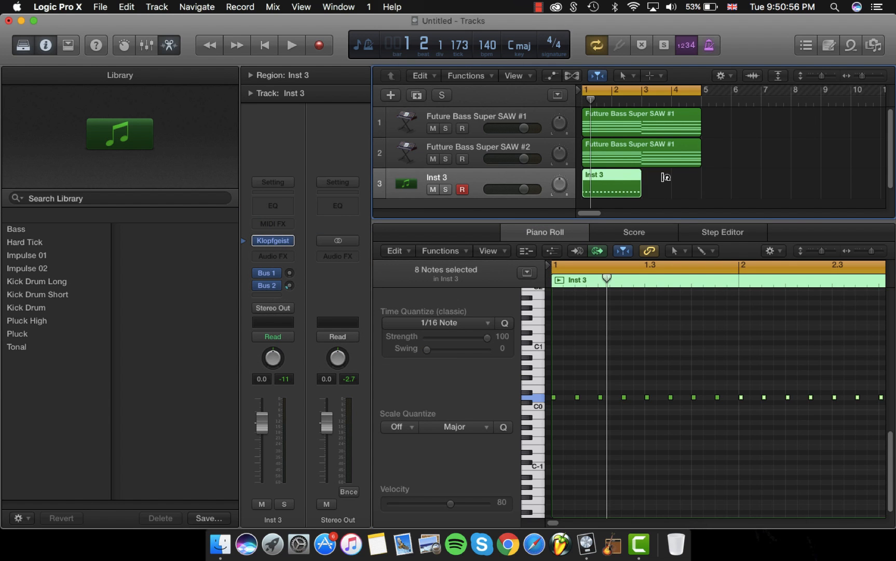
Step: Extend the Inst 3 trigger region to bar 5 and audition it
{"action": "left_click", "coordinate": [291, 45]}
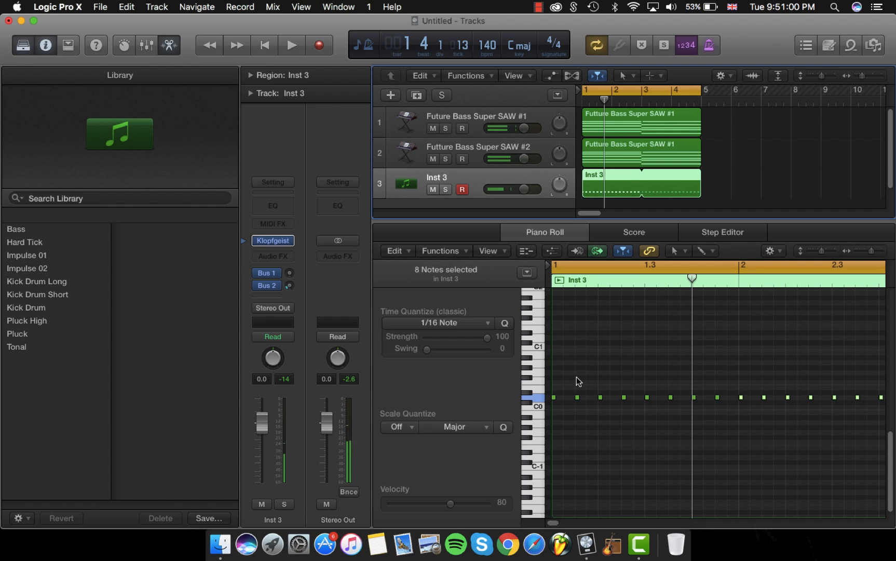
{"action": "left_click", "coordinate": [291, 44]}
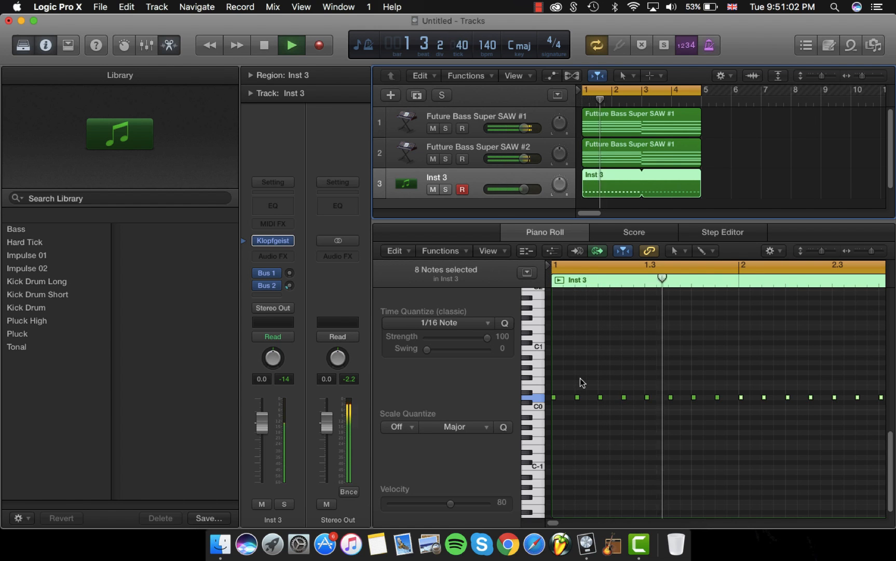
{"action": "left_click", "coordinate": [291, 45]}
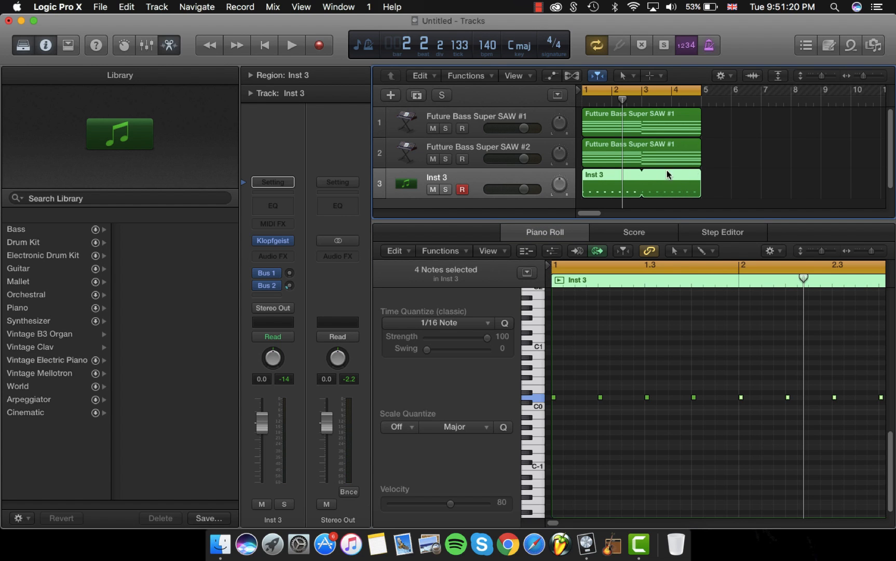
Step: Audition the saw tracks and check the sends on Future Bass Super SAW #1
{"action": "left_click", "coordinate": [639, 154]}
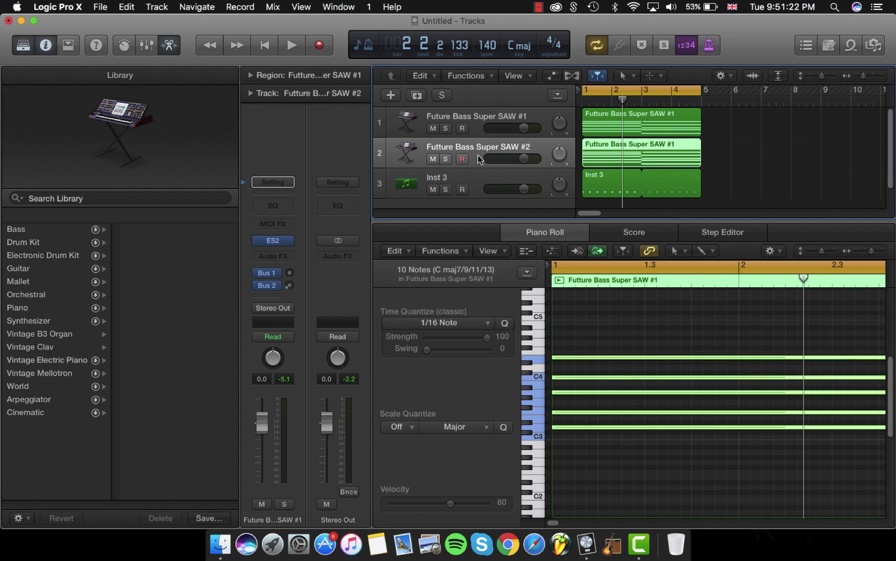
{"action": "mouse_move", "coordinate": [478, 124]}
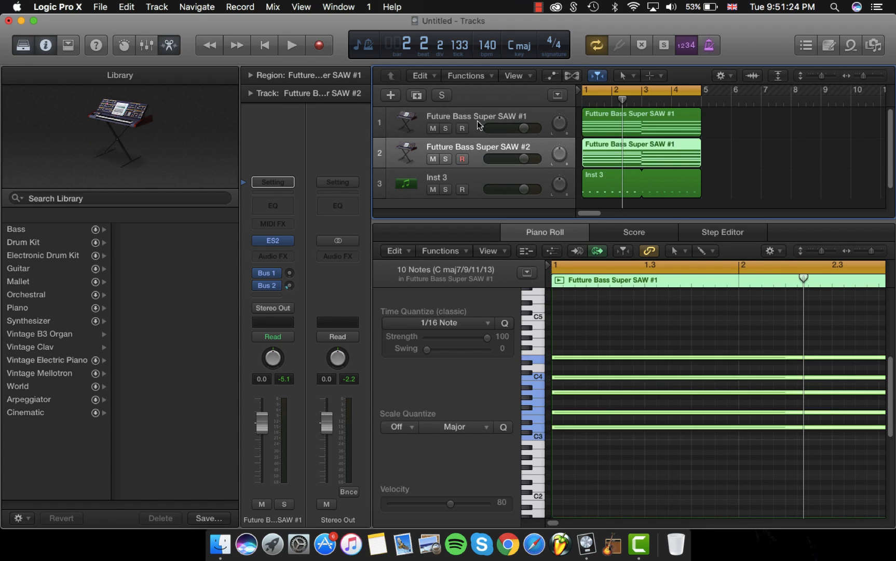
{"action": "left_click", "coordinate": [475, 115]}
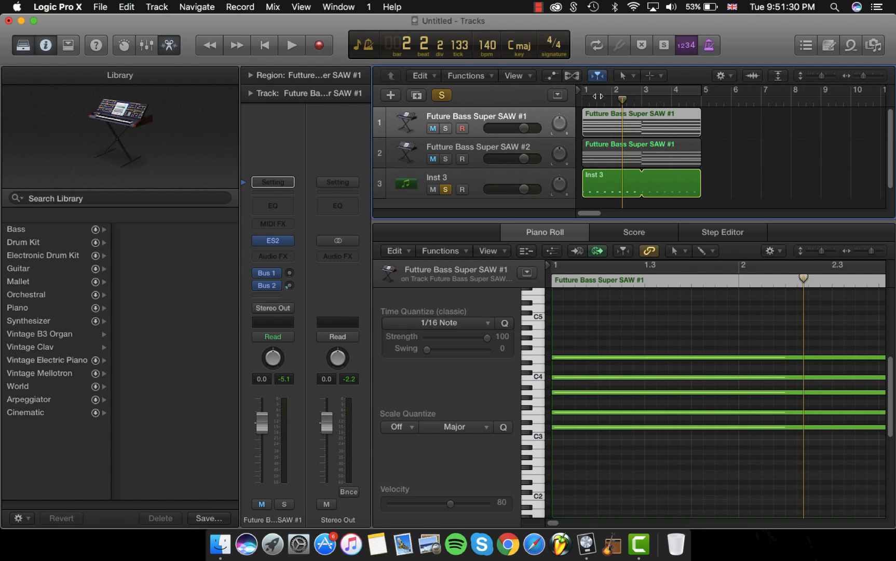
{"action": "left_click", "coordinate": [291, 44]}
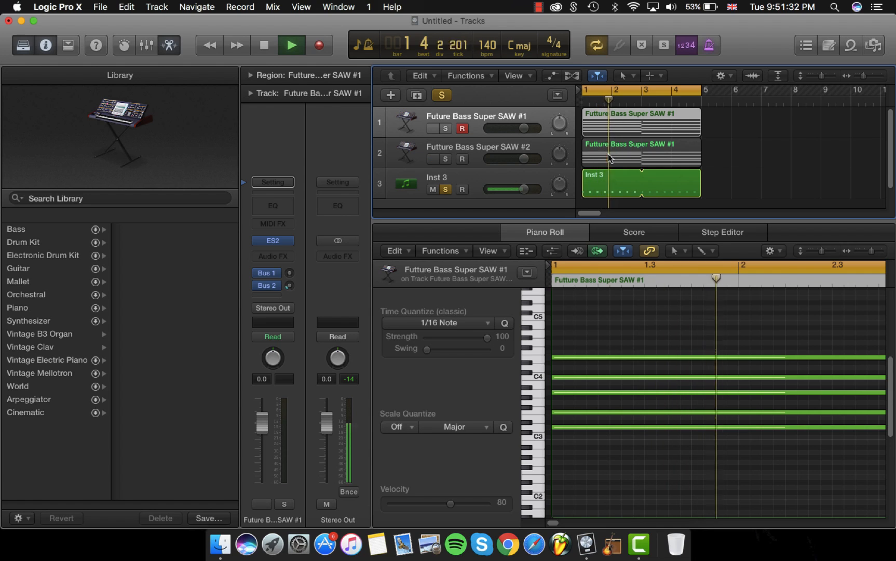
{"action": "left_click", "coordinate": [291, 44]}
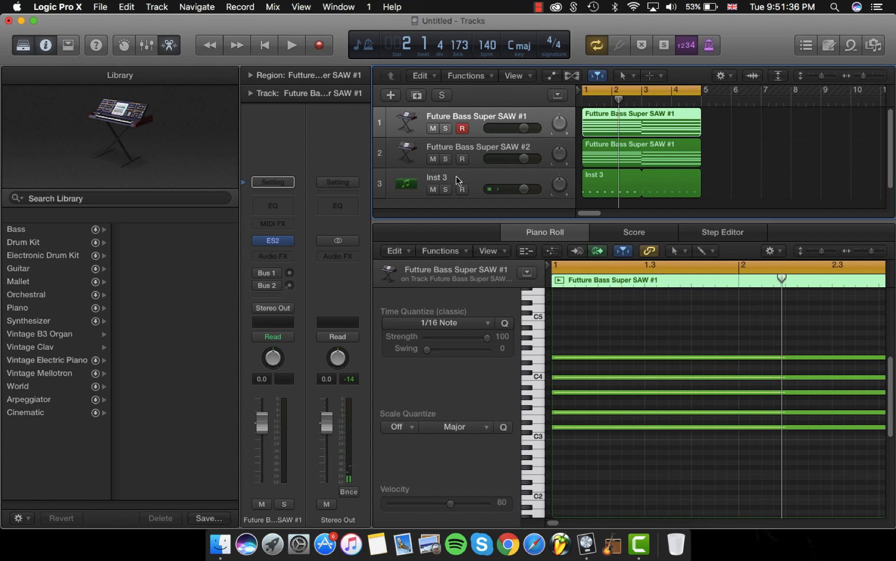
{"action": "left_click", "coordinate": [266, 273]}
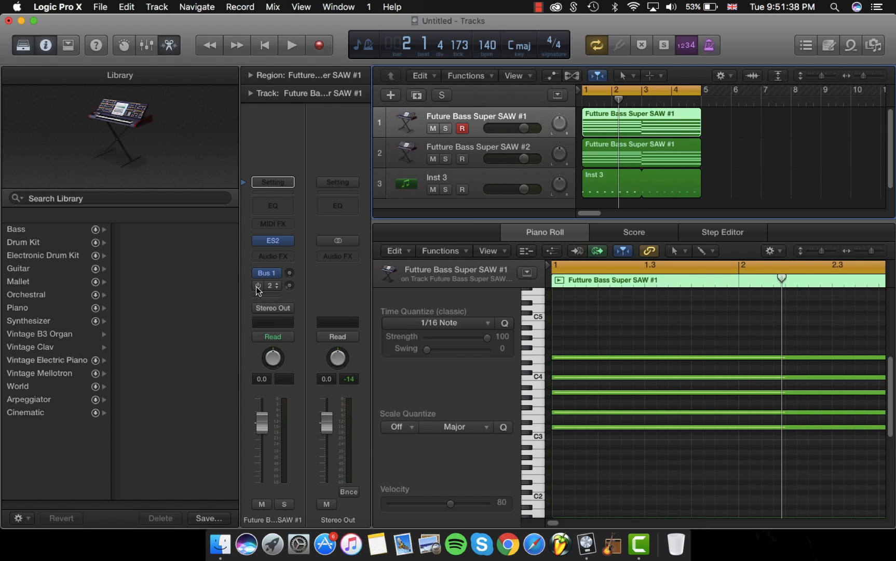
Step: Send Inst 3 to unused Bus 3, creating Aux 3, and show the full mixer
{"action": "left_click", "coordinate": [436, 178]}
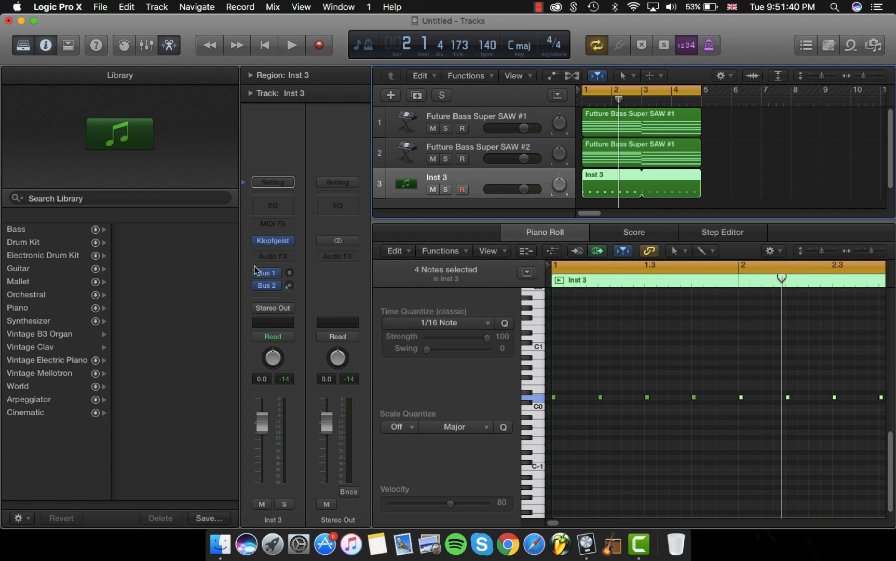
{"action": "left_click", "coordinate": [266, 286]}
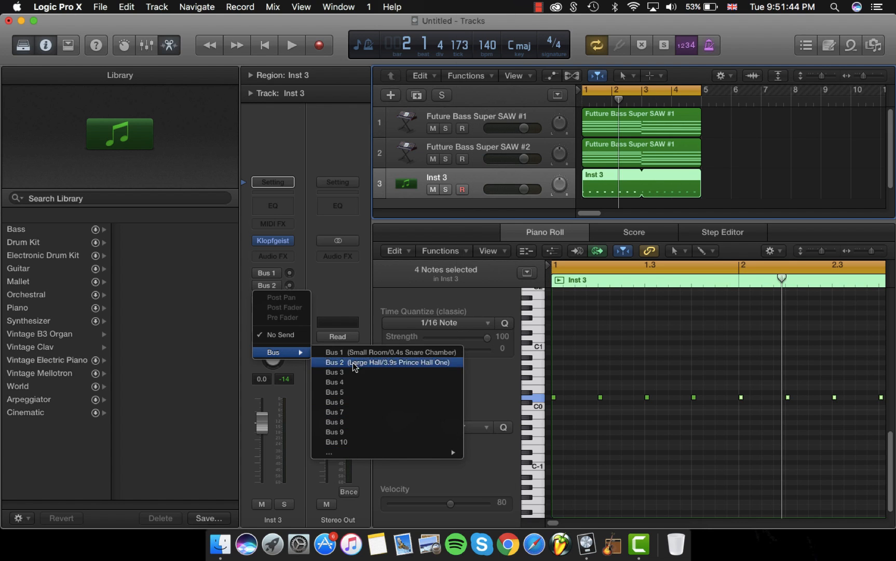
{"action": "left_click", "coordinate": [334, 372]}
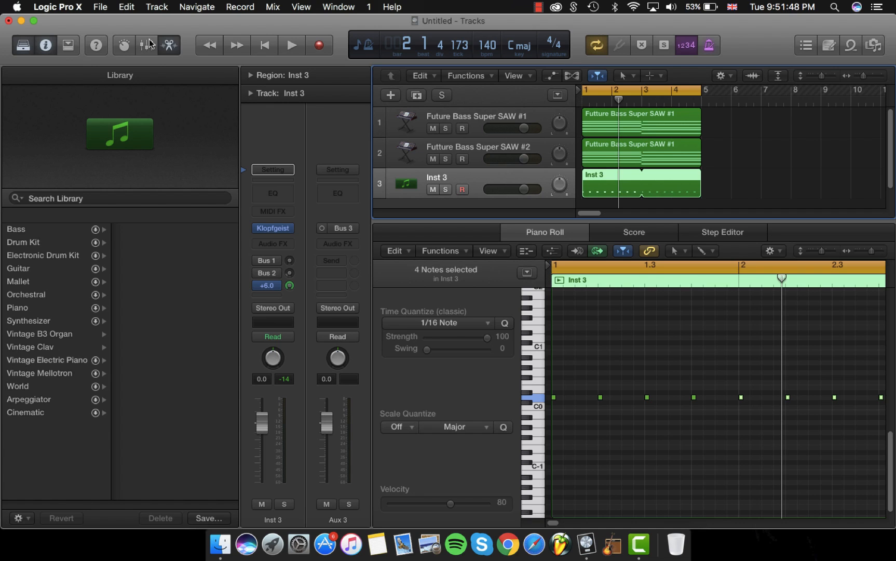
{"action": "left_click", "coordinate": [146, 45]}
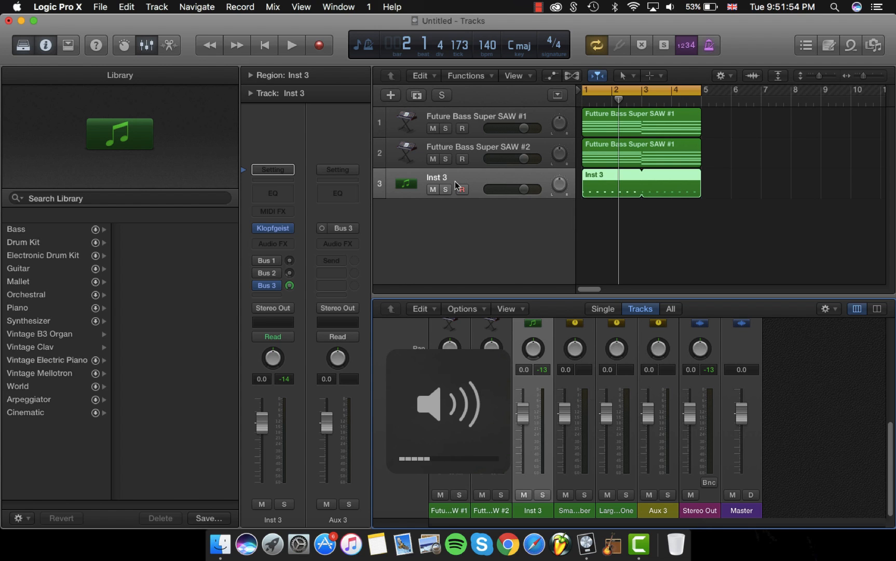
Step: Route Aux 3 to No Output while the project plays, keeping the Bus 3 return silent
{"action": "left_click", "coordinate": [291, 44]}
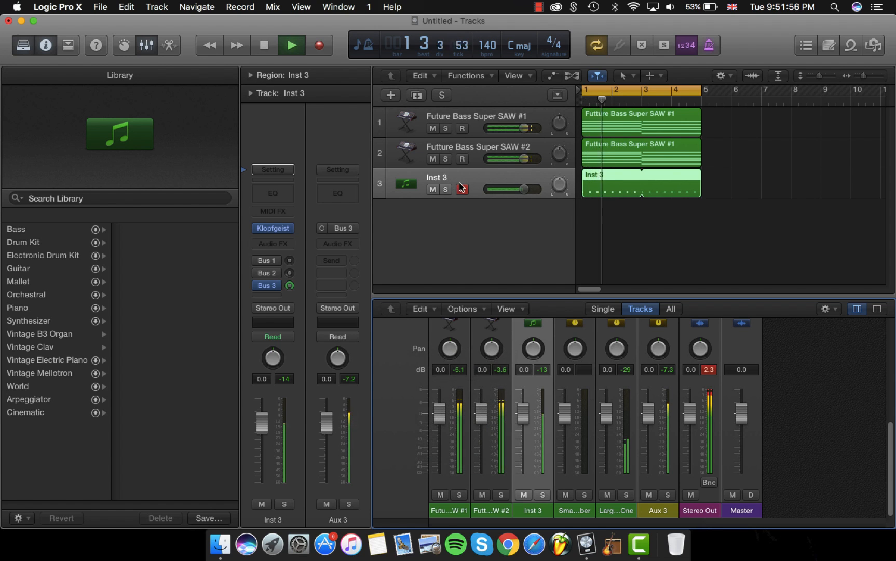
{"action": "left_click", "coordinate": [446, 190]}
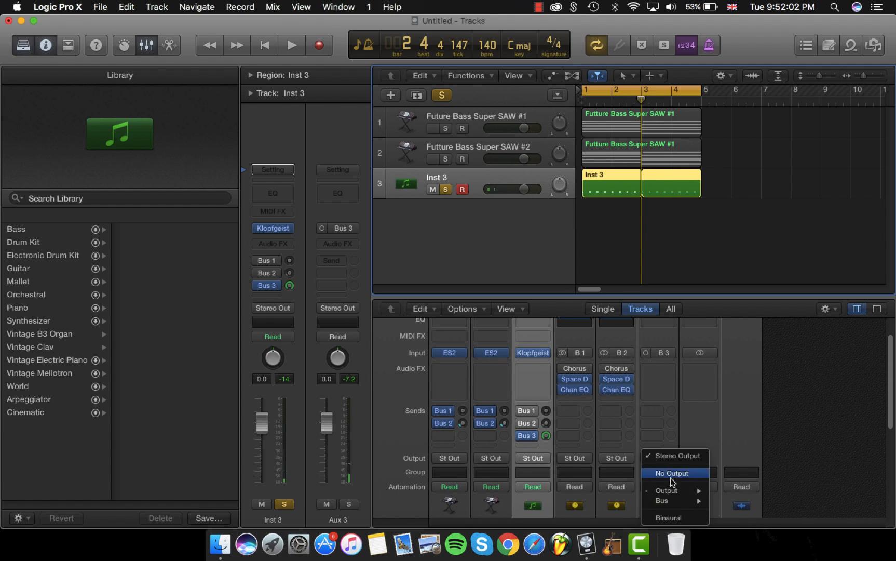
{"action": "left_click", "coordinate": [675, 472]}
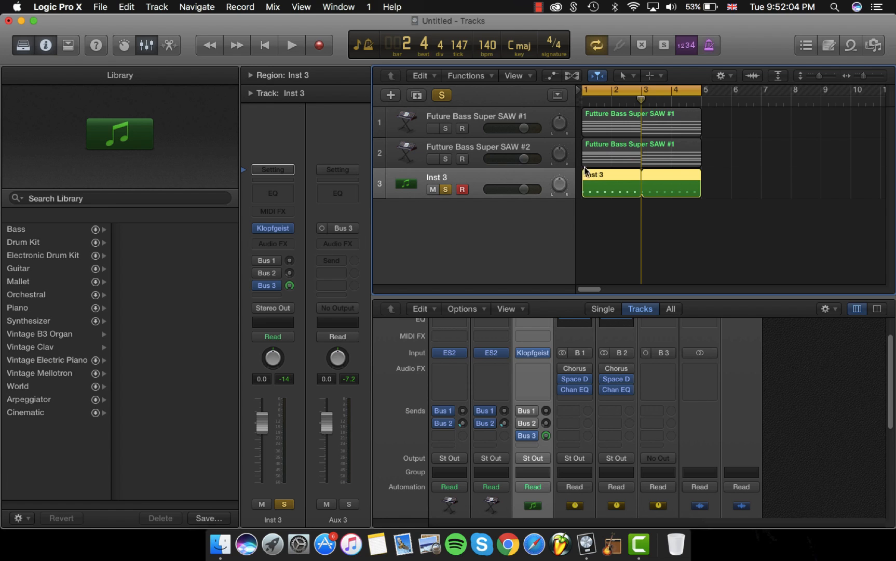
{"action": "left_click", "coordinate": [291, 45]}
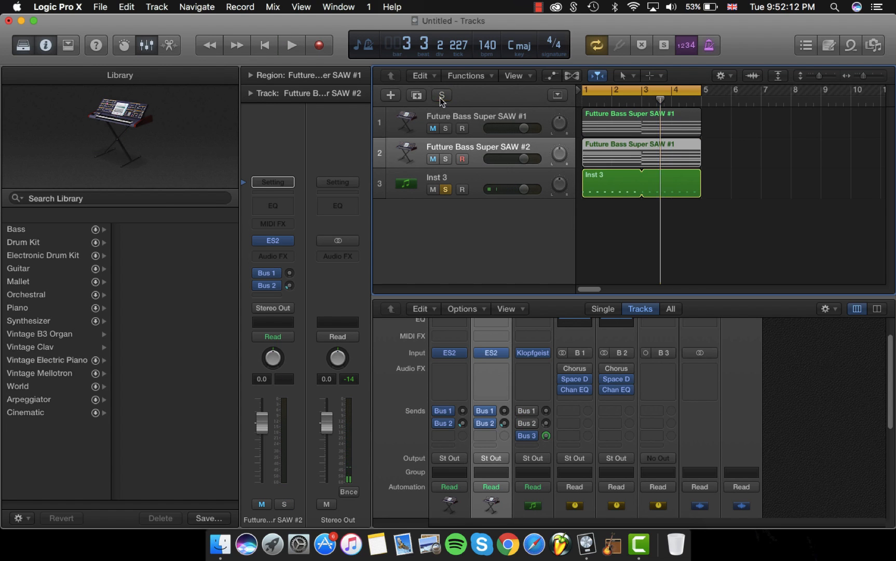
Step: Insert a Dynamics > Compressor on Future Bass Super SAW #1 with its Side Chain set to Bus 3
{"action": "left_click", "coordinate": [273, 239]}
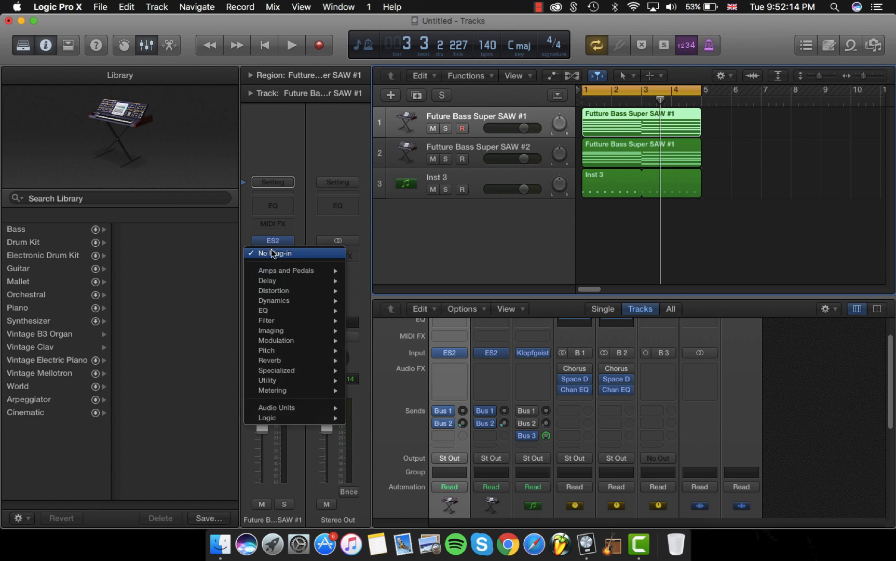
{"action": "mouse_move", "coordinate": [274, 303]}
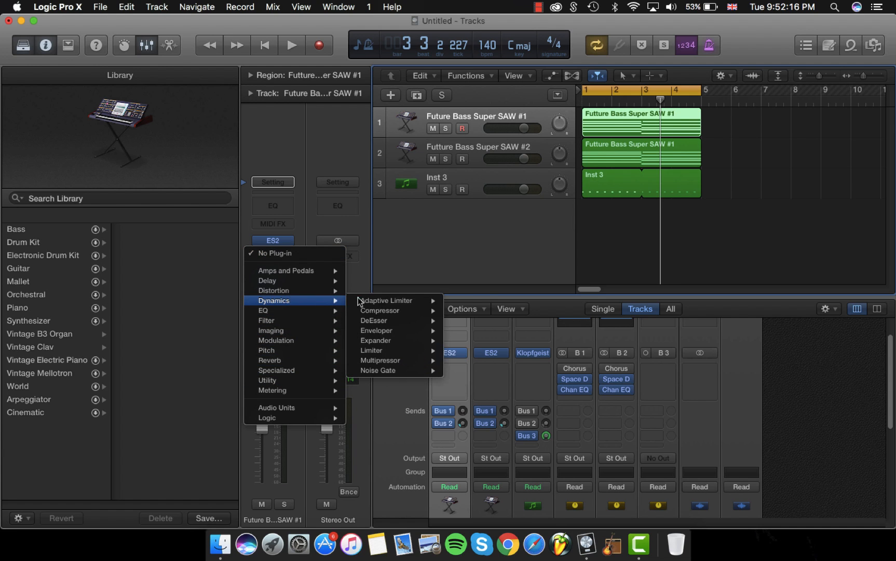
{"action": "left_click", "coordinate": [378, 310]}
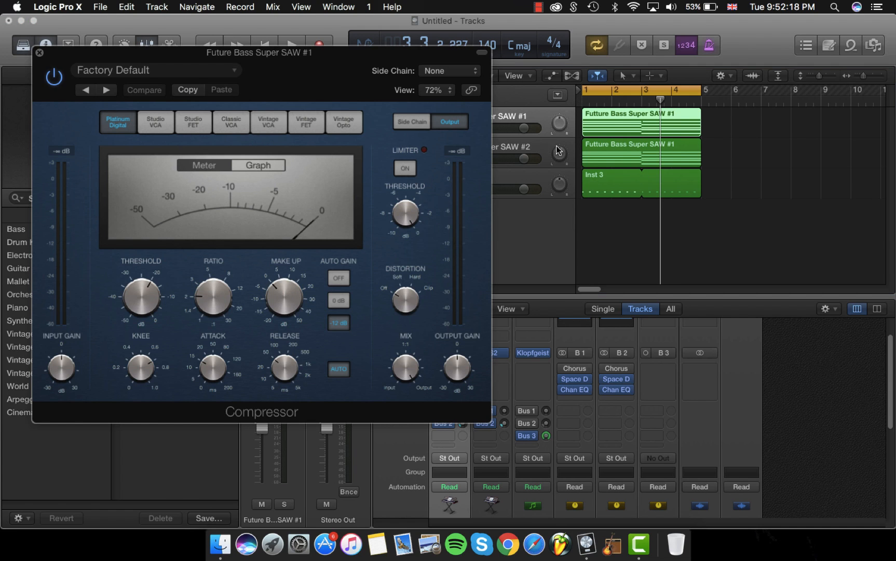
{"action": "left_click", "coordinate": [448, 70]}
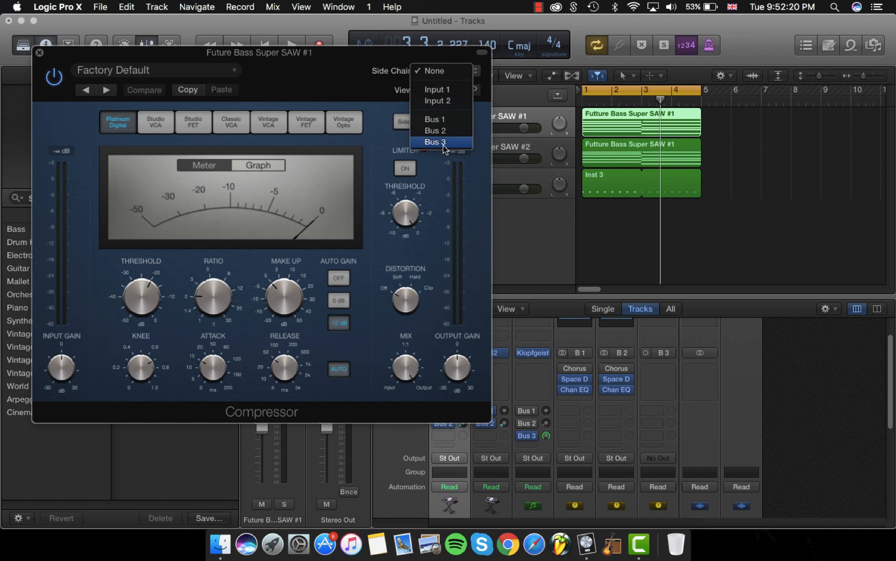
{"action": "left_click", "coordinate": [435, 142]}
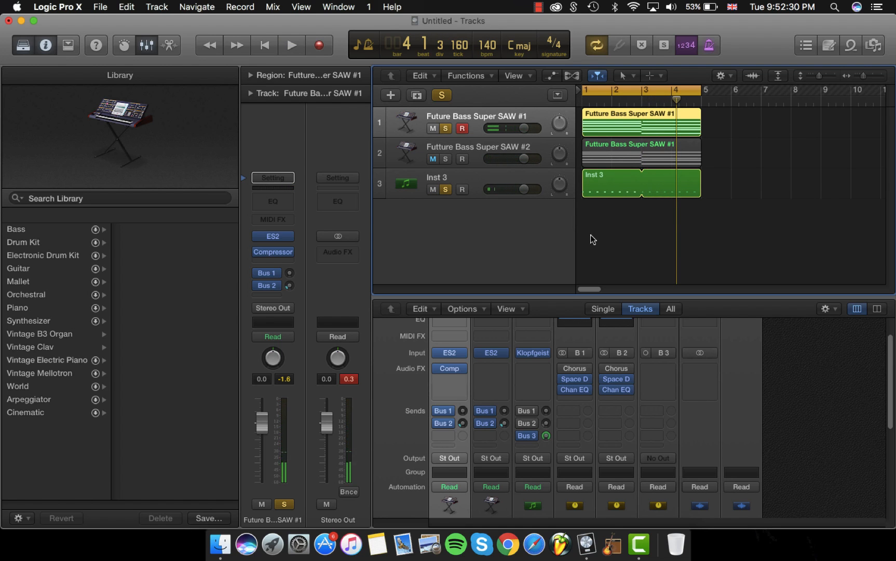
Step: Set the Klopfgeist Inst 3 channel to No Output, then select its region and the SAW #1 track
{"action": "left_click", "coordinate": [432, 160]}
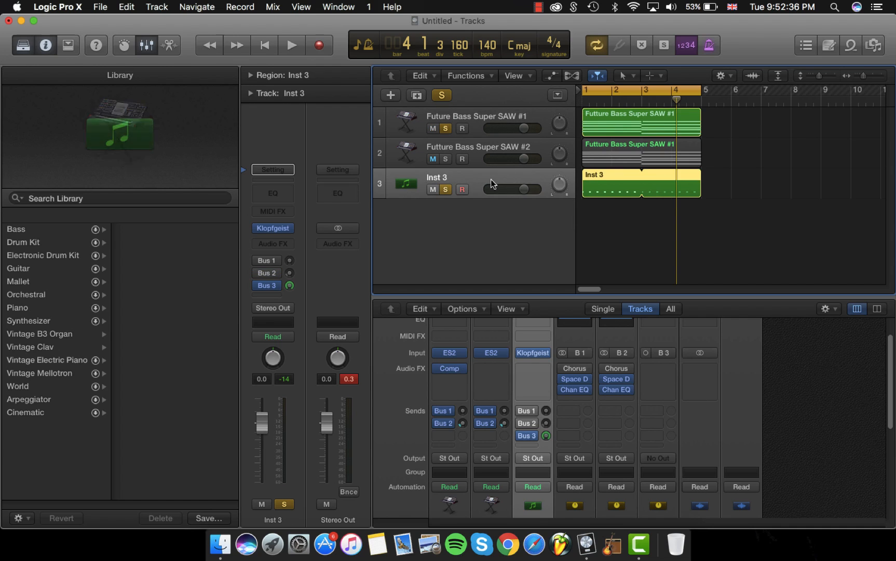
{"action": "left_click", "coordinate": [433, 159]}
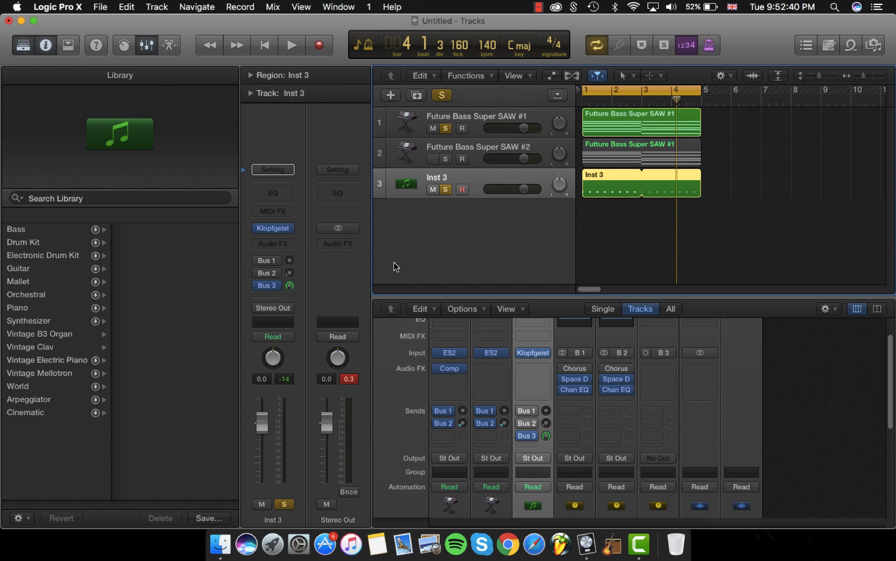
{"action": "left_click", "coordinate": [290, 44]}
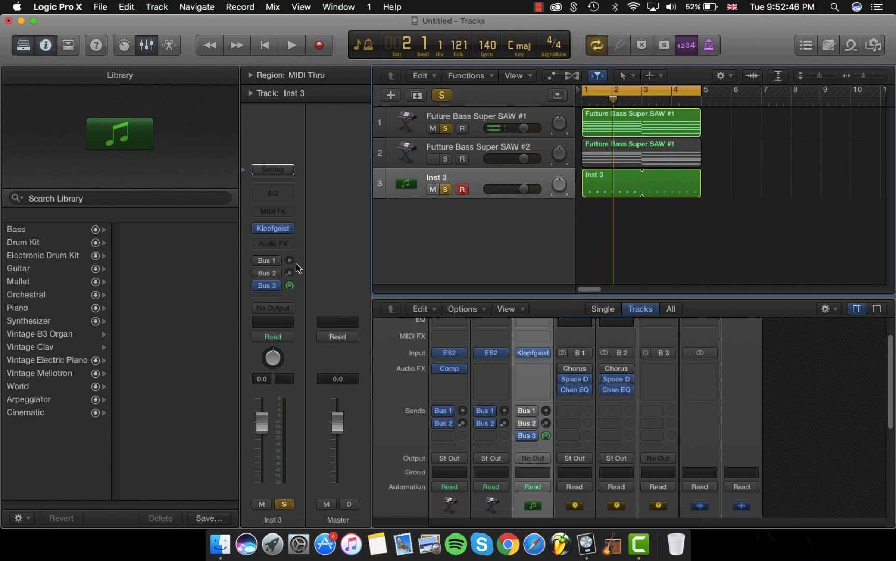
{"action": "scroll", "scroll_direction": "up", "scroll_amount": 3}
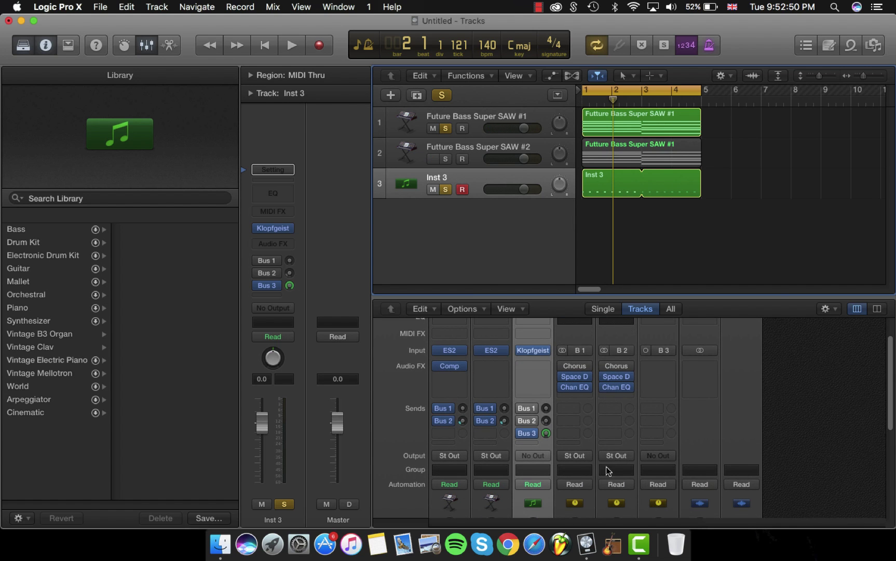
{"action": "scroll", "scroll_direction": "down", "scroll_amount": 3}
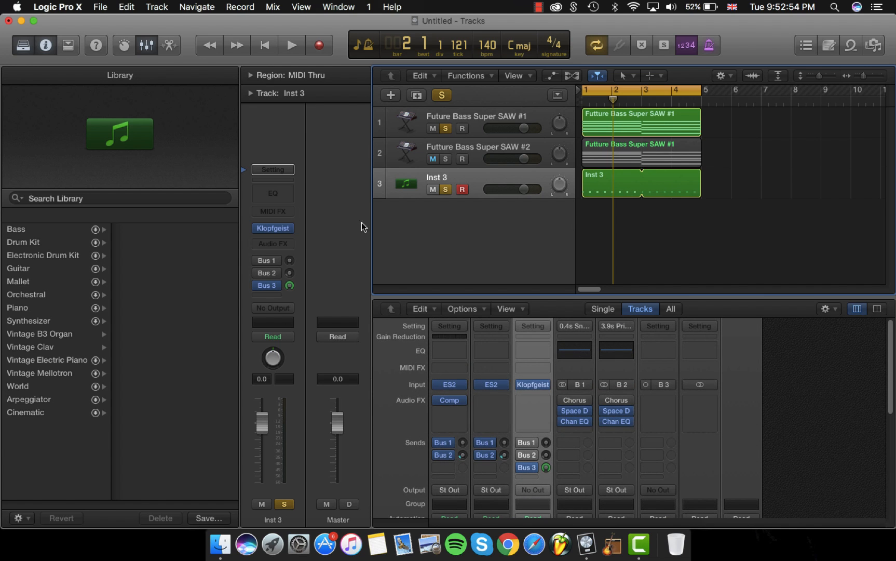
{"action": "left_click", "coordinate": [639, 183]}
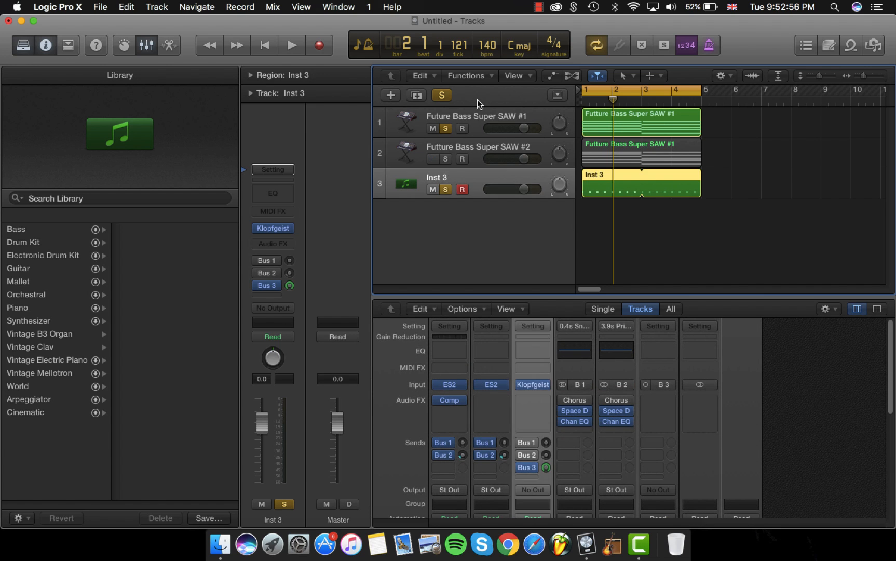
{"action": "left_click", "coordinate": [476, 120]}
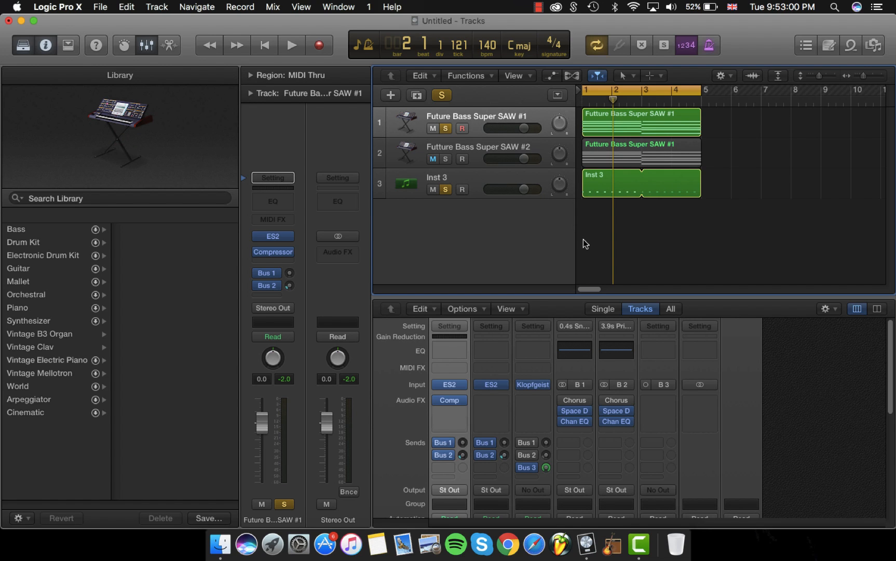
Step: Adjust the SAW #1 Compressor's threshold and ratio for heavy gain reduction, then close it
{"action": "double_click", "coordinate": [273, 255]}
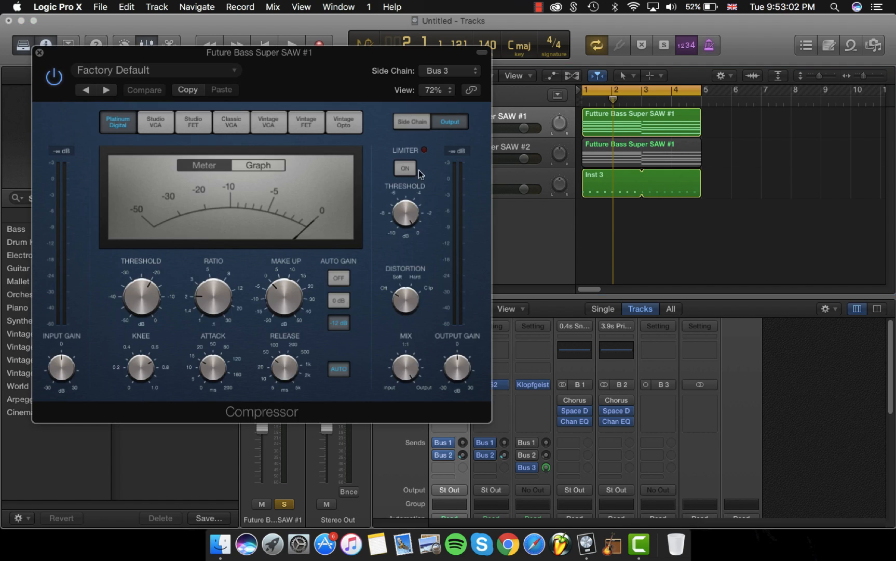
{"action": "left_click", "coordinate": [257, 165]}
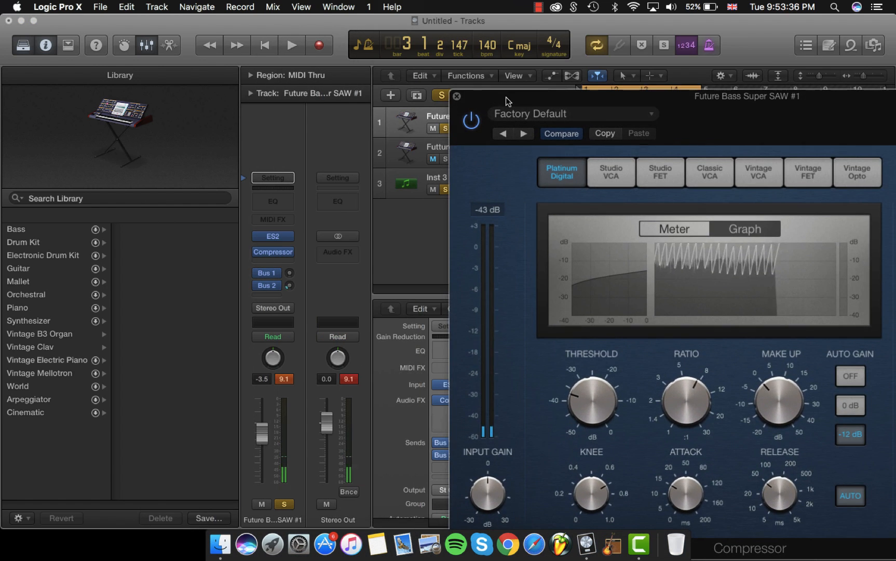
{"action": "left_click", "coordinate": [291, 45]}
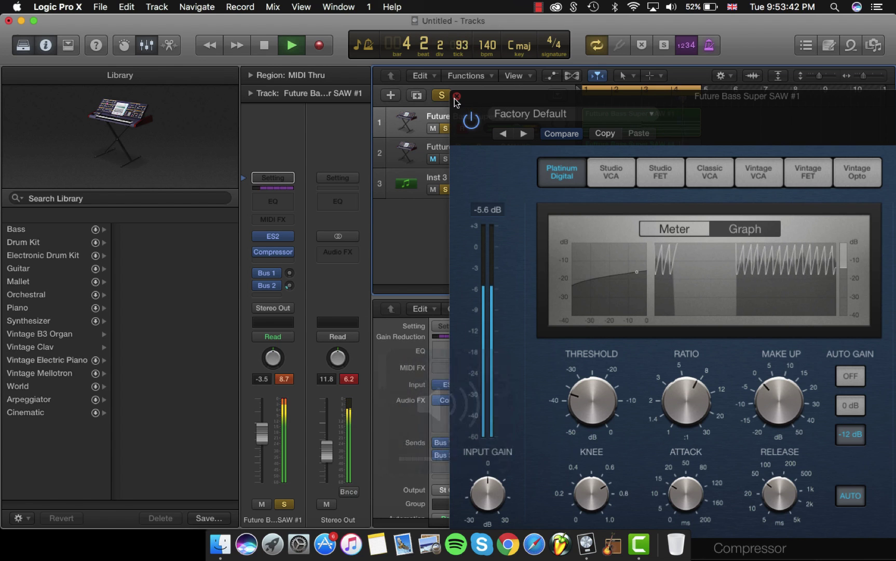
{"action": "left_click", "coordinate": [456, 96]}
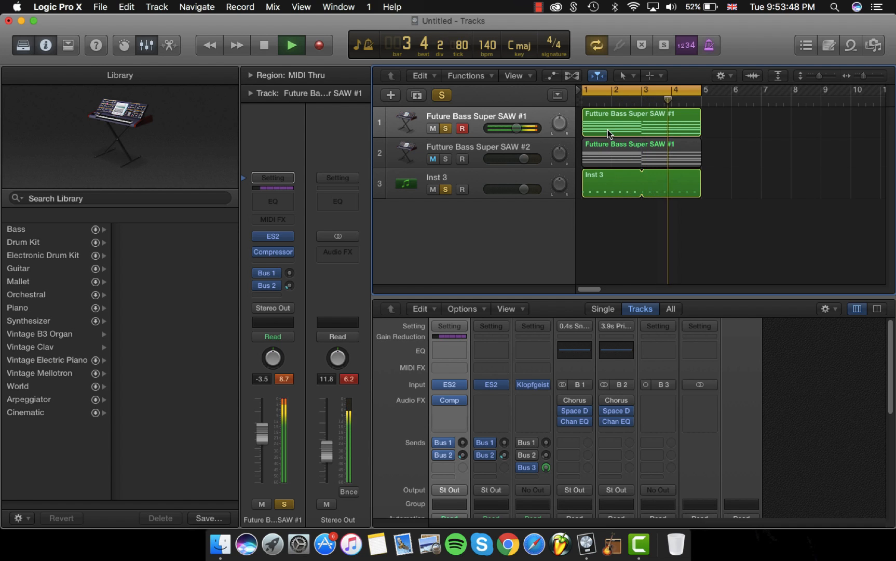
{"action": "left_click", "coordinate": [290, 45]}
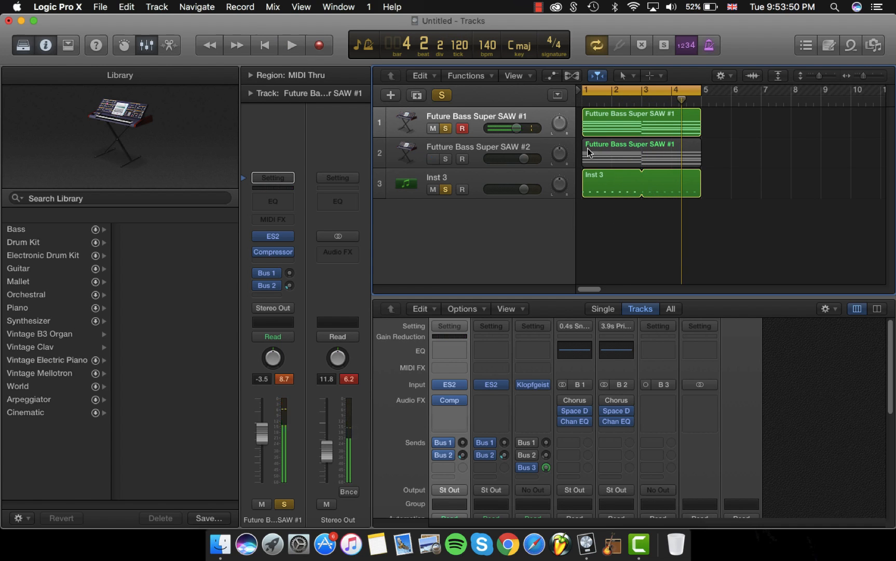
{"action": "double_click", "coordinate": [640, 122]}
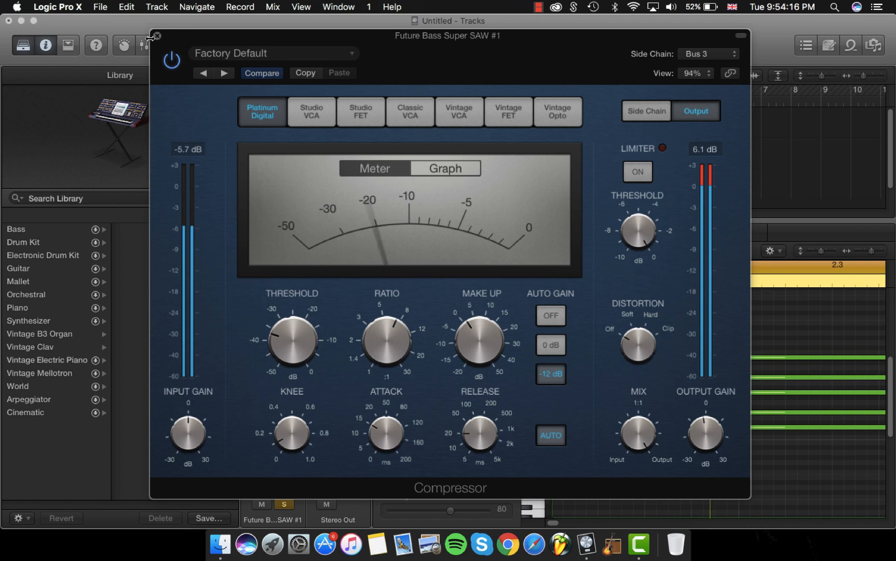
Step: Delete the second saw track and create a new track duplicating SAW #1's ES2 and Compressor
{"action": "left_click", "coordinate": [156, 35]}
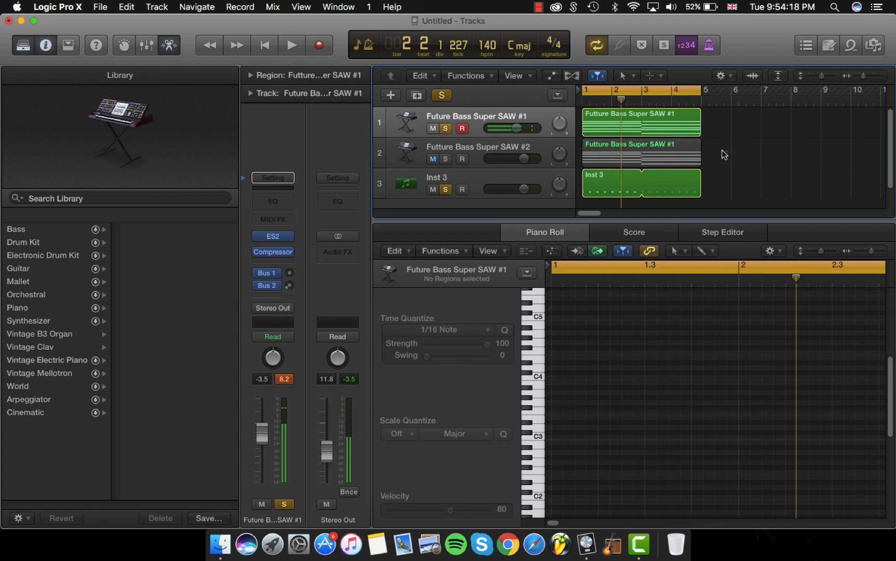
{"action": "left_click", "coordinate": [433, 159]}
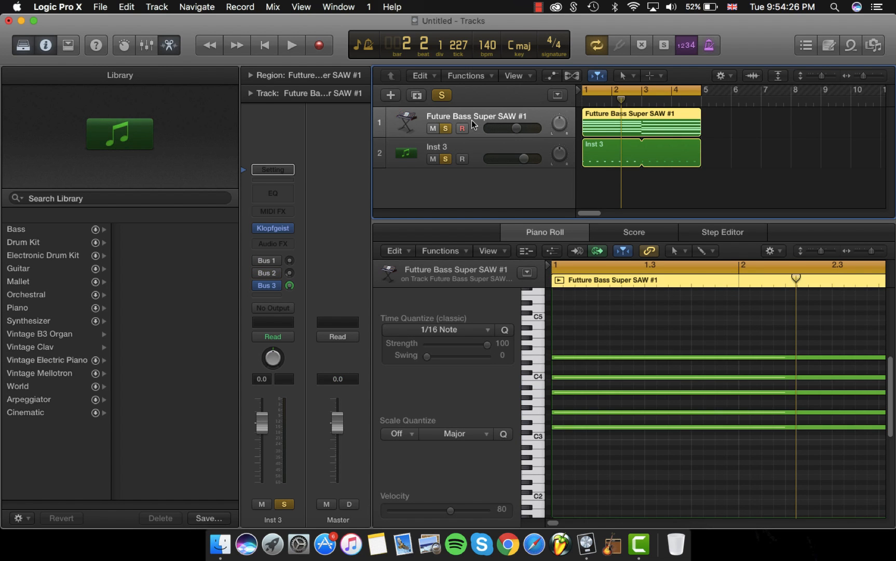
{"action": "left_click", "coordinate": [390, 95]}
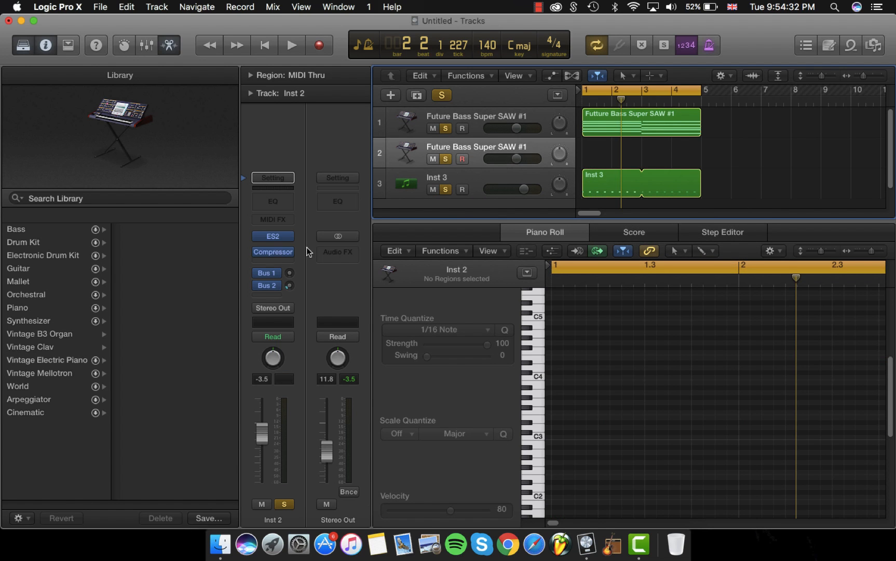
Step: Load ES2 (Stereo) on Inst 2 with the Future Bass Super SAW #2 preset
{"action": "left_click", "coordinate": [272, 236]}
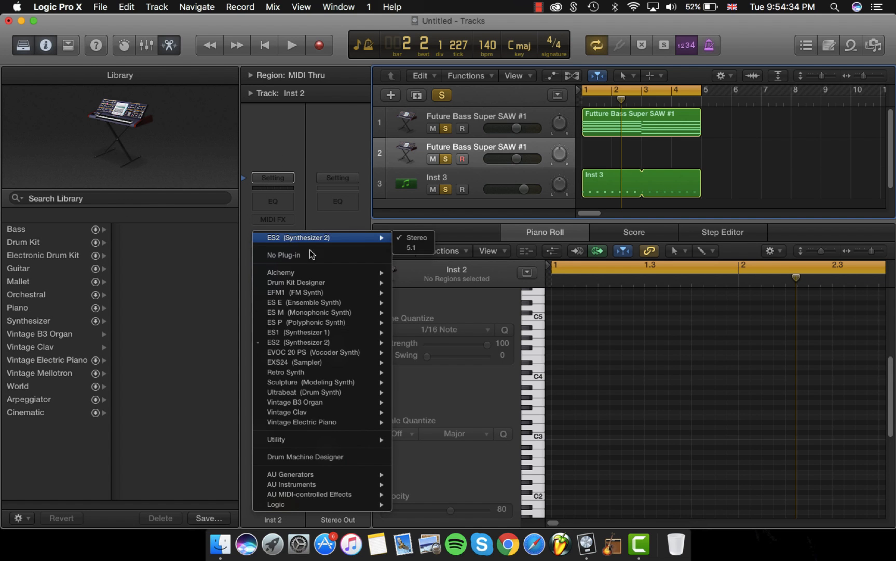
{"action": "left_click", "coordinate": [299, 342]}
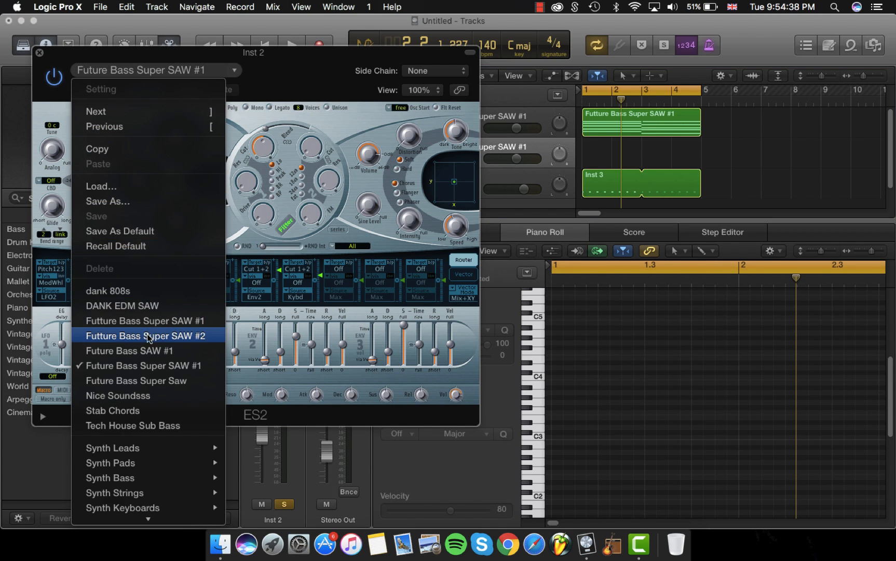
{"action": "left_click", "coordinate": [144, 339]}
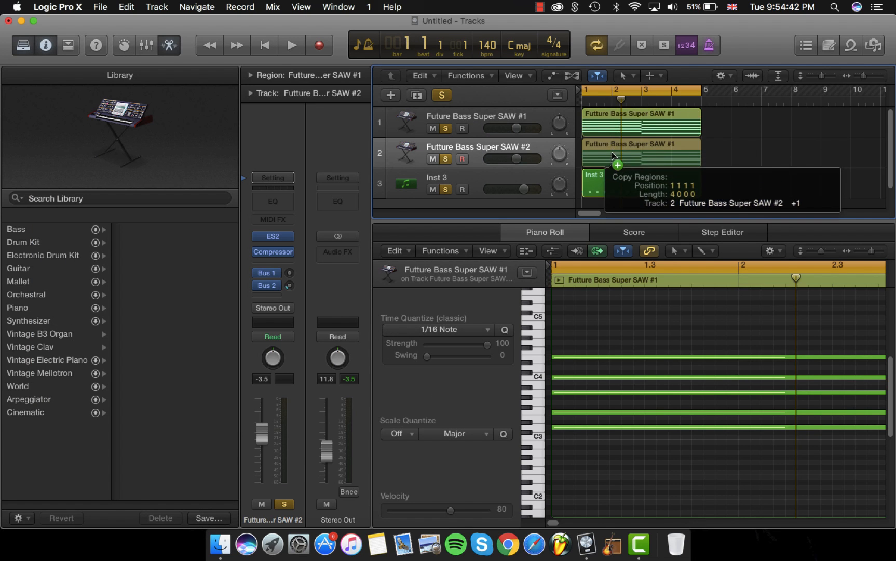
Step: Copy the chord region onto track 2 and add extra early C0 notes to Inst 3's trigger pattern
{"action": "left_click", "coordinate": [291, 45]}
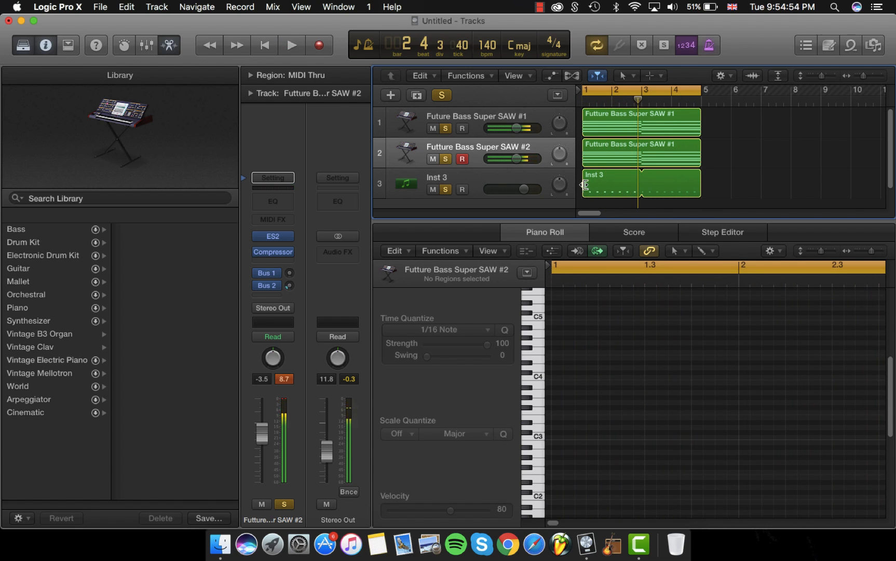
{"action": "double_click", "coordinate": [639, 182]}
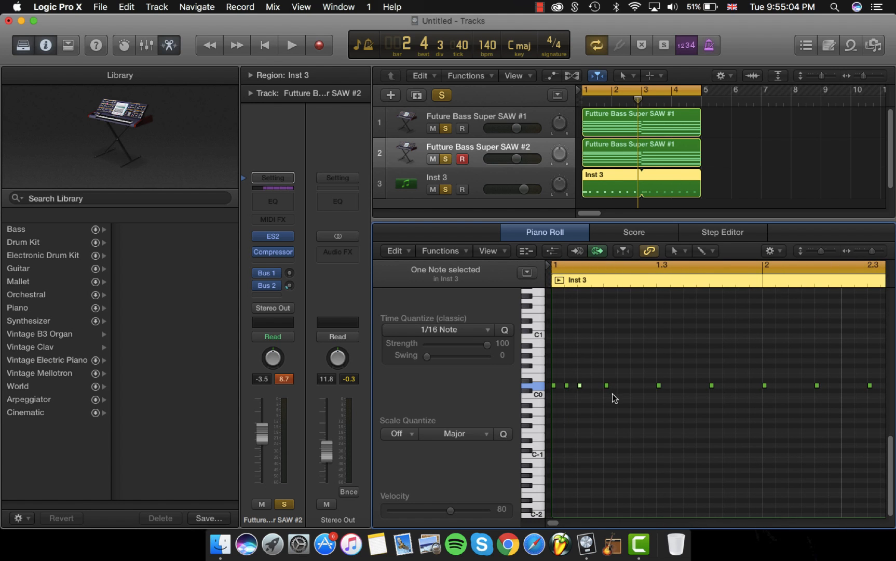
{"action": "left_click", "coordinate": [292, 45]}
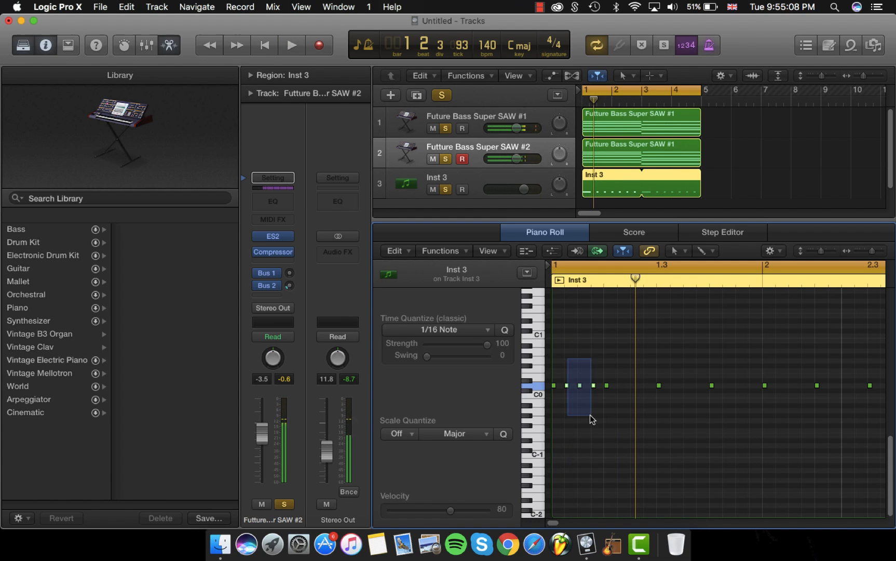
{"action": "left_click", "coordinate": [291, 45]}
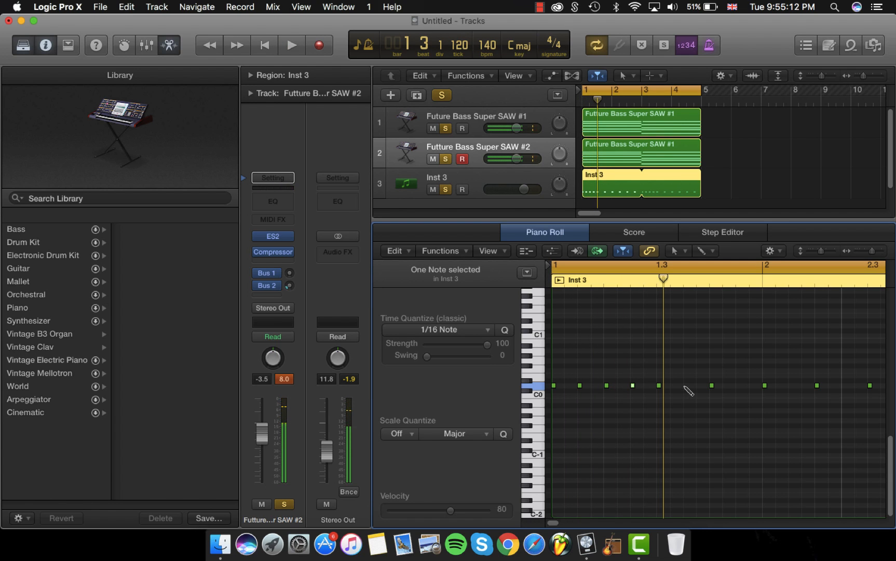
{"action": "left_click", "coordinate": [292, 45]}
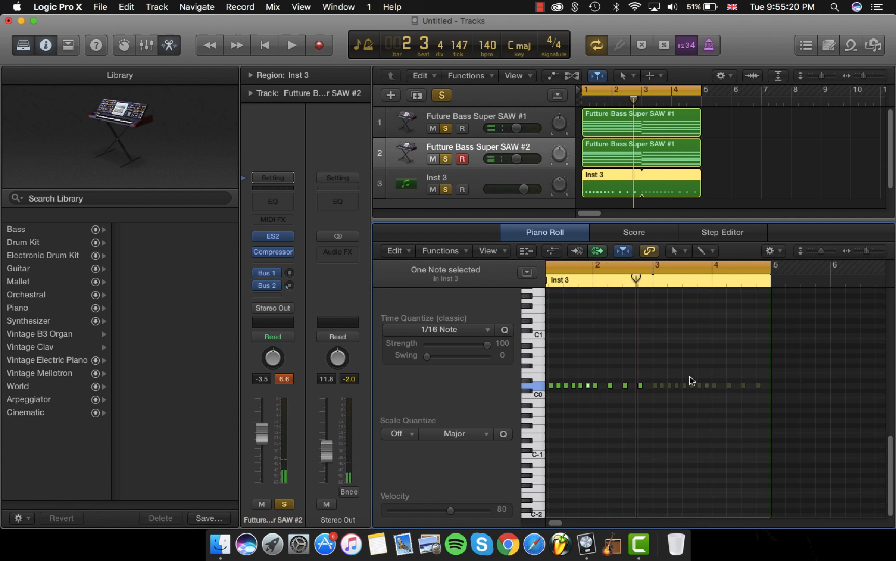
{"action": "mouse_move", "coordinate": [685, 345]}
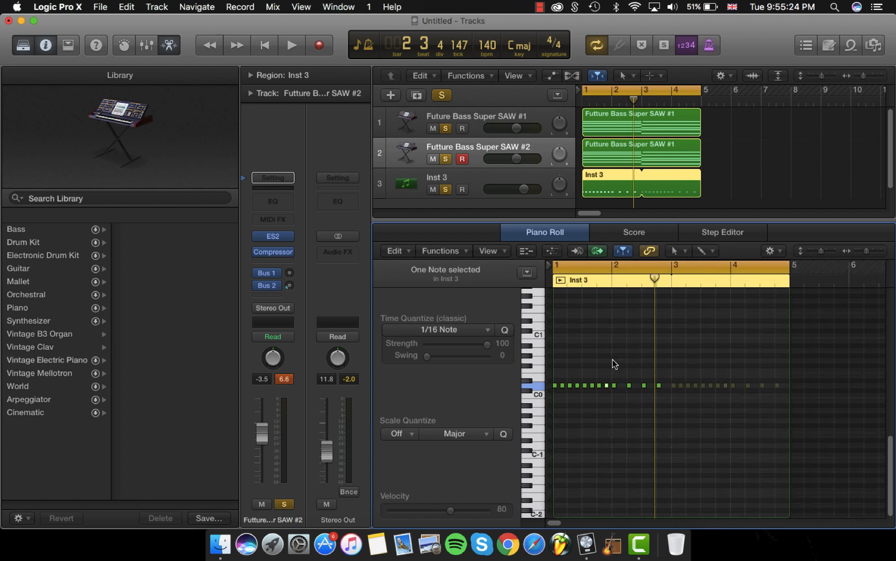
{"action": "left_click", "coordinate": [640, 121]}
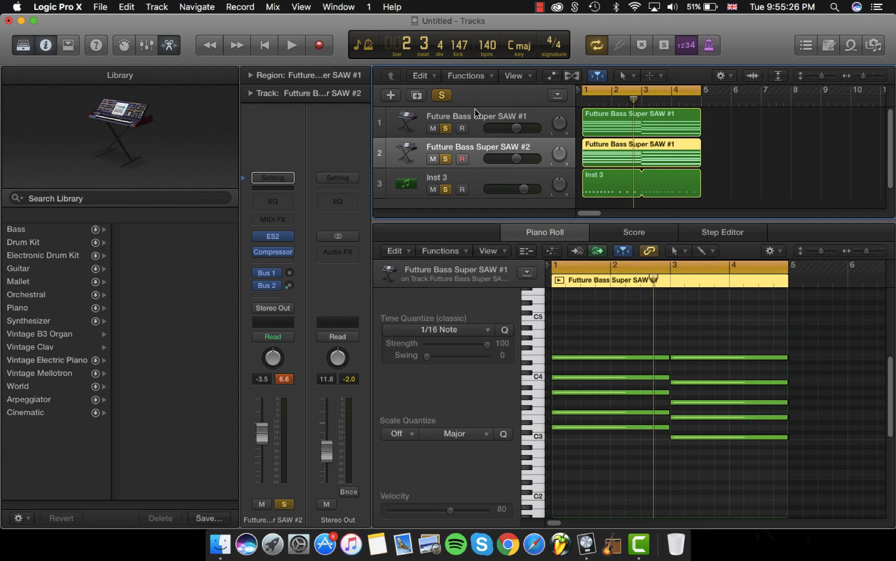
{"action": "mouse_move", "coordinate": [479, 148]}
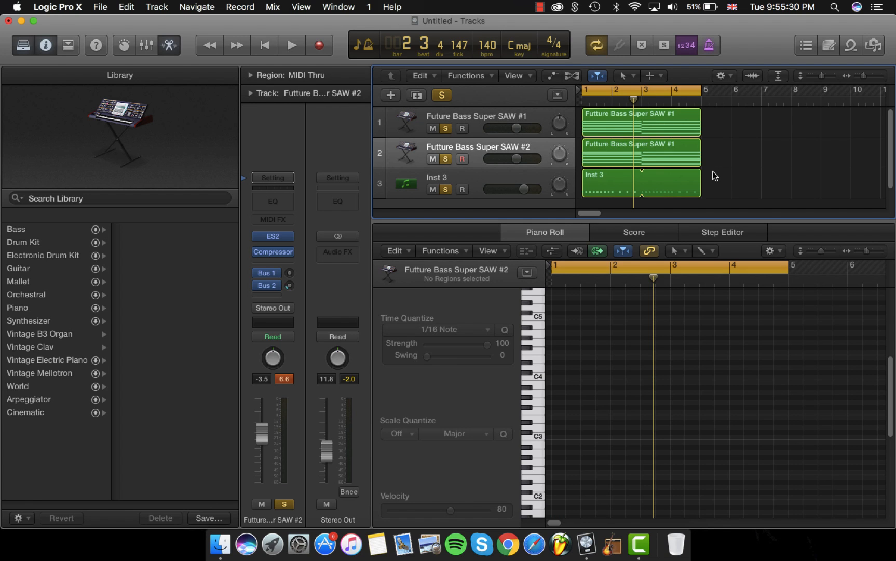
Step: Browse All Files to Desktop > Music Making Samples > KSHMR PACKS > Drums > Kicks > Trap and 808 Kicks and select Trap Top Kick 06
{"action": "left_click", "coordinate": [639, 183]}
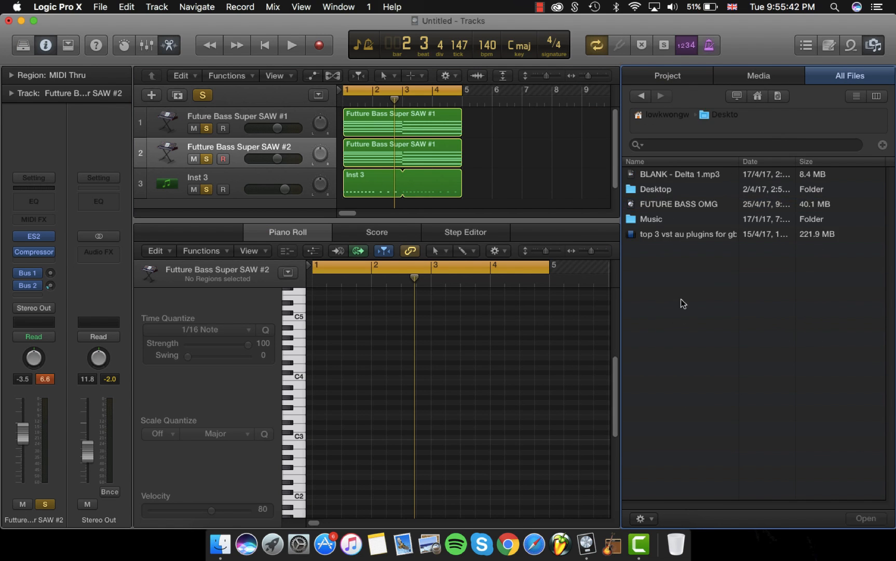
{"action": "double_click", "coordinate": [655, 189]}
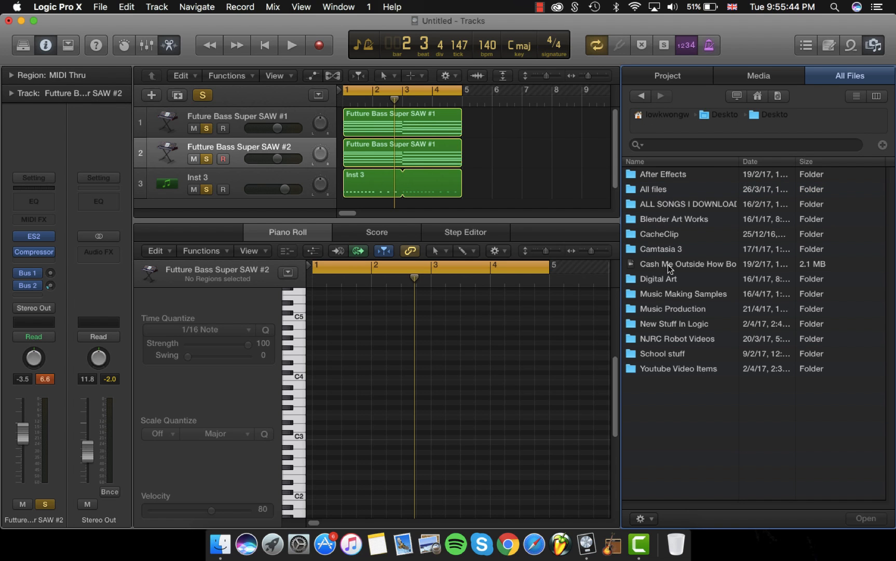
{"action": "left_click", "coordinate": [683, 294]}
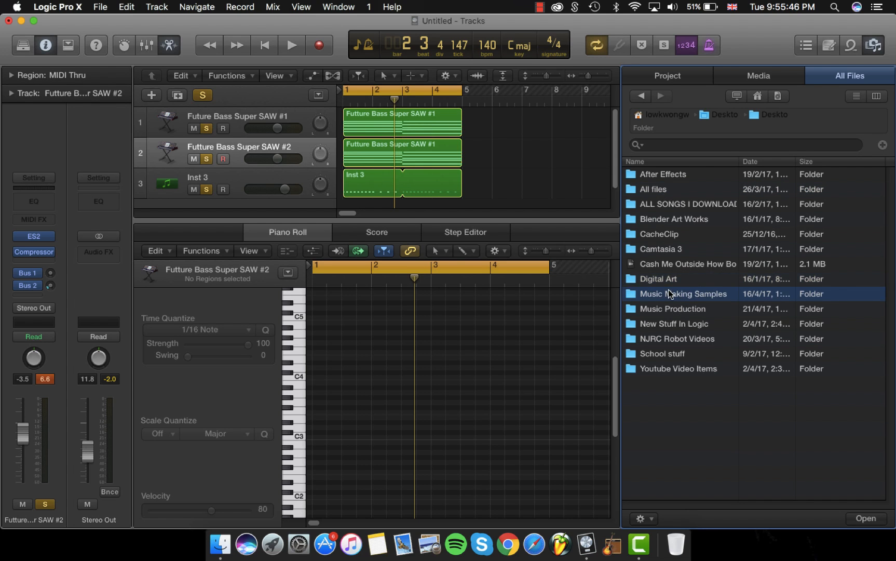
{"action": "double_click", "coordinate": [683, 293]}
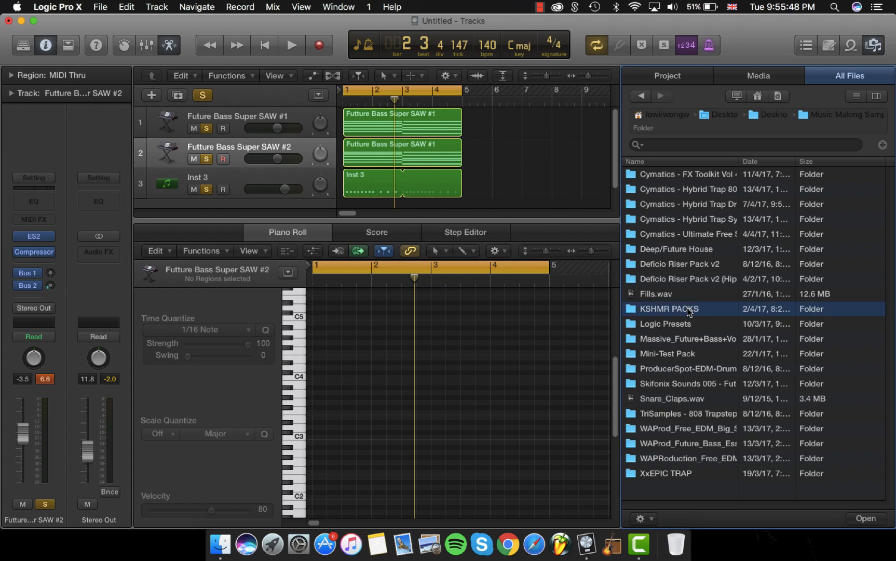
{"action": "double_click", "coordinate": [669, 309]}
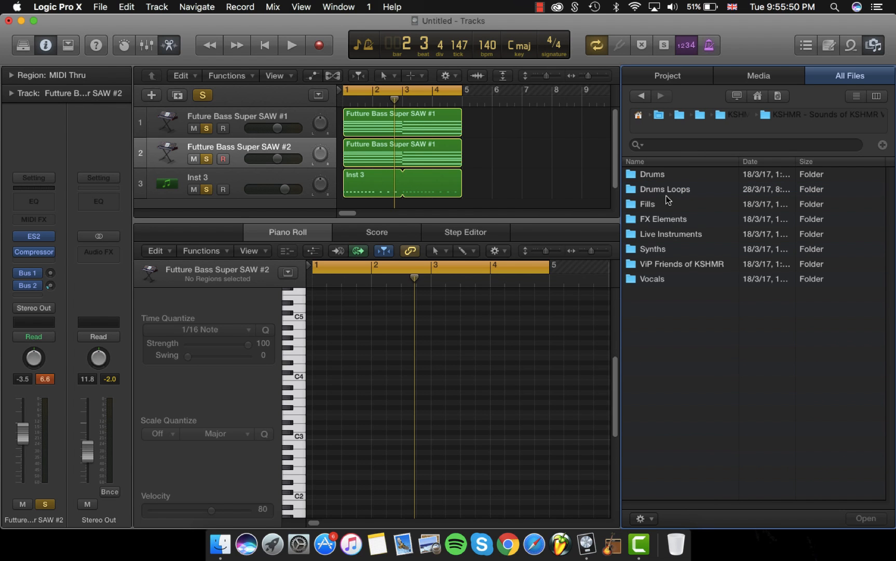
{"action": "double_click", "coordinate": [650, 174]}
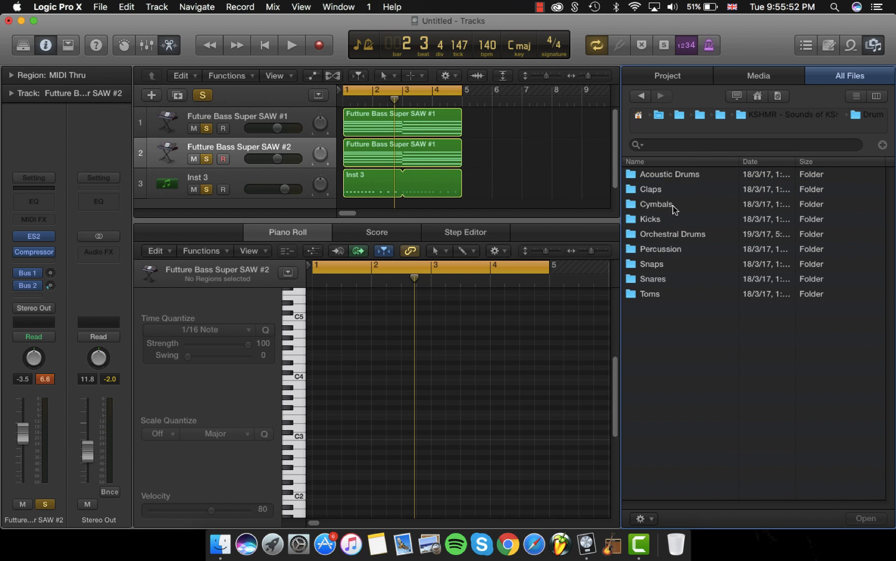
{"action": "double_click", "coordinate": [649, 219]}
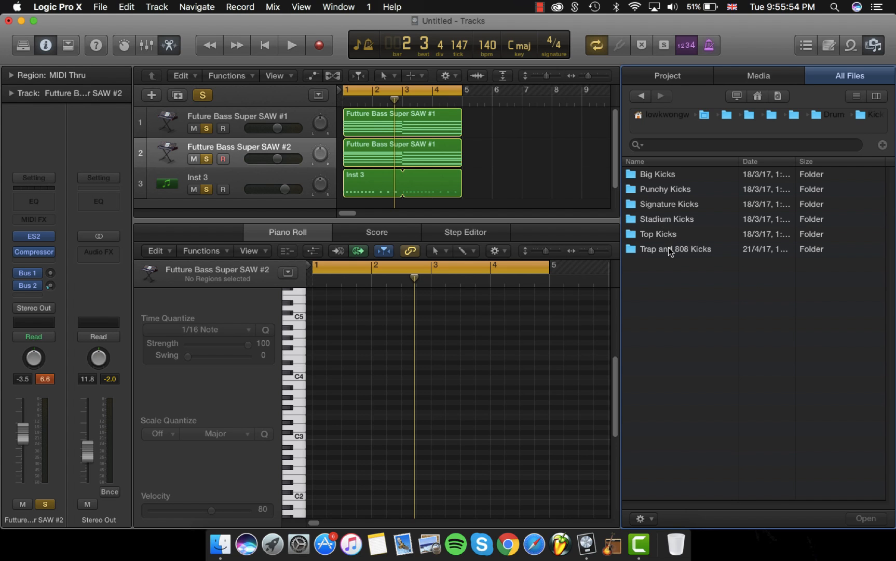
{"action": "double_click", "coordinate": [675, 248]}
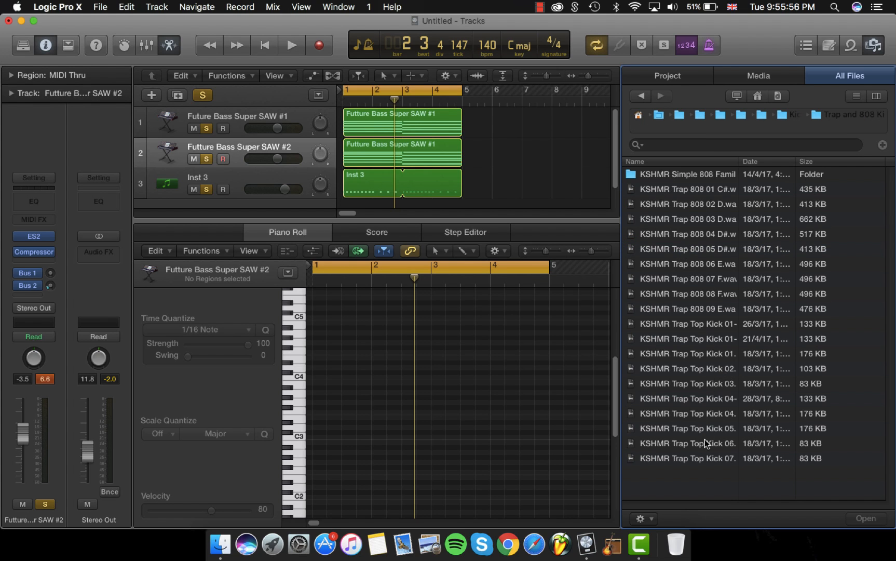
{"action": "left_click", "coordinate": [688, 443]}
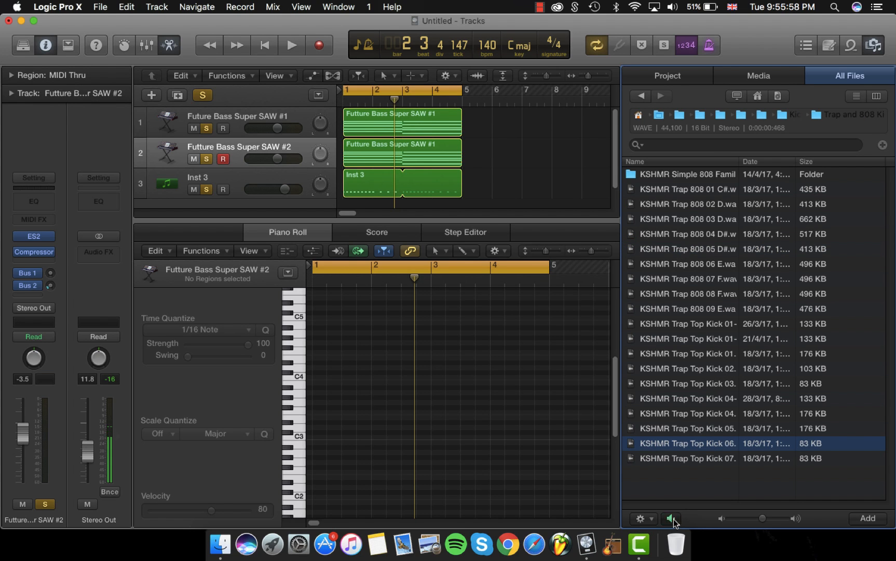
Step: Audition Trap Top Kick 06, drag it onto a new track and copy it to bar 1 beat 4 and bar 2 beat 2
{"action": "left_click", "coordinate": [671, 518]}
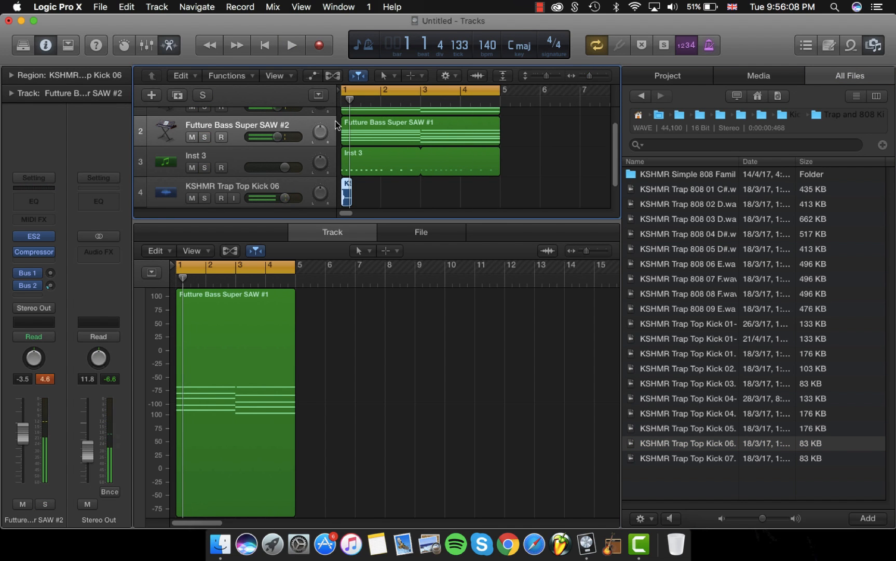
{"action": "left_click", "coordinate": [290, 44]}
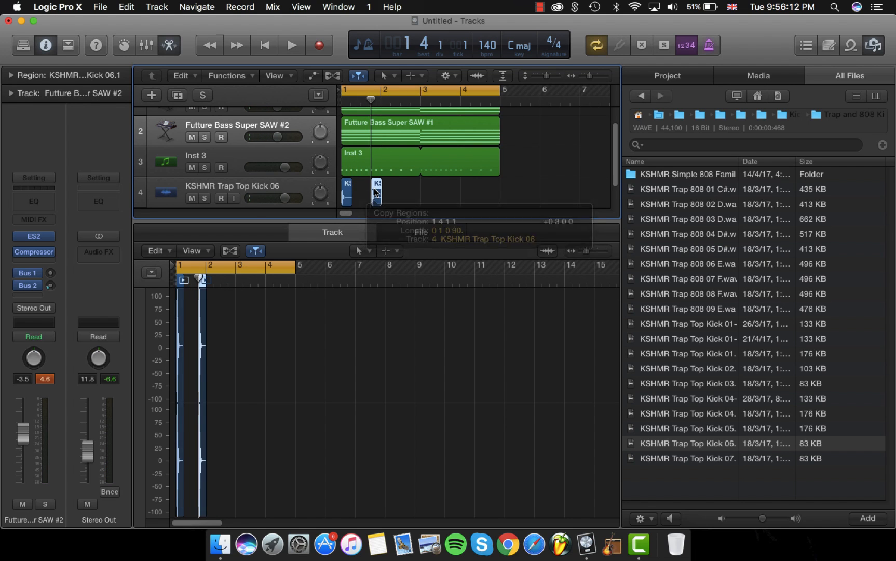
{"action": "left_click", "coordinate": [291, 45]}
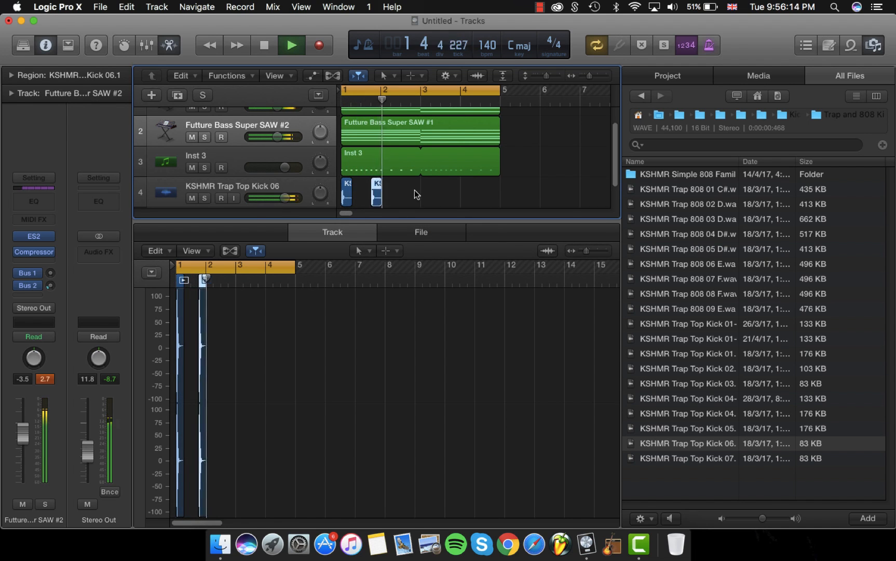
{"action": "left_click", "coordinate": [292, 44]}
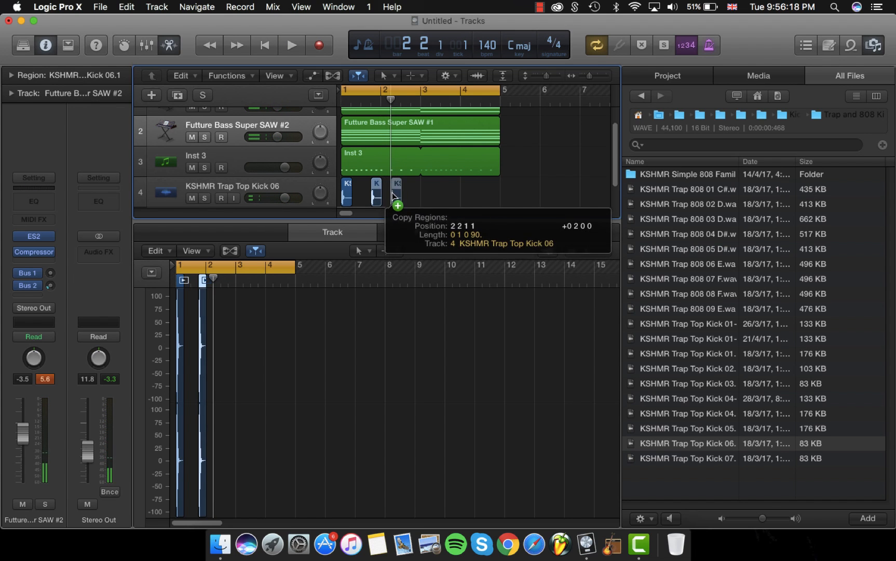
Step: Delete the extra hi-hat notes at the start of Inst 3's region to even the pattern and play it
{"action": "double_click", "coordinate": [419, 171]}
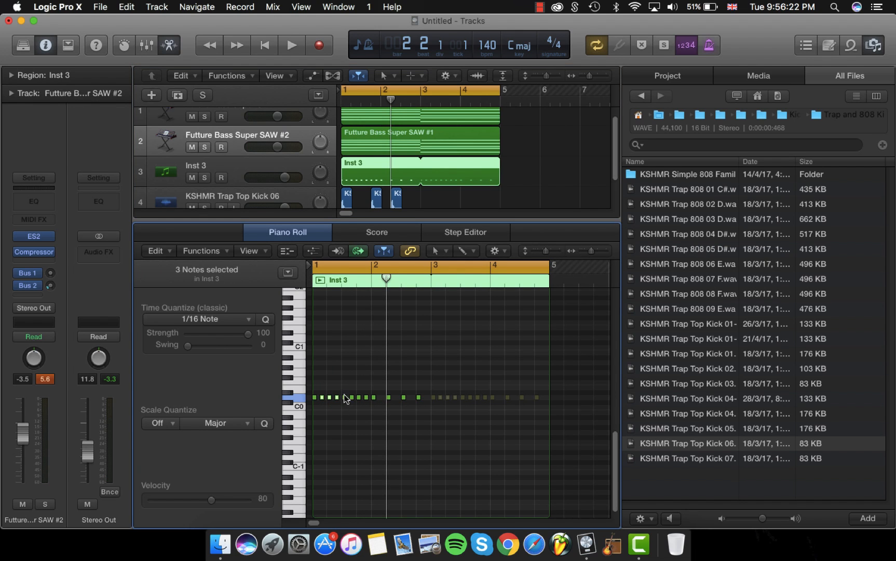
{"action": "left_click", "coordinate": [348, 398]}
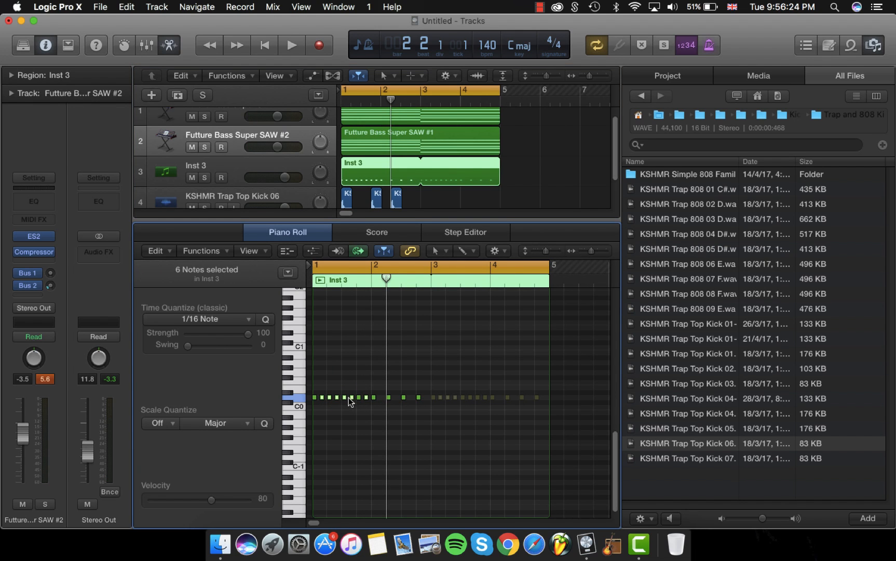
{"action": "mouse_move", "coordinate": [334, 401]}
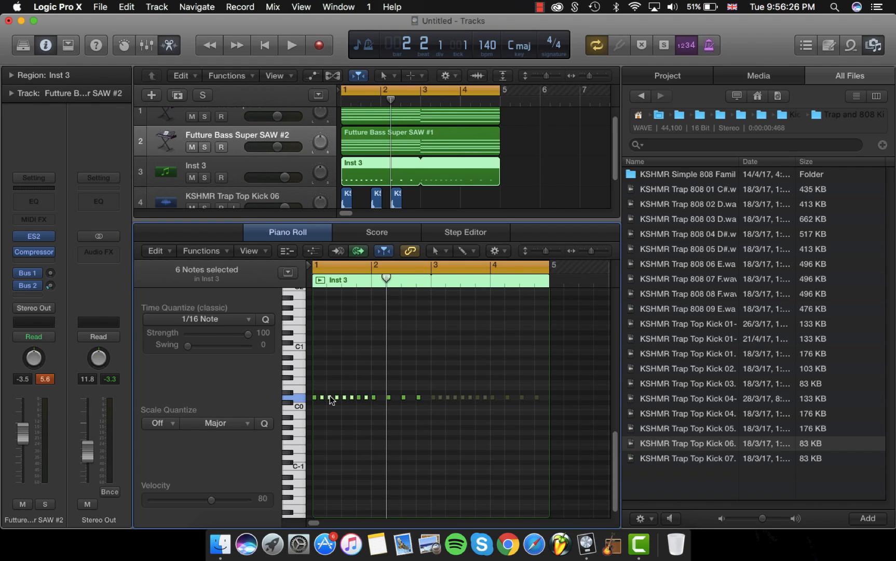
{"action": "left_click", "coordinate": [347, 402]}
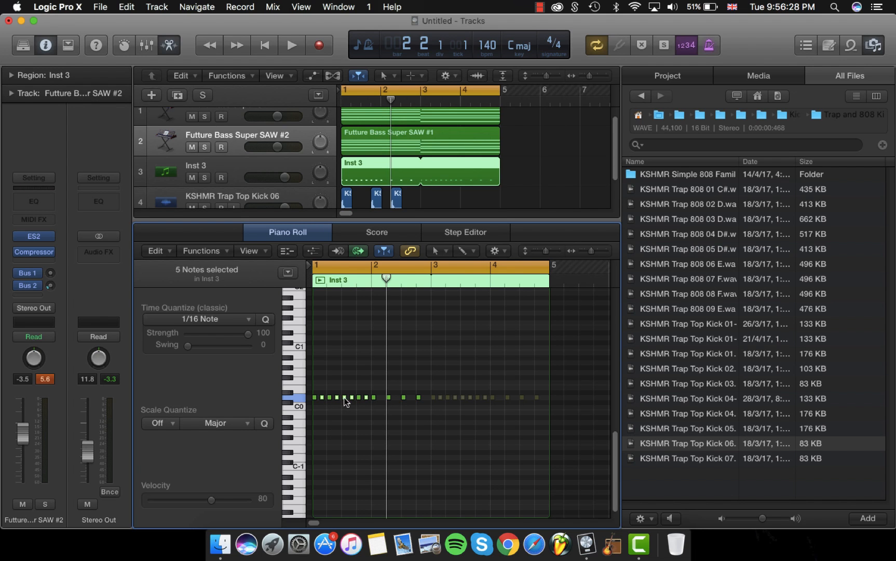
{"action": "left_click", "coordinate": [291, 45]}
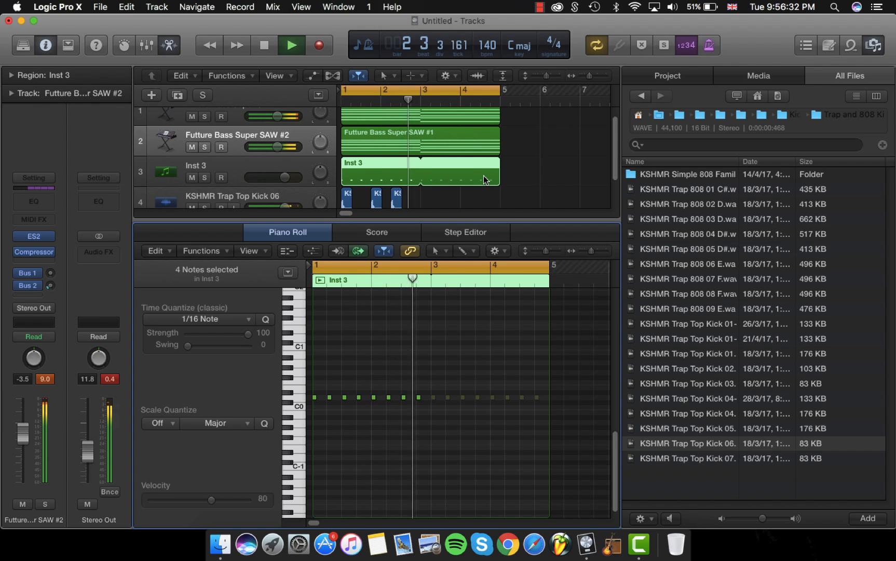
Step: Copy the kick hits through the first bars and audition the repeated pattern
{"action": "left_click", "coordinate": [348, 185]}
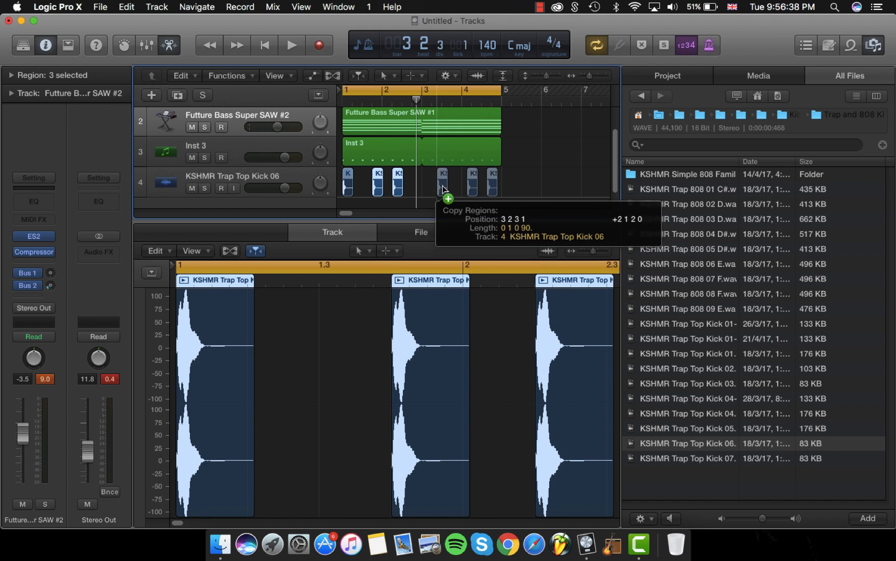
{"action": "left_click", "coordinate": [291, 44]}
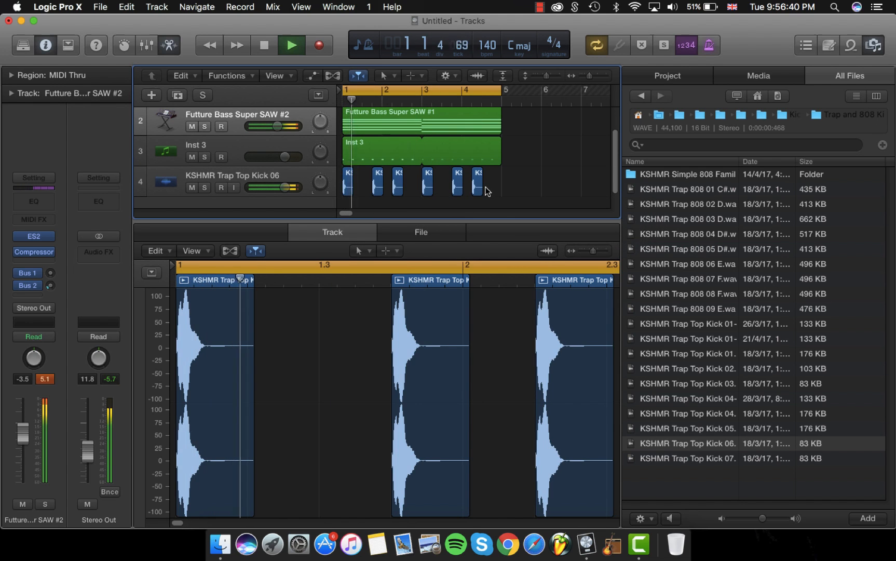
{"action": "left_click", "coordinate": [292, 44]}
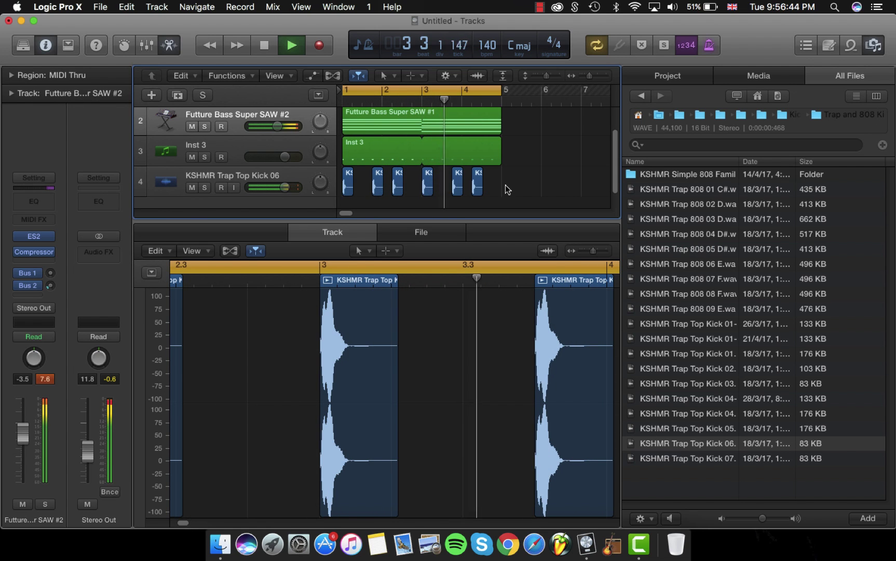
{"action": "left_click", "coordinate": [263, 44]}
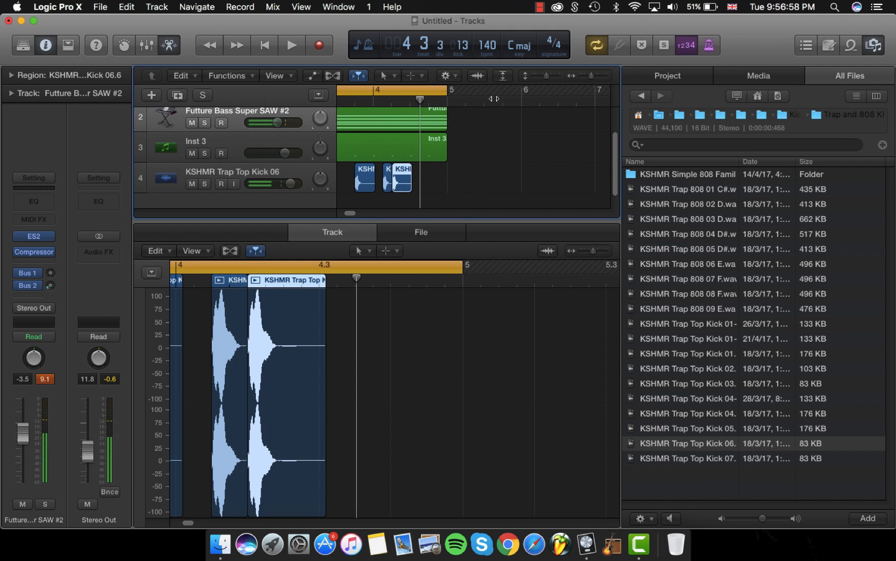
Step: Extend the kicks through bar 4, check playback, and boost the kick's Channel EQ around 80 Hz
{"action": "left_click", "coordinate": [291, 44]}
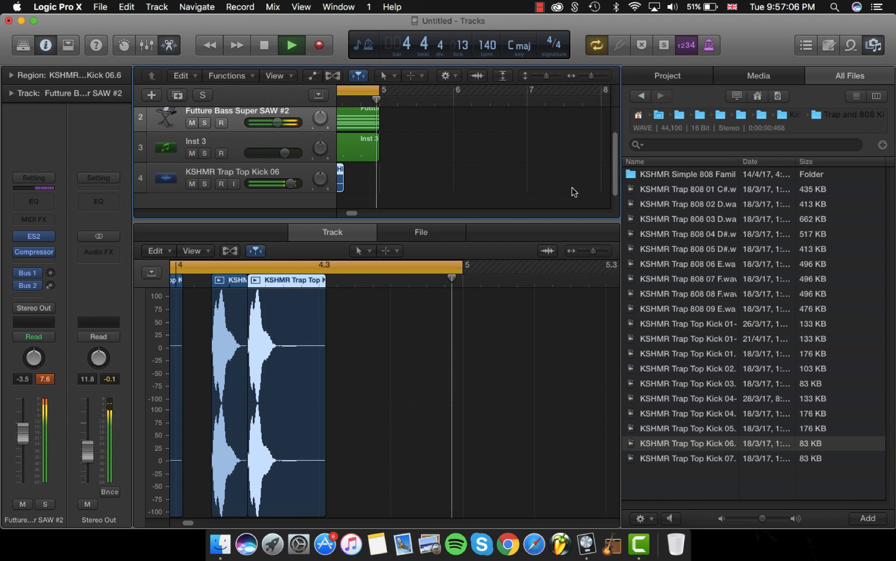
{"action": "left_click", "coordinate": [291, 45]}
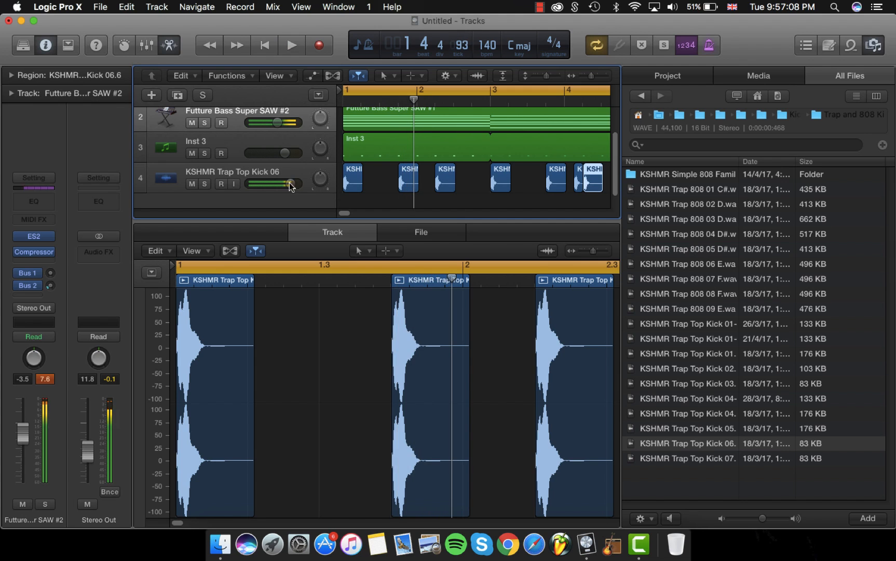
{"action": "left_click", "coordinate": [229, 171]}
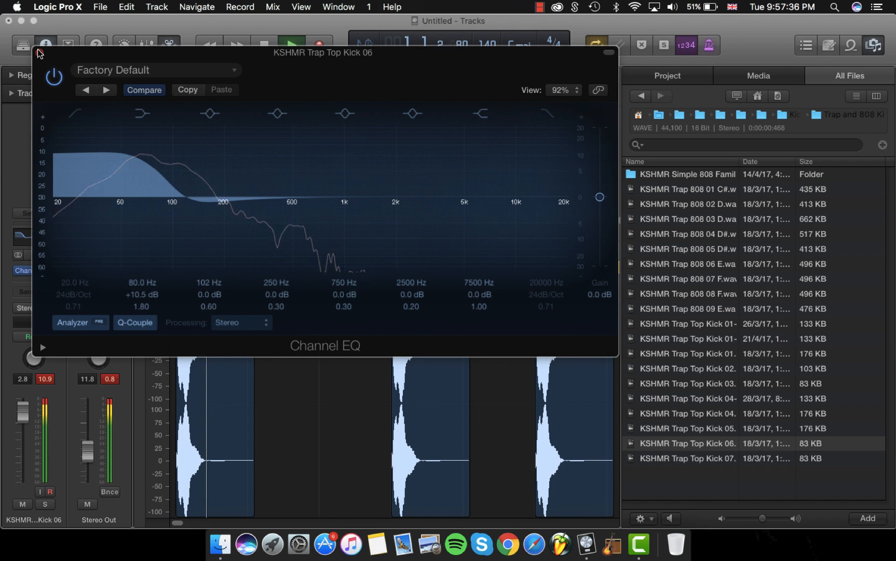
Step: Leave the kick EQ and browse into the Cymatics pack's Snares Collection
{"action": "left_click", "coordinate": [607, 53]}
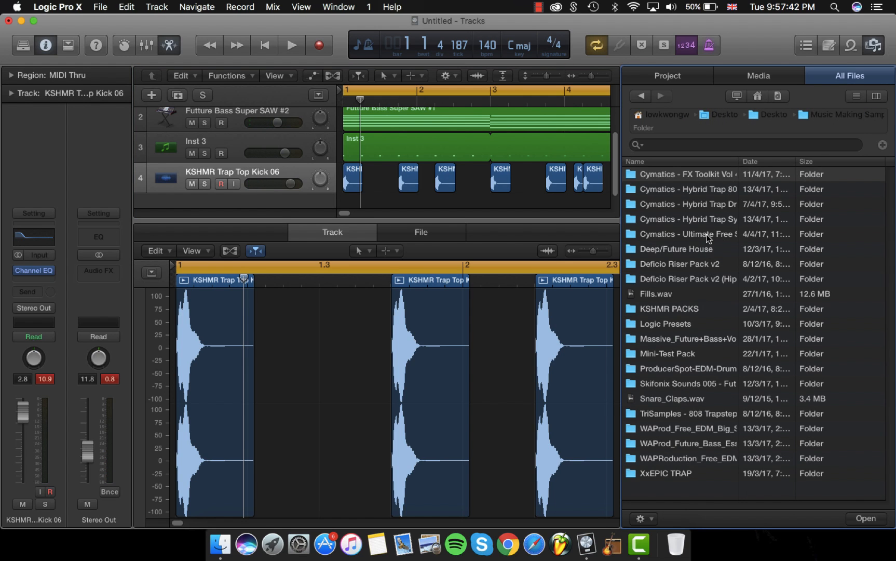
{"action": "left_click", "coordinate": [685, 234]}
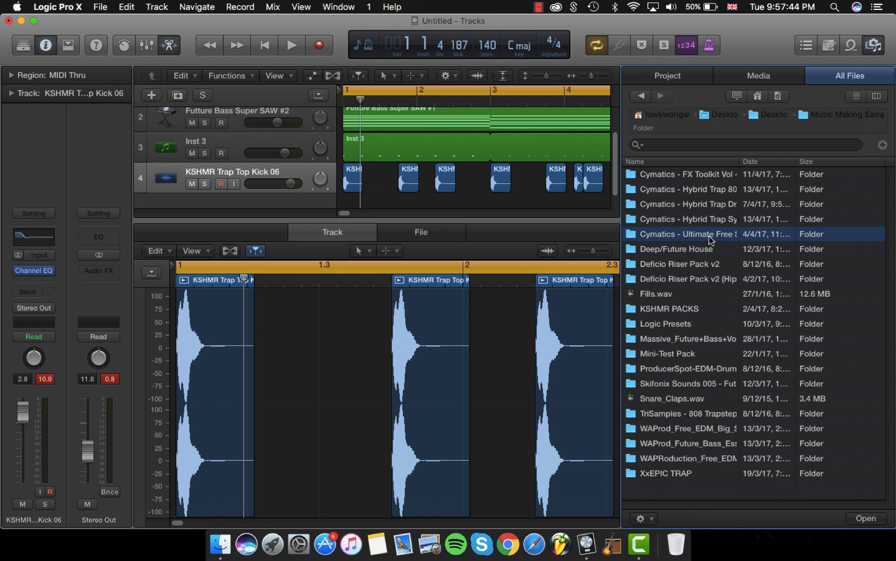
{"action": "double_click", "coordinate": [686, 234]}
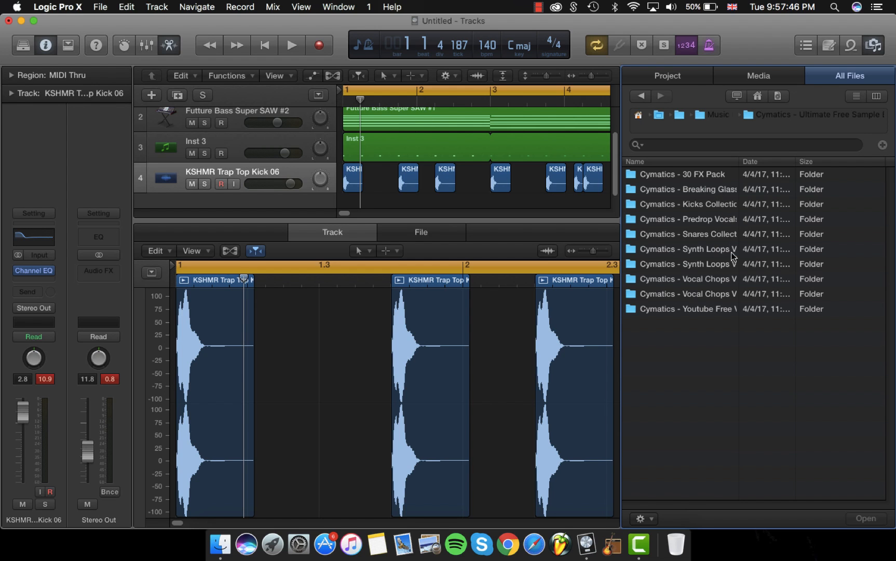
{"action": "double_click", "coordinate": [687, 234]}
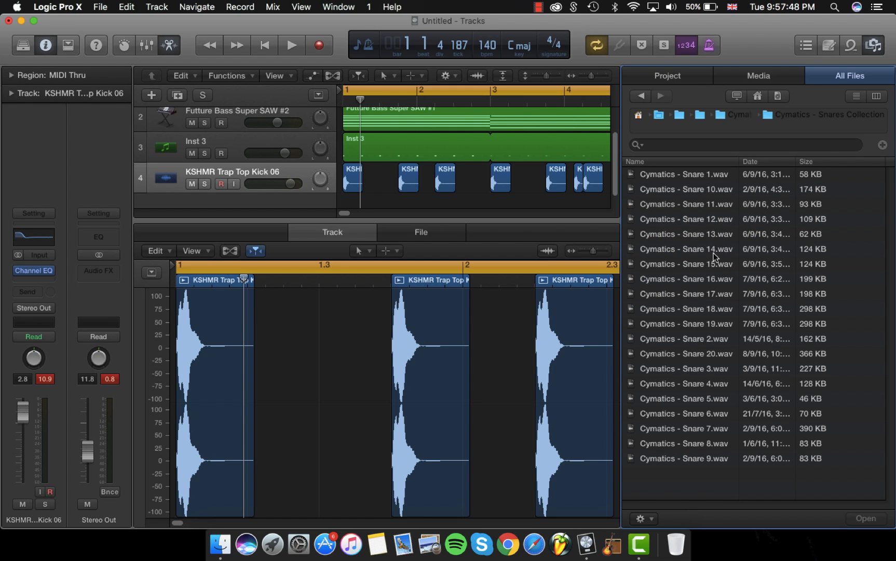
Step: Preview Snare 6, 3 and 20, then bring Cymatics - Snare 20 in as a new track at bar 2
{"action": "left_click", "coordinate": [683, 413]}
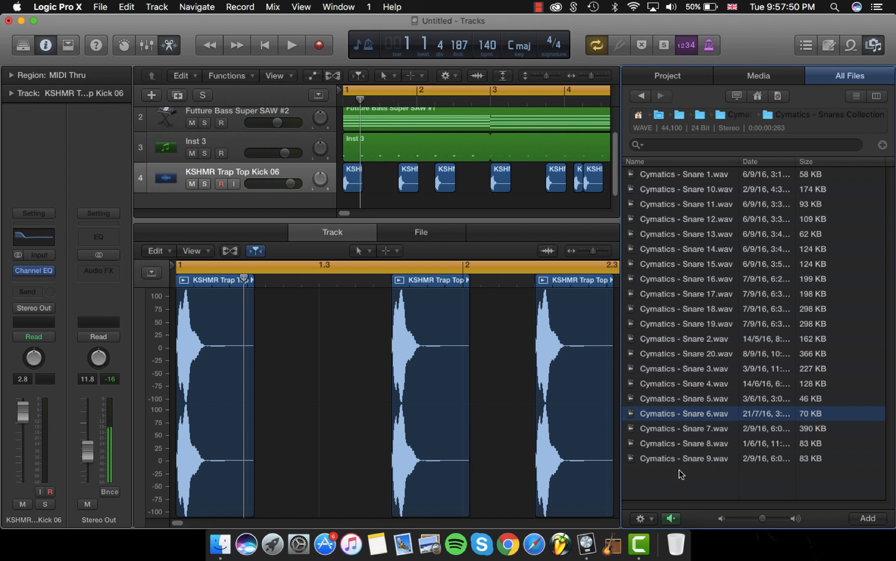
{"action": "left_click", "coordinate": [683, 367]}
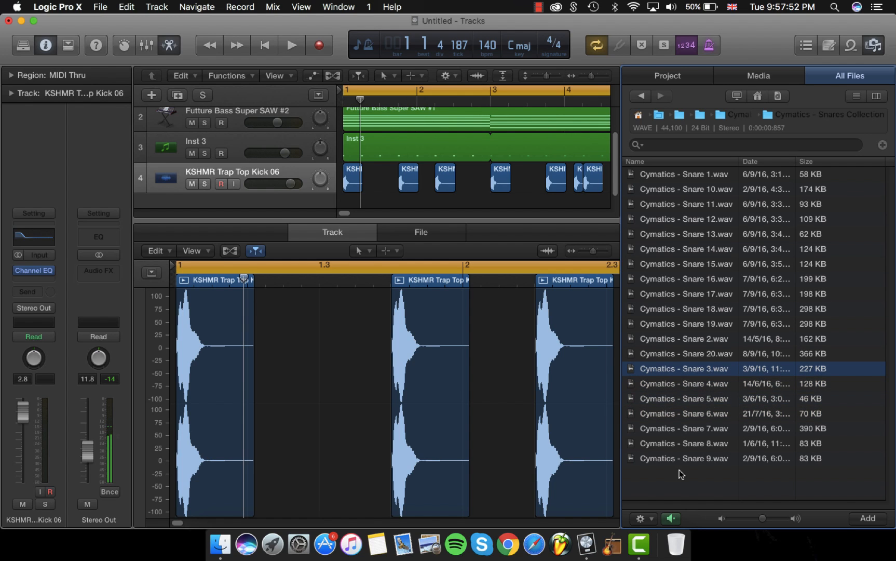
{"action": "left_click", "coordinate": [683, 357]}
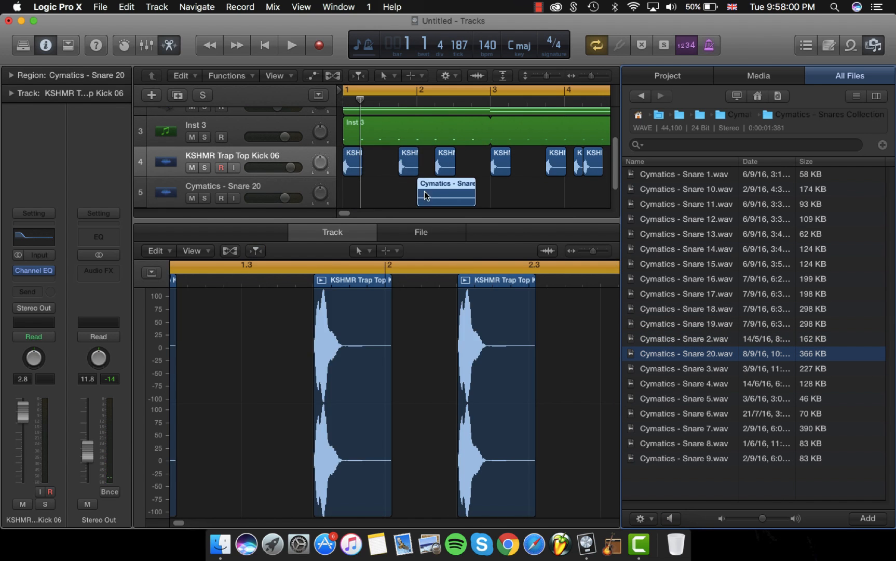
Step: Copy the Snare 20 hit into every bar, audition it, and add an empty audio track below
{"action": "left_click", "coordinate": [446, 194]}
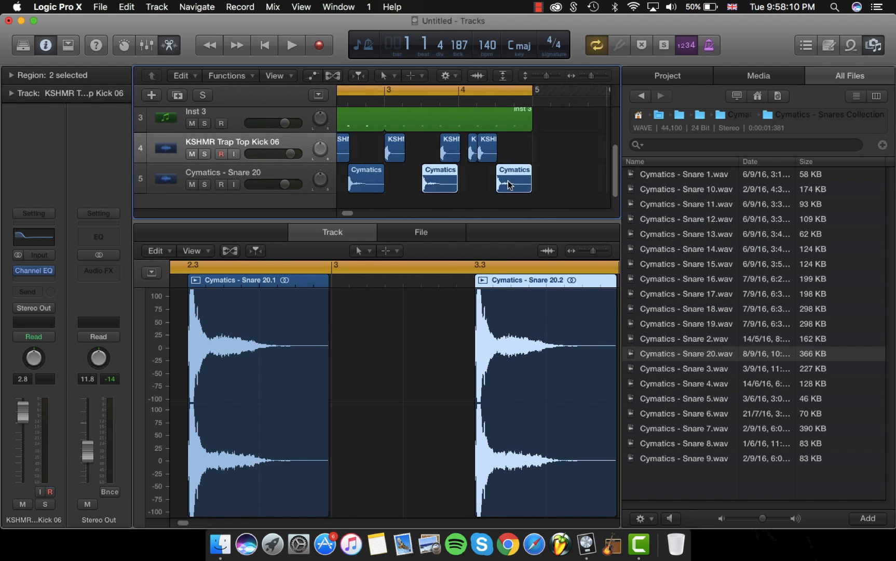
{"action": "left_click", "coordinate": [291, 45]}
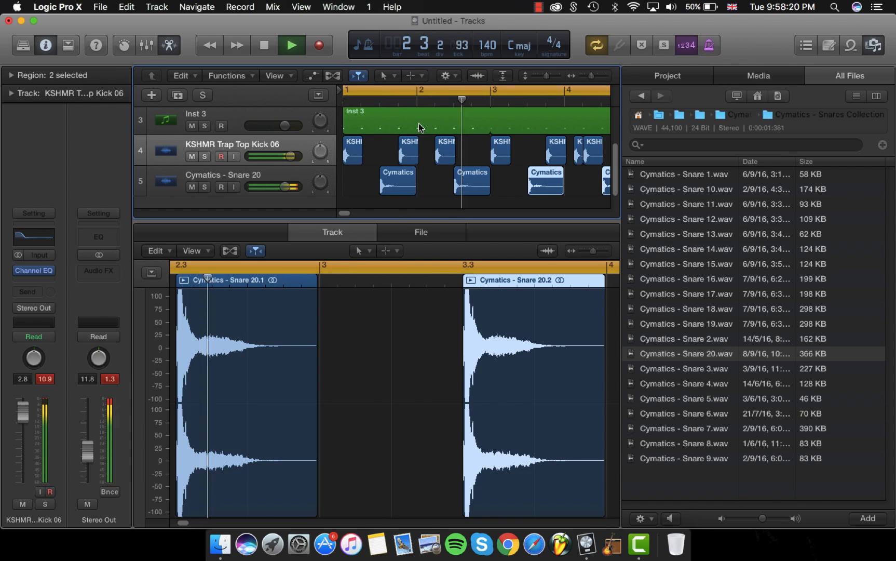
{"action": "left_click", "coordinate": [264, 45]}
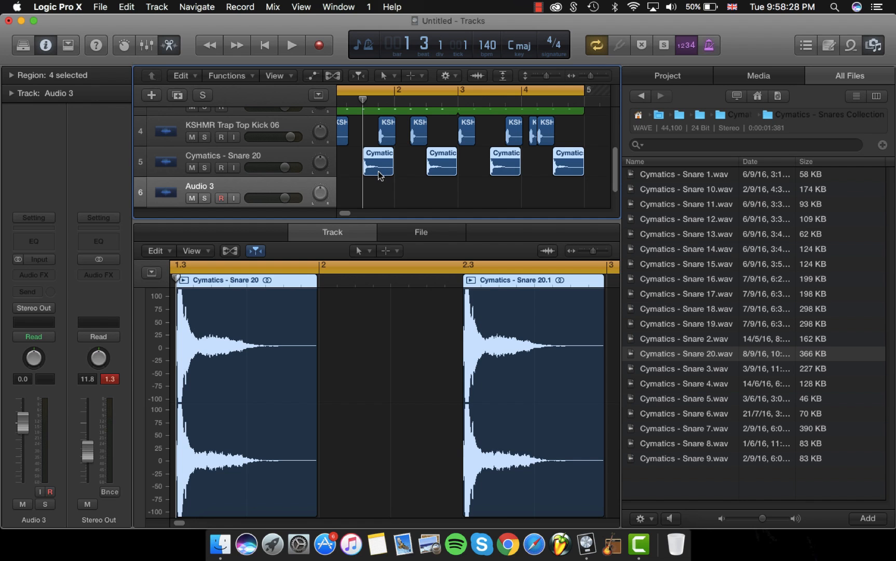
{"action": "mouse_move", "coordinate": [379, 174]}
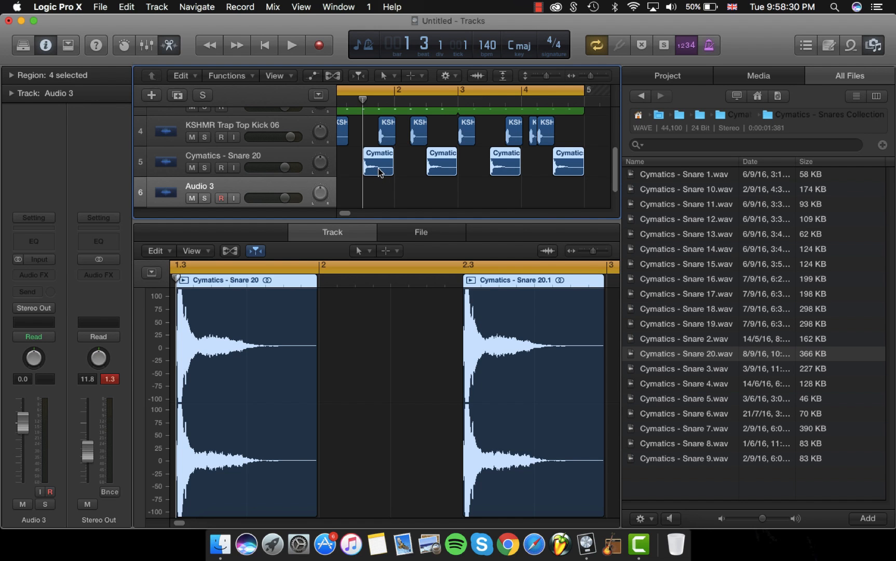
Step: Duplicate the snare hits onto Audio 3 and solo both snare tracks for a listen
{"action": "left_click", "coordinate": [290, 45]}
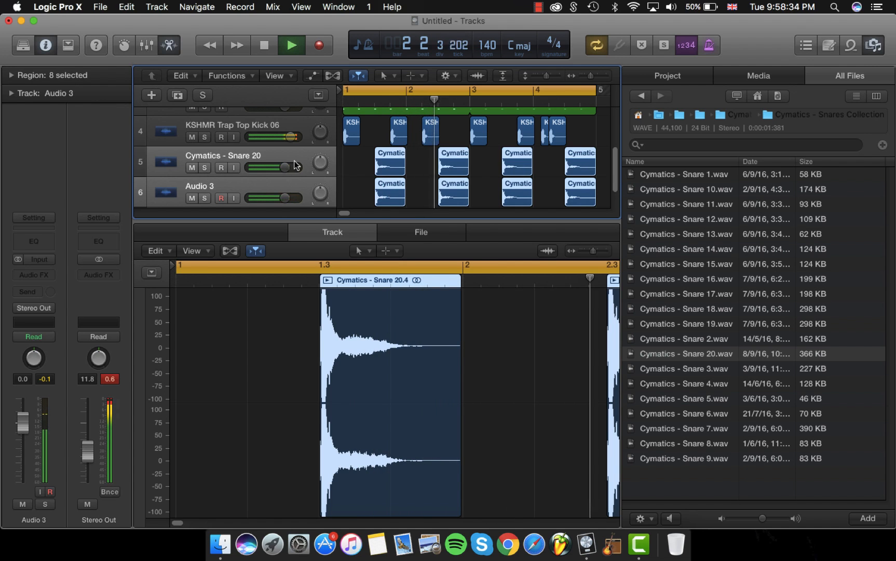
{"action": "left_click", "coordinate": [292, 45]}
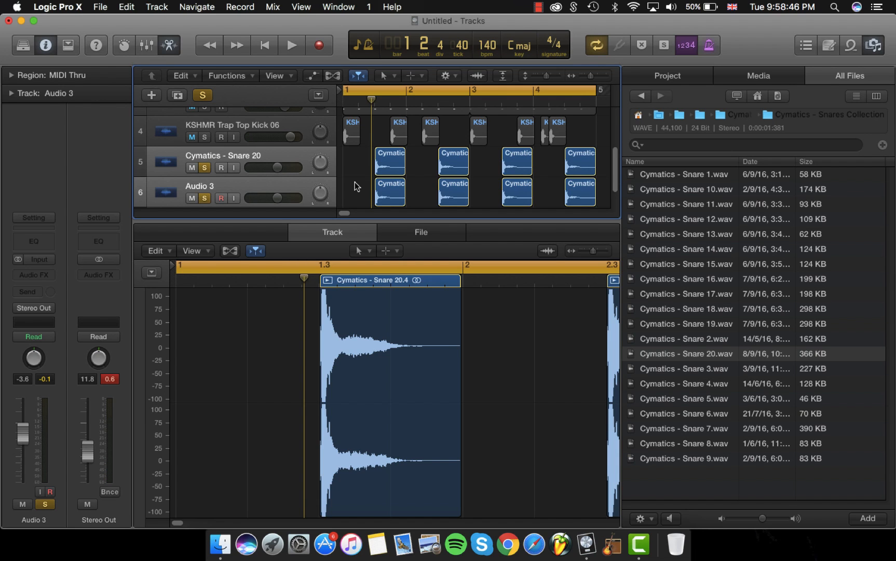
{"action": "left_click", "coordinate": [292, 44]}
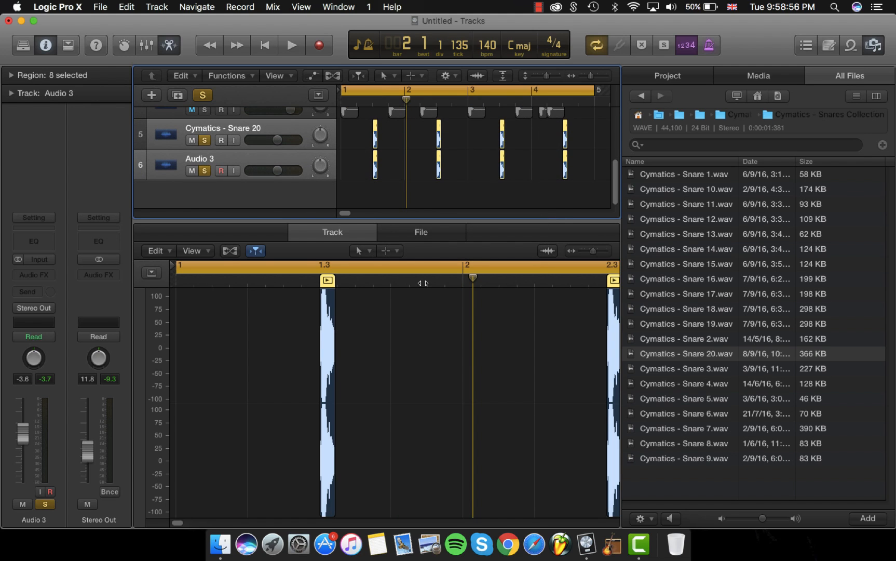
Step: Trim all eight snare regions to short hits, then lengthen them slightly
{"action": "left_click", "coordinate": [291, 44]}
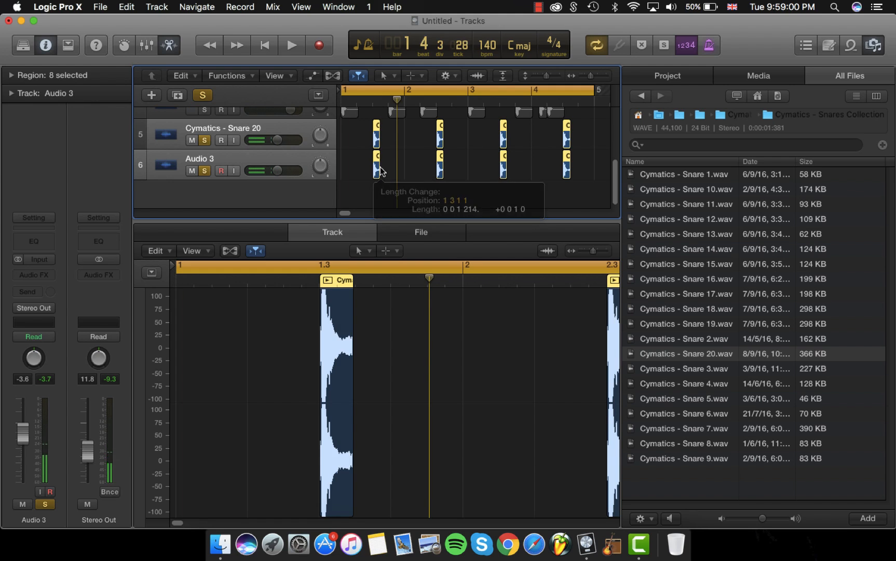
{"action": "left_click", "coordinate": [292, 45]}
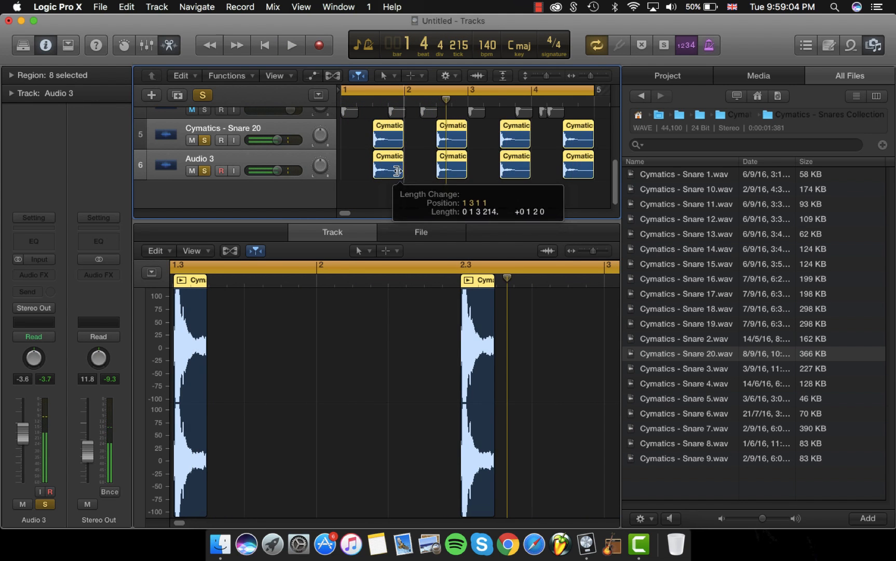
{"action": "left_click", "coordinate": [291, 45]}
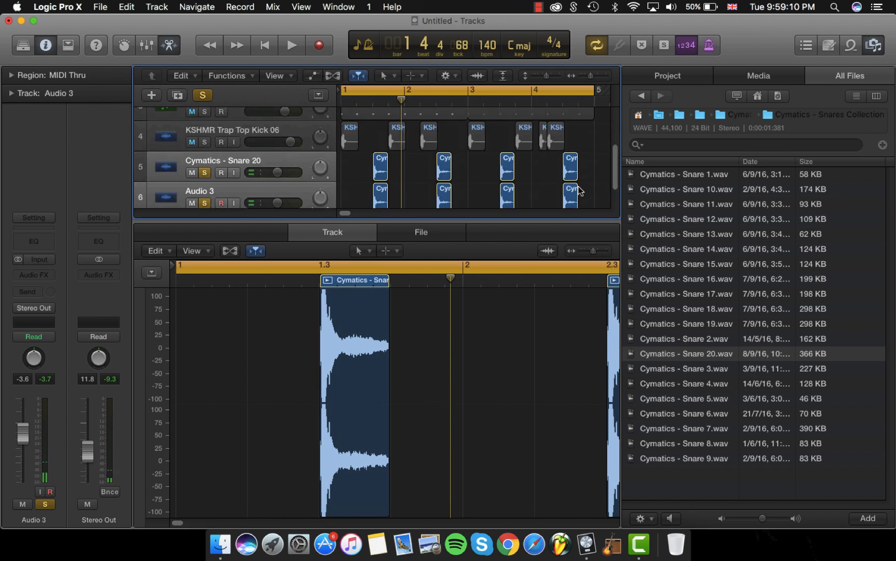
{"action": "scroll", "scroll_direction": "down", "scroll_amount": 3}
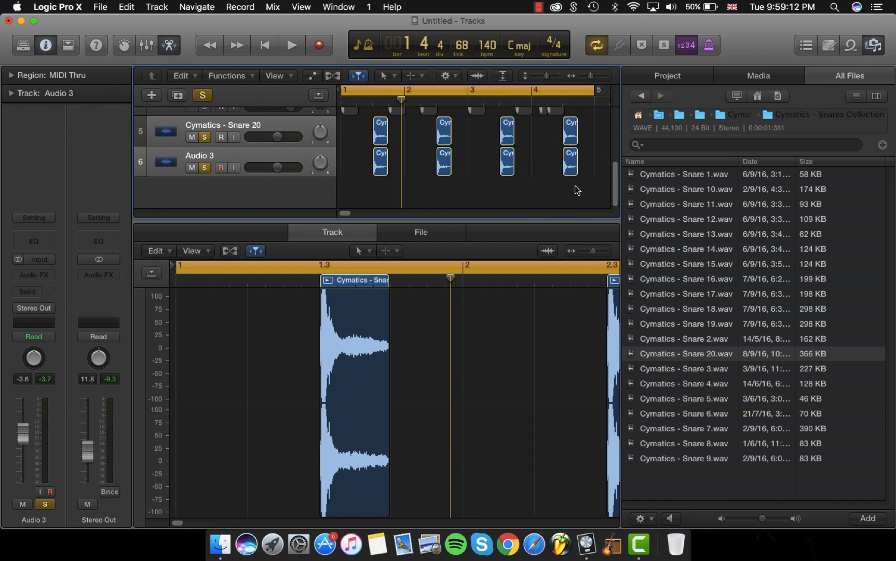
{"action": "mouse_move", "coordinate": [359, 154]}
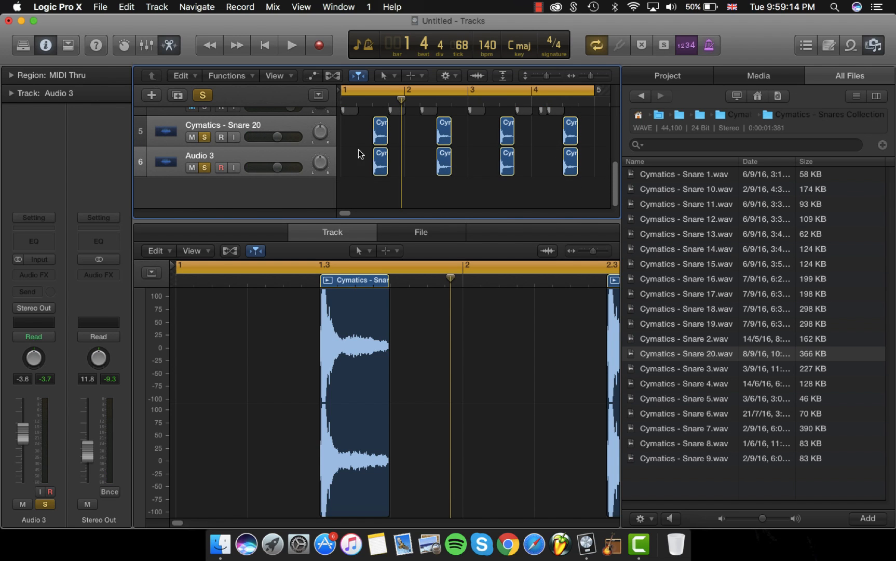
{"action": "mouse_move", "coordinate": [129, 312]}
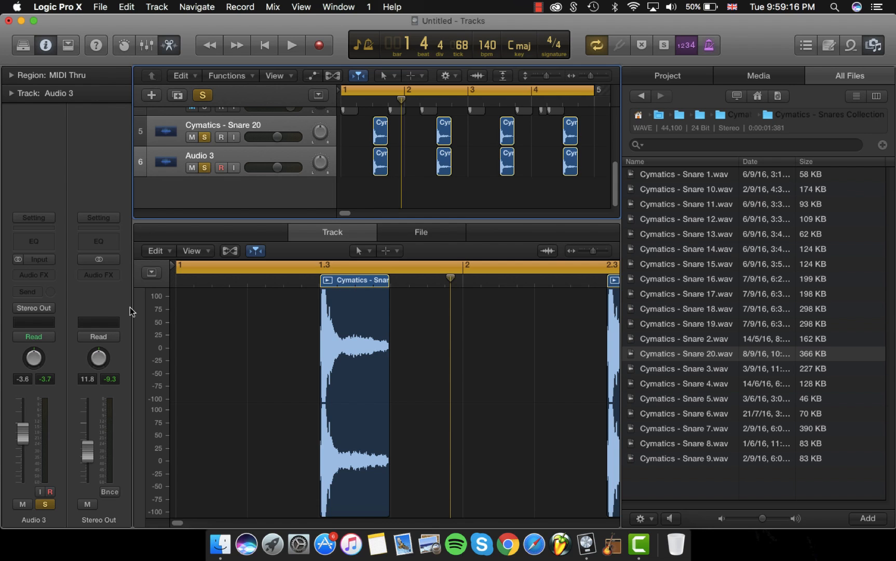
{"action": "mouse_move", "coordinate": [303, 169]}
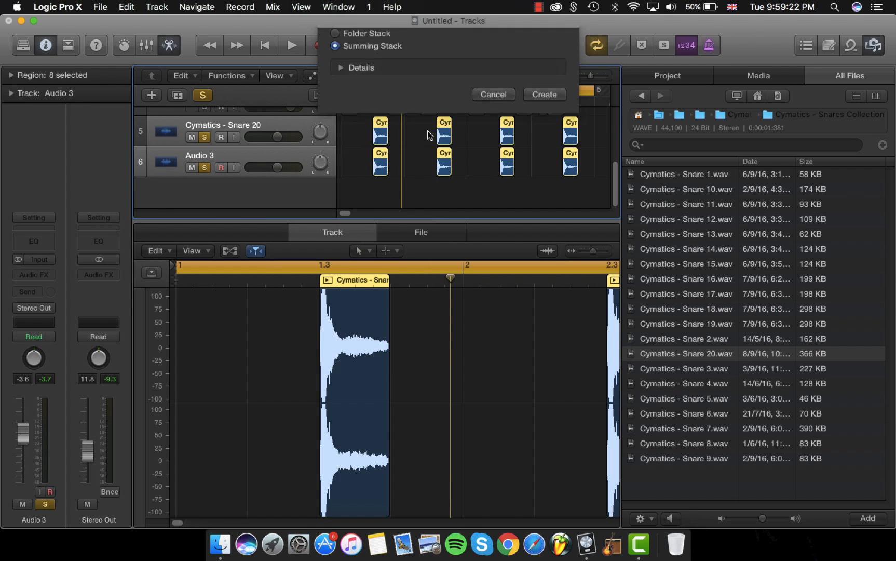
Step: Create the Sum 4 snare stack and give it a PlatinumVerb with bigger room, wet mix and reverb time
{"action": "left_click", "coordinate": [542, 94]}
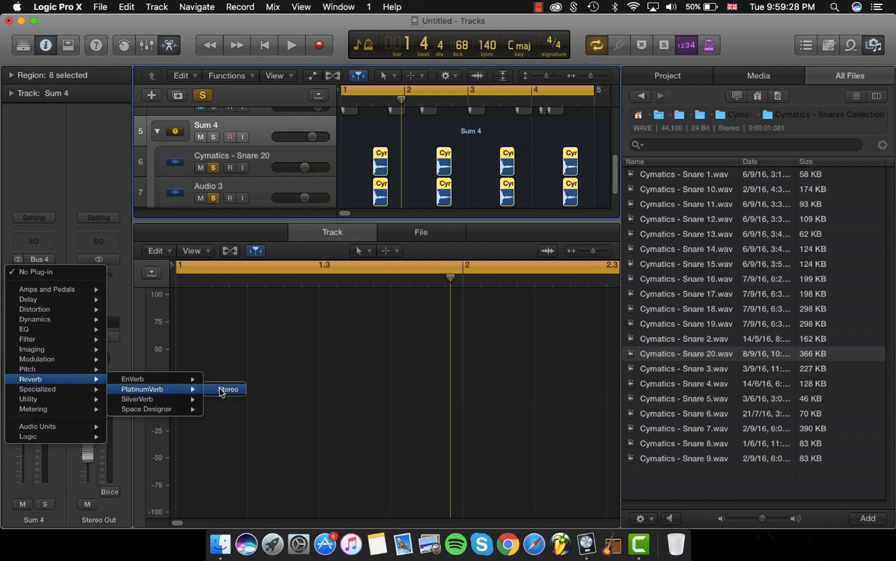
{"action": "left_click", "coordinate": [230, 389]}
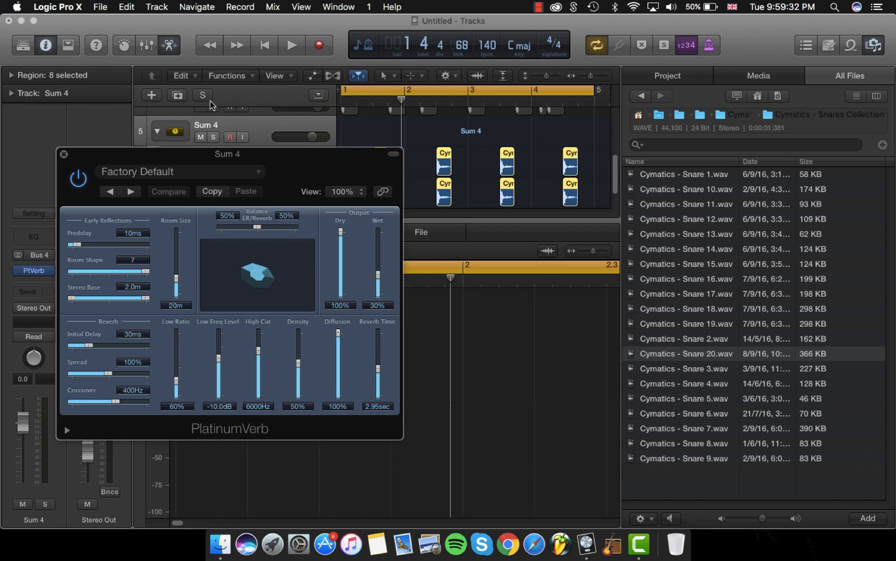
{"action": "left_click", "coordinate": [292, 45]}
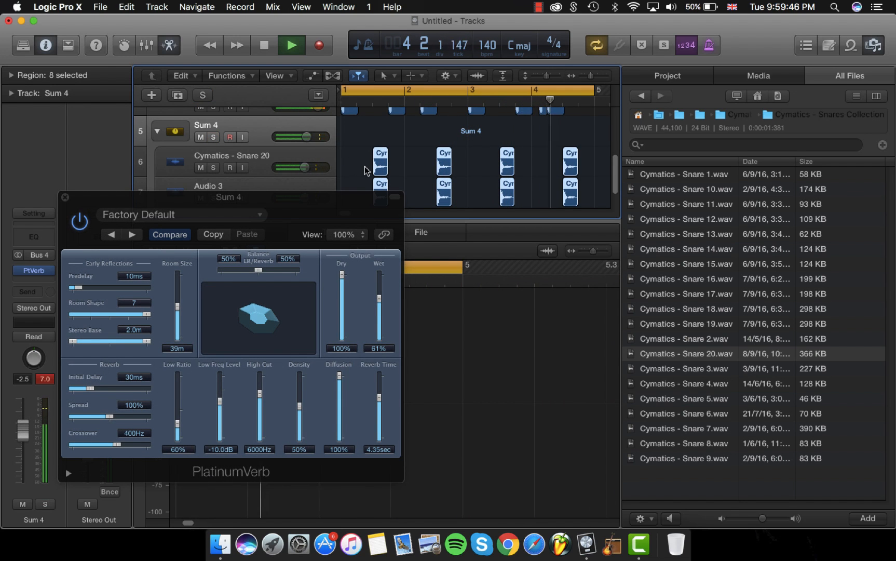
{"action": "left_click", "coordinate": [65, 196]}
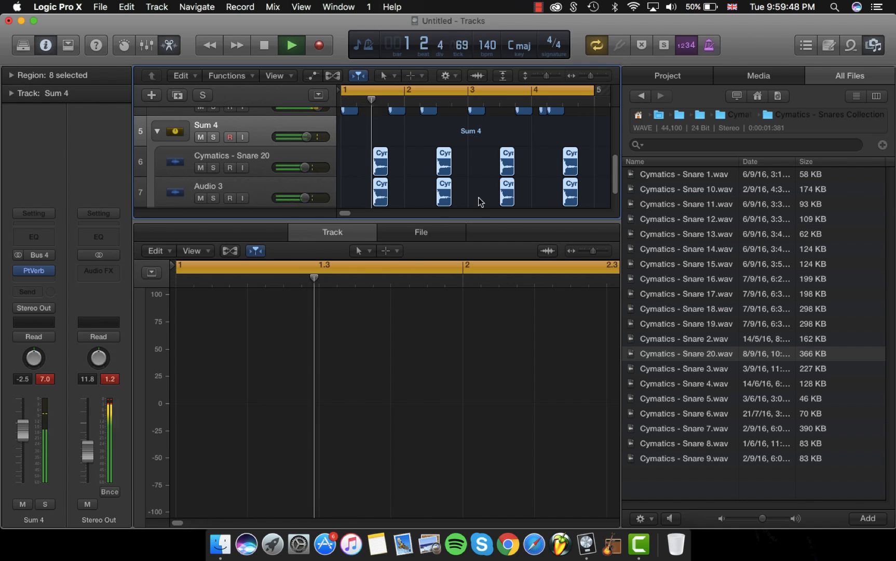
{"action": "left_click", "coordinate": [292, 45]}
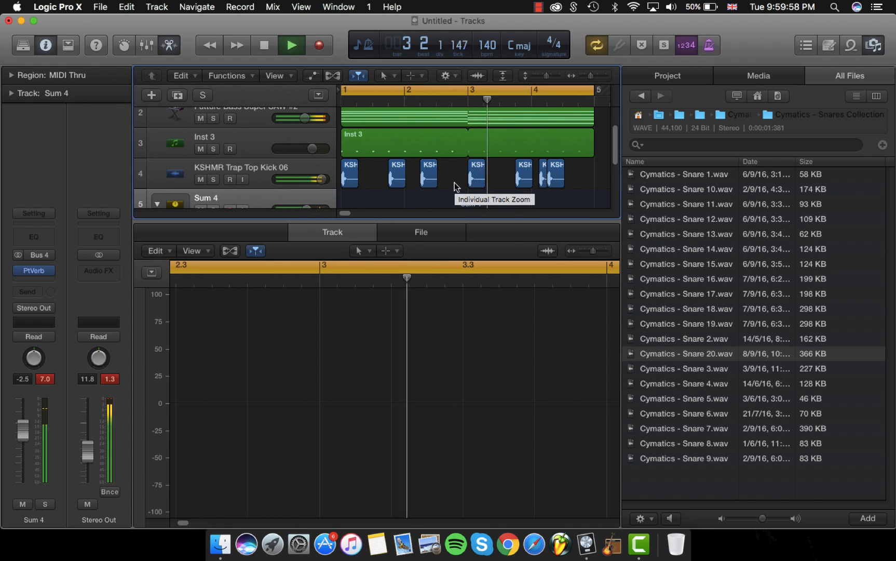
Step: Bring 808 Bass A Overdrive from TriSamples 808 Trapstep > 808 Bass in as a new track
{"action": "left_click", "coordinate": [263, 45]}
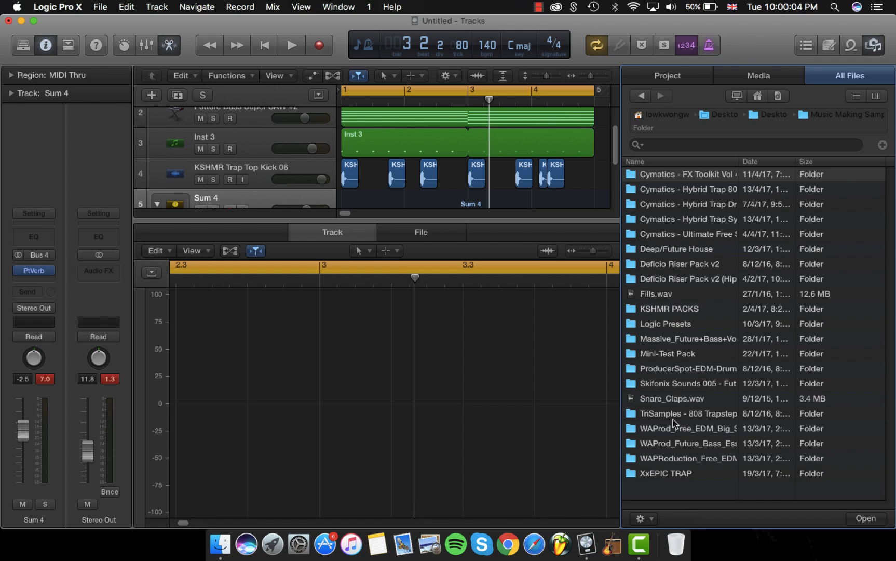
{"action": "double_click", "coordinate": [688, 414]}
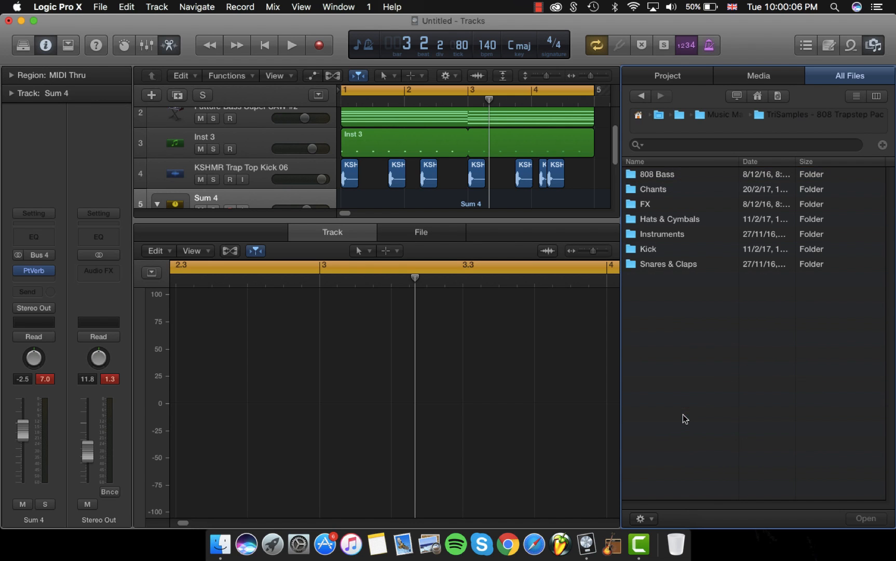
{"action": "double_click", "coordinate": [656, 174]}
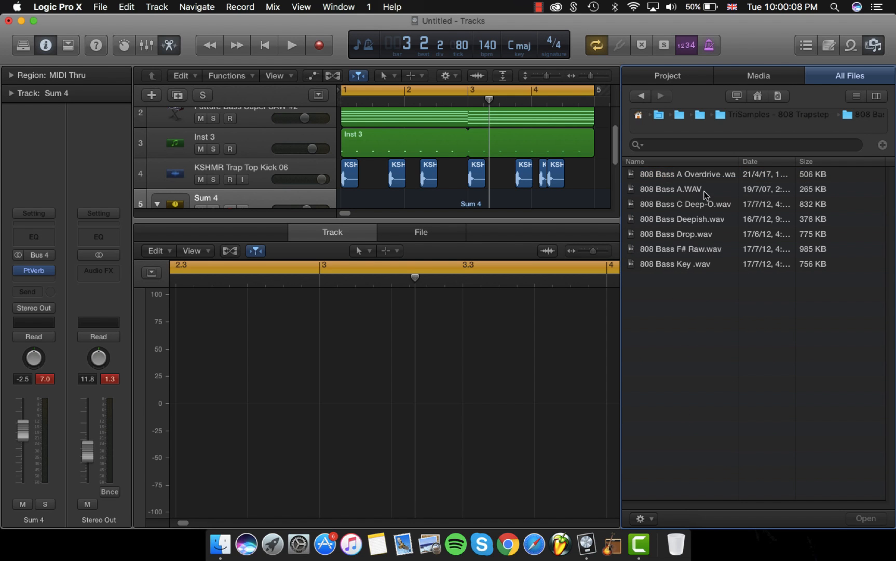
{"action": "left_click", "coordinate": [685, 174]}
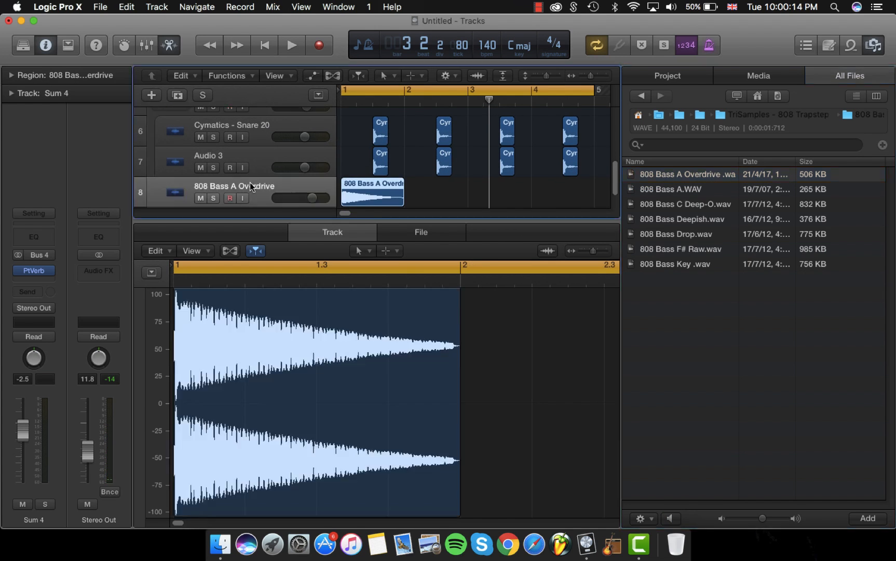
Step: Copy the 808 region across four bars, shorten one region, and zoom into the timeline
{"action": "scroll", "scroll_direction": "up", "scroll_amount": 3}
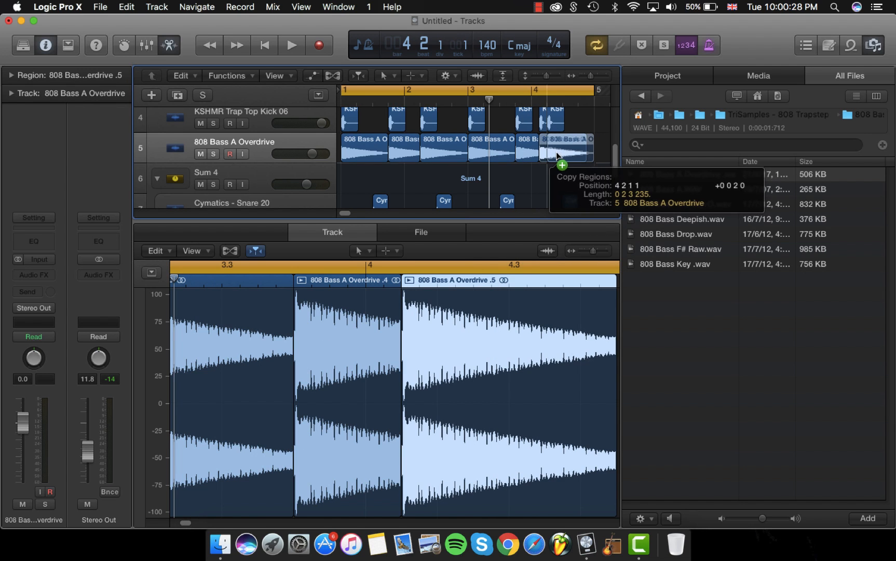
{"action": "left_click", "coordinate": [292, 44]}
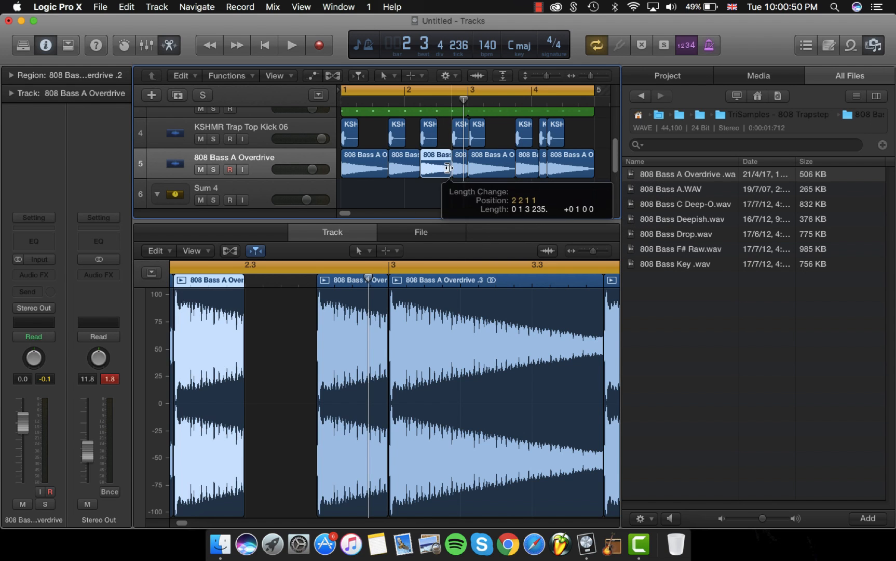
{"action": "left_click", "coordinate": [291, 44]}
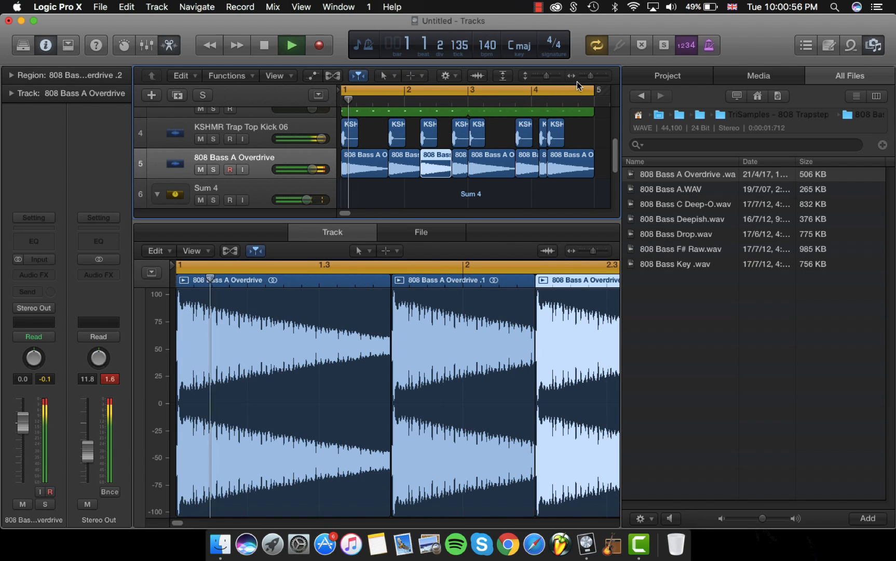
{"action": "left_click", "coordinate": [292, 44]}
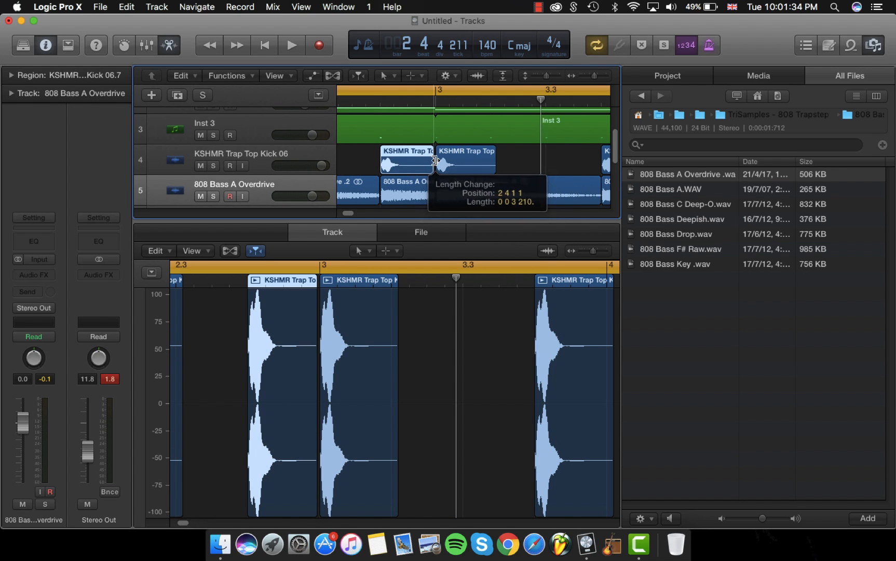
Step: Shorten a kick region and copy kick hits into the end of bar 4
{"action": "left_click", "coordinate": [290, 44]}
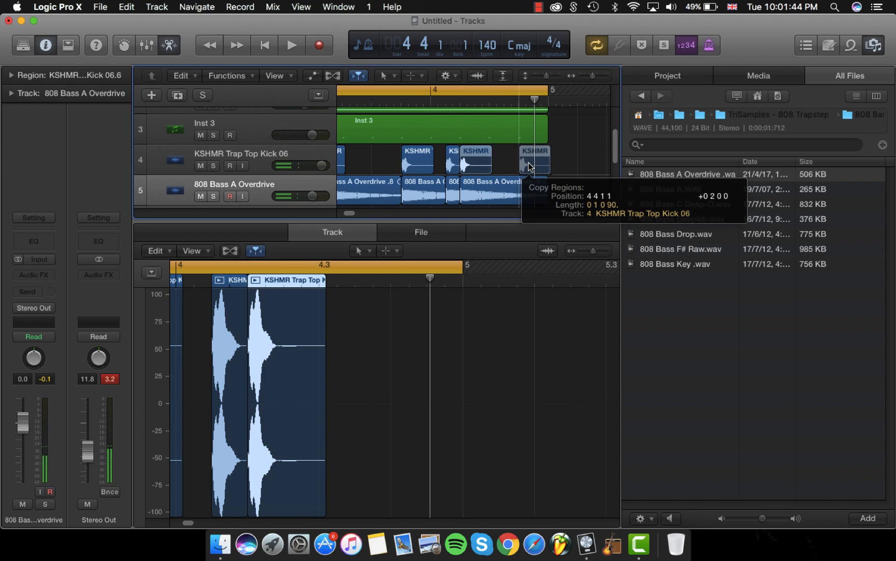
{"action": "left_click", "coordinate": [290, 45]}
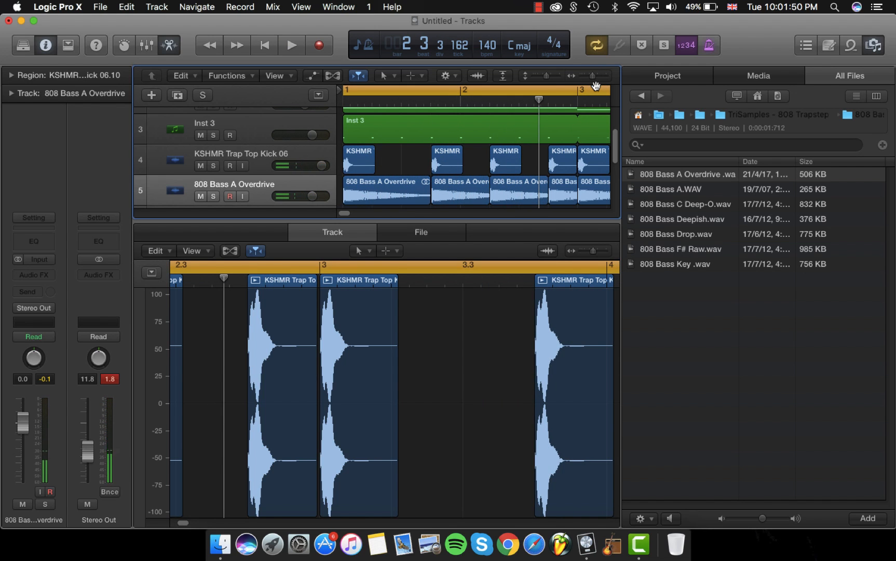
{"action": "scroll", "scroll_direction": "right", "scroll_amount": 3}
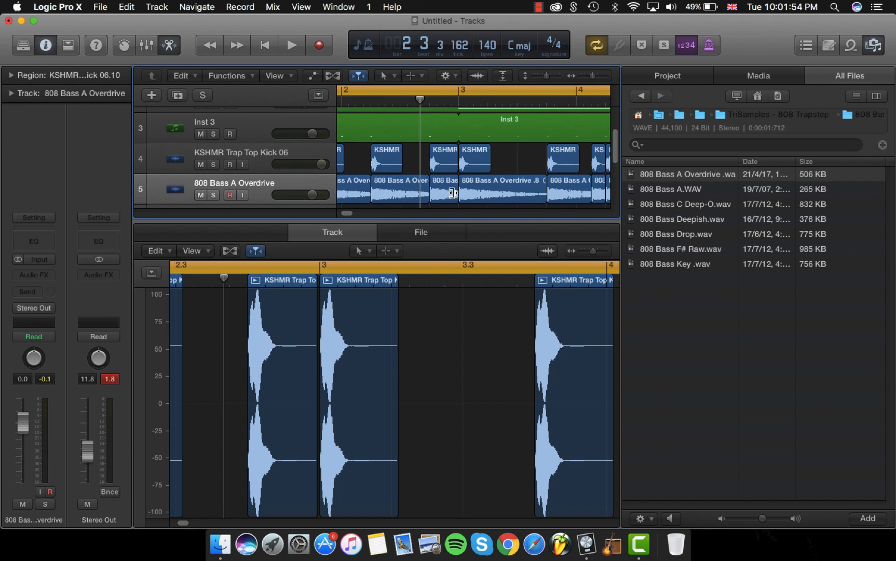
{"action": "left_click", "coordinate": [444, 189]}
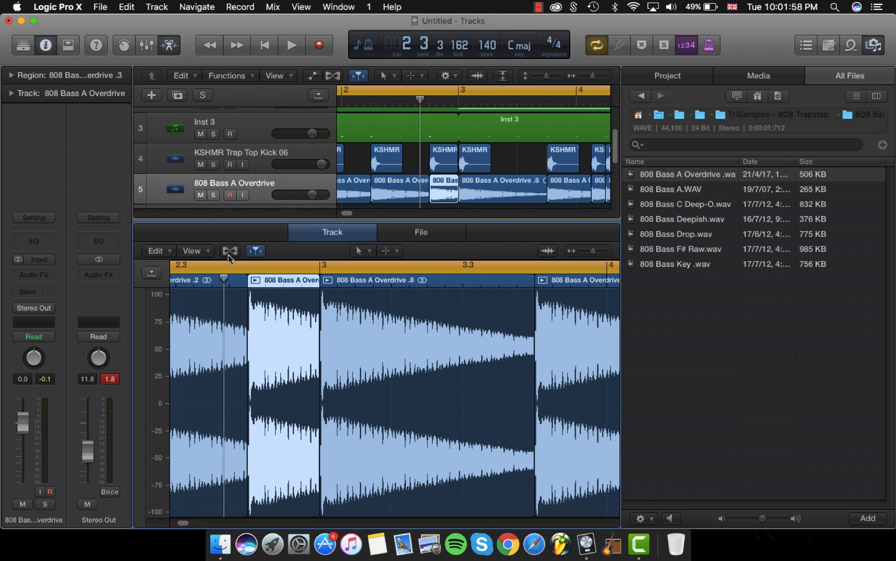
Step: Enable Flex Pitch on the 808 bass and raise one note to D1
{"action": "left_click", "coordinate": [230, 250]}
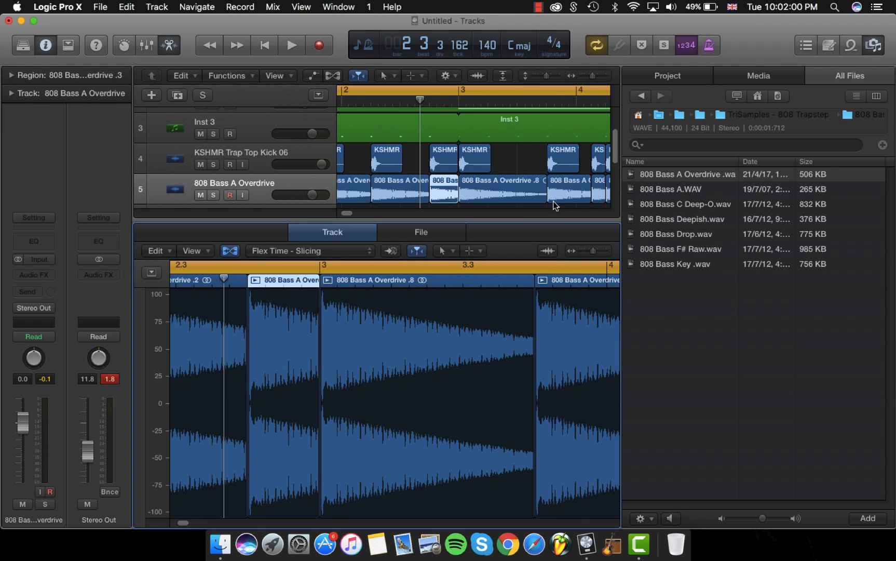
{"action": "mouse_move", "coordinate": [398, 208]}
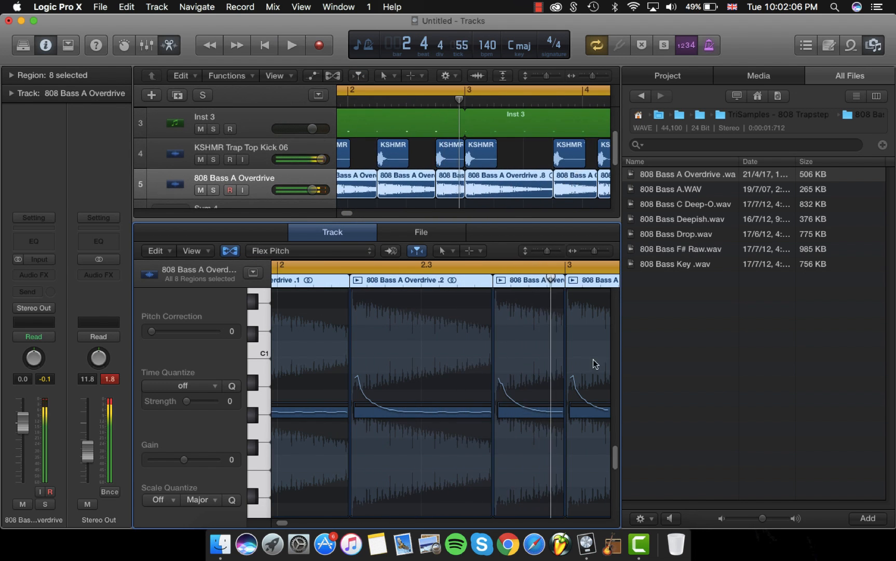
{"action": "left_click", "coordinate": [546, 360]}
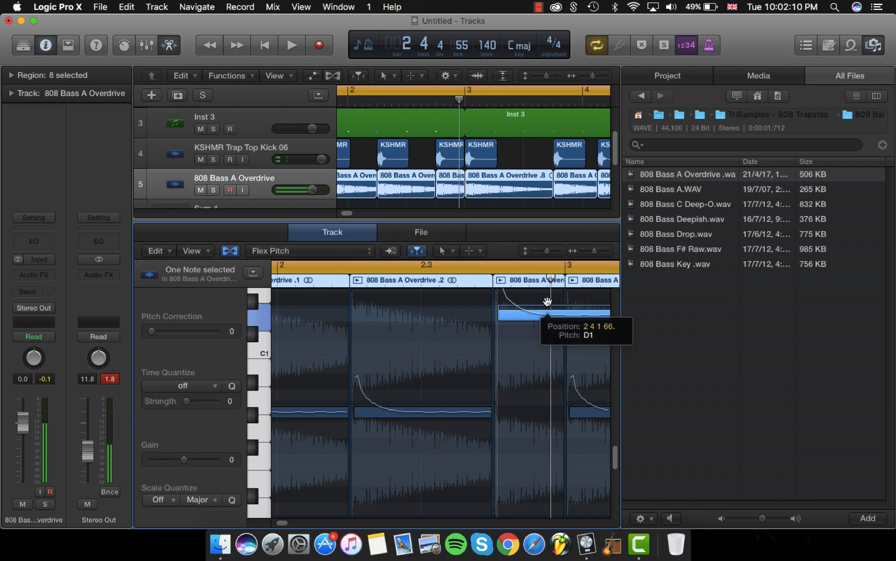
{"action": "left_click", "coordinate": [291, 45]}
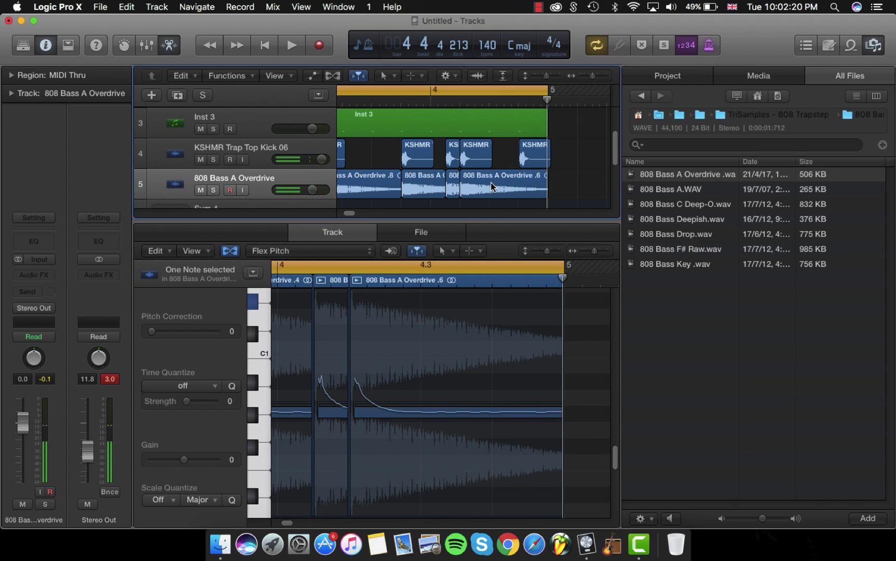
Step: Repitch the bar 4 808 notes, raising the last hit
{"action": "left_click", "coordinate": [540, 189]}
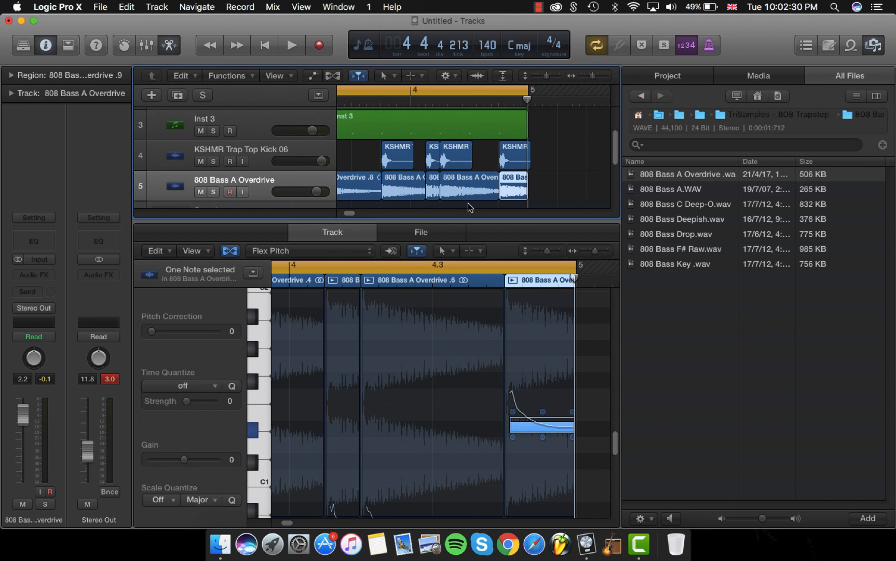
{"action": "left_click", "coordinate": [291, 45]}
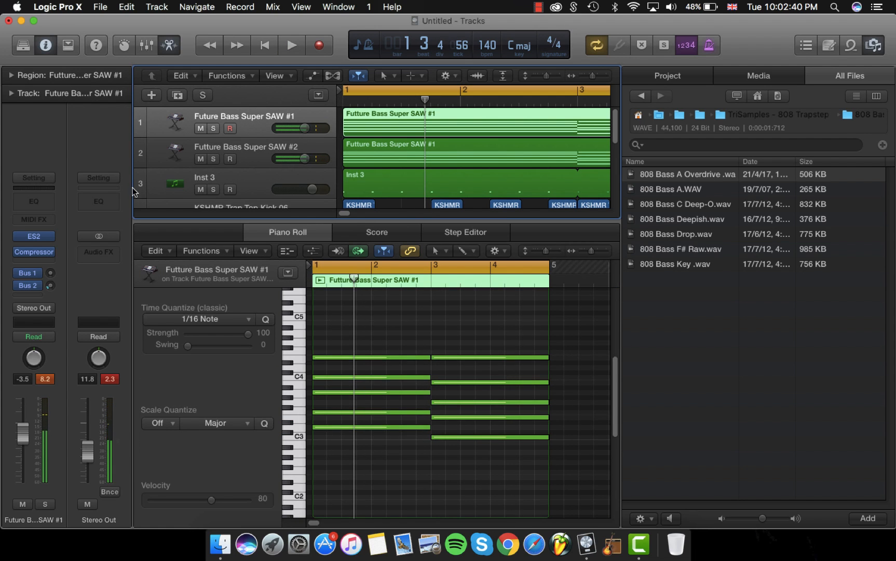
Step: Stack both Super SAW tracks into Sum 5 and cut its lows with a Channel EQ
{"action": "right_click", "coordinate": [246, 153]}
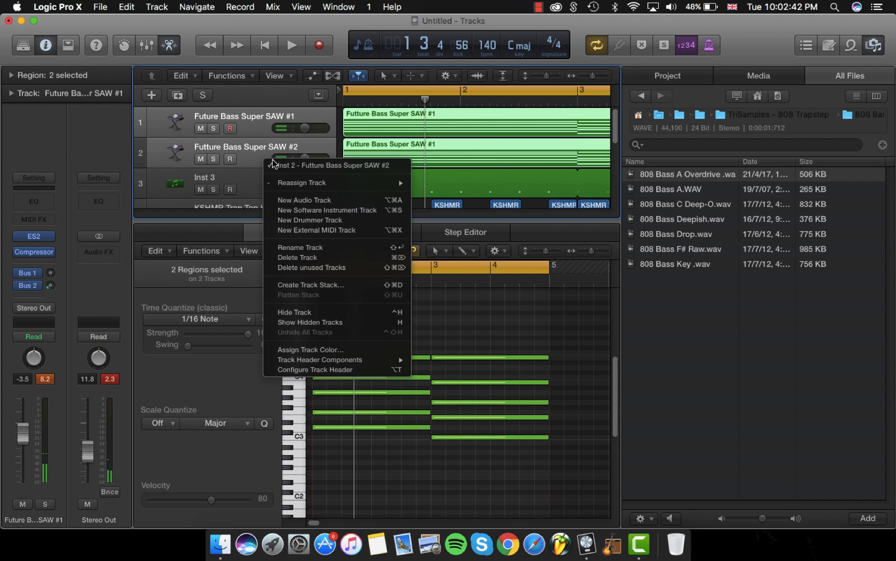
{"action": "left_click", "coordinate": [310, 285]}
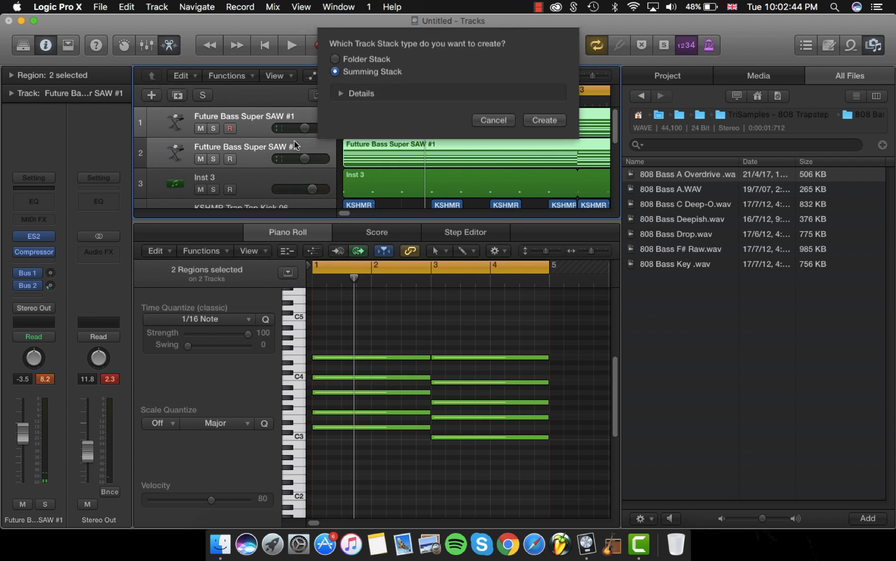
{"action": "left_click", "coordinate": [543, 120]}
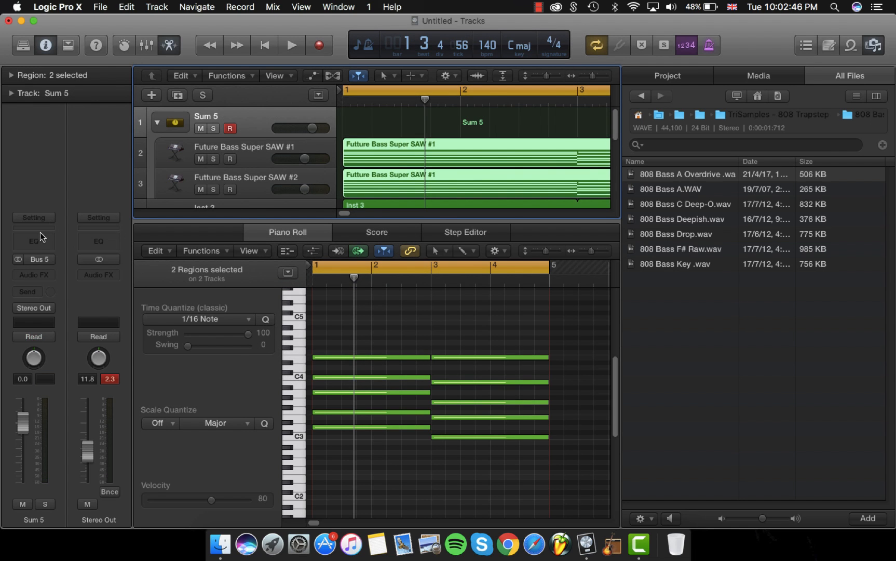
{"action": "left_click", "coordinate": [33, 241]}
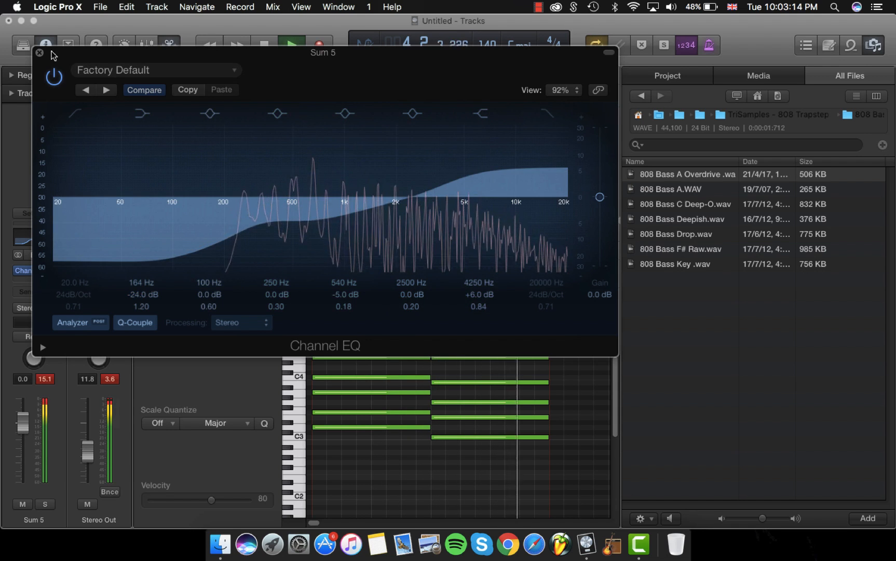
{"action": "left_click", "coordinate": [37, 53]}
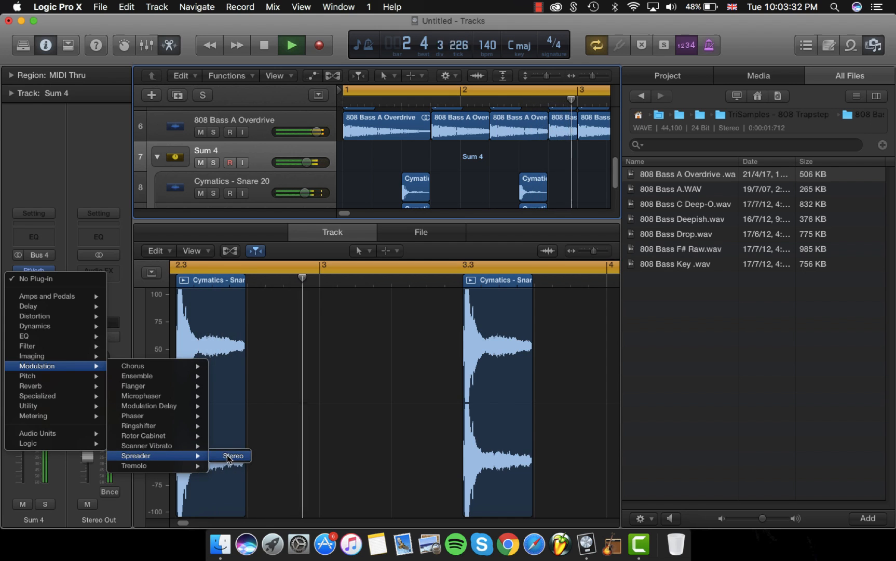
Step: Insert Spreader after the Channel EQ on Sum 5 and lower its Rate to 0.683 Hz
{"action": "left_click", "coordinate": [233, 456]}
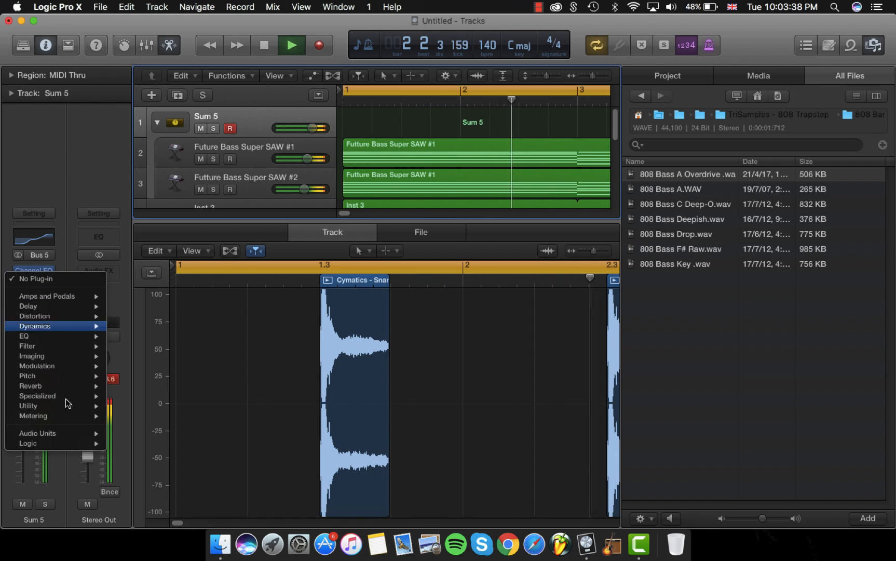
{"action": "mouse_move", "coordinate": [52, 366]}
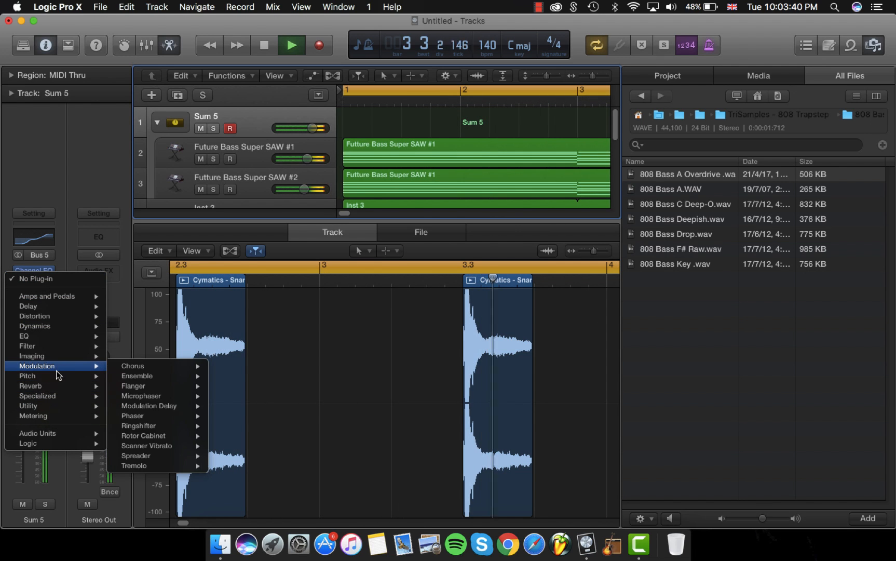
{"action": "left_click", "coordinate": [136, 456]}
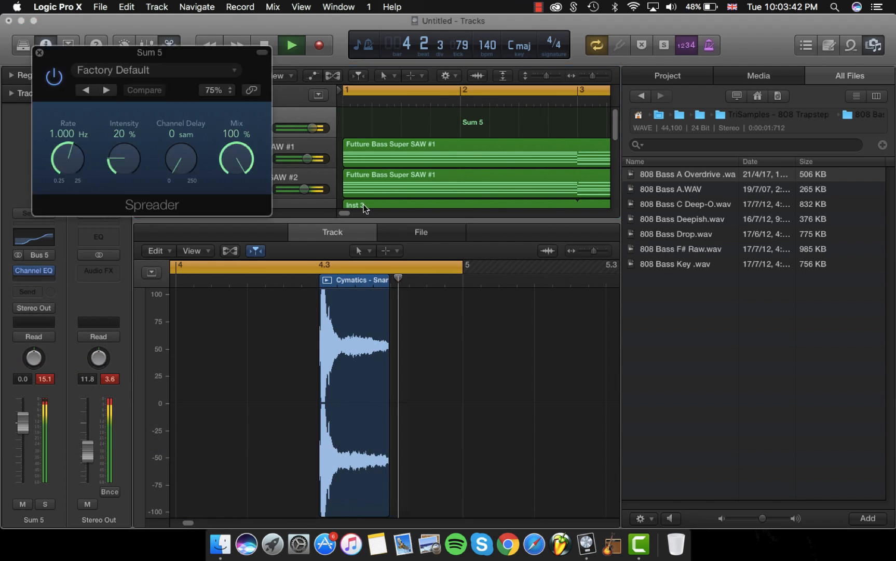
{"action": "left_click", "coordinate": [292, 44]}
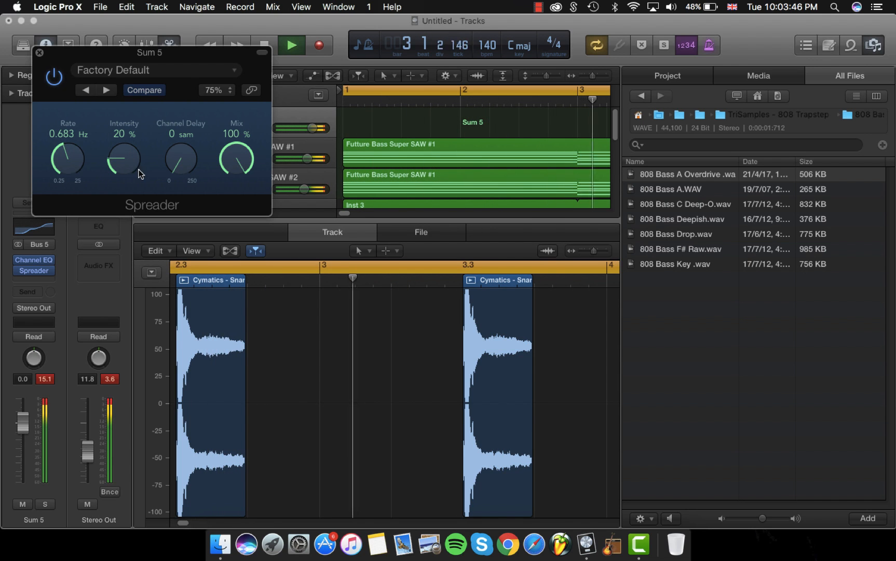
{"action": "left_click", "coordinate": [291, 44]}
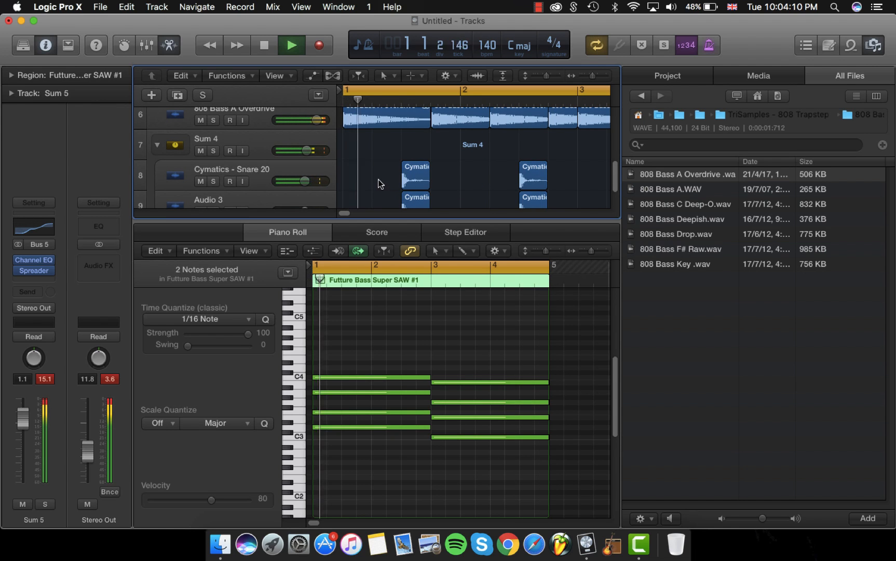
Step: Add a software instrument track, load Boutique 808 GB from the Library, and create an empty region at bar 1
{"action": "left_click", "coordinate": [292, 45]}
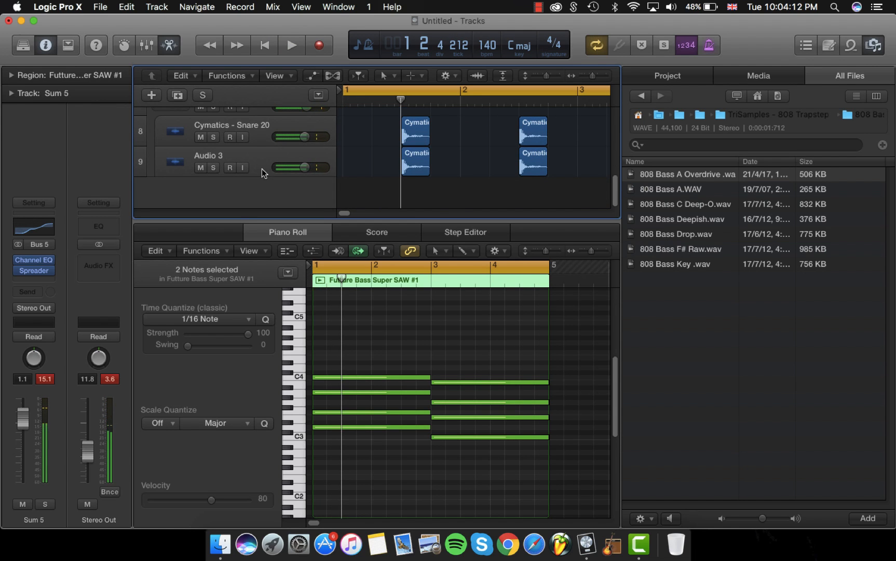
{"action": "right_click", "coordinate": [234, 143]}
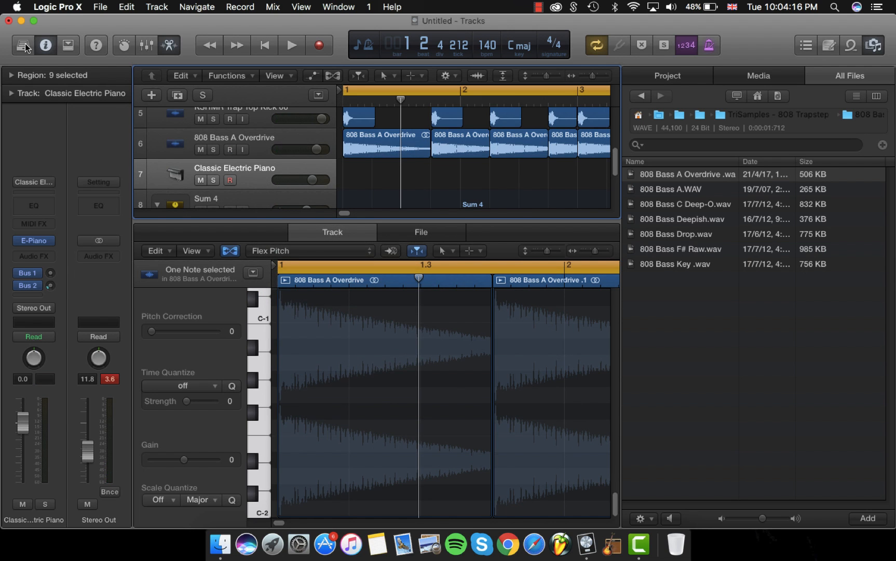
{"action": "left_click", "coordinate": [23, 44]}
{"action": "type", "text": "boutiq"}
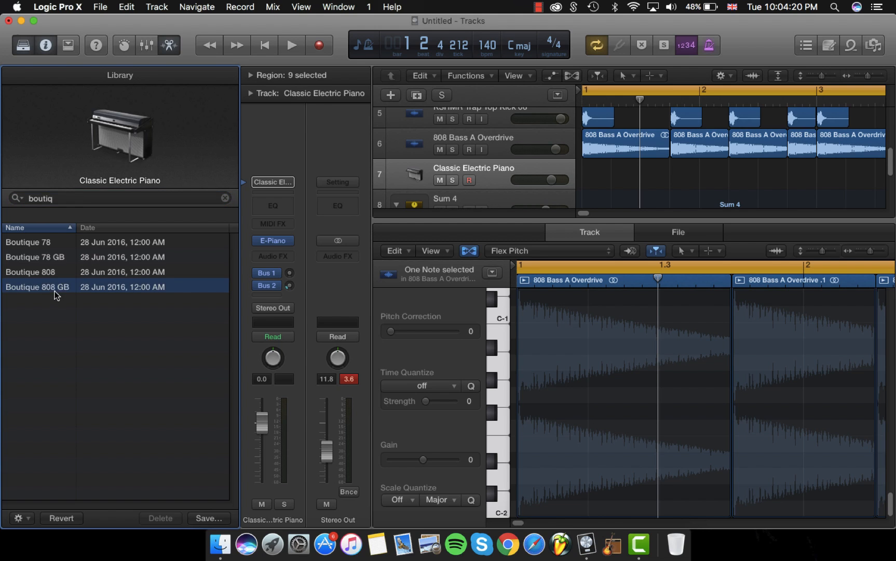
{"action": "double_click", "coordinate": [36, 286]}
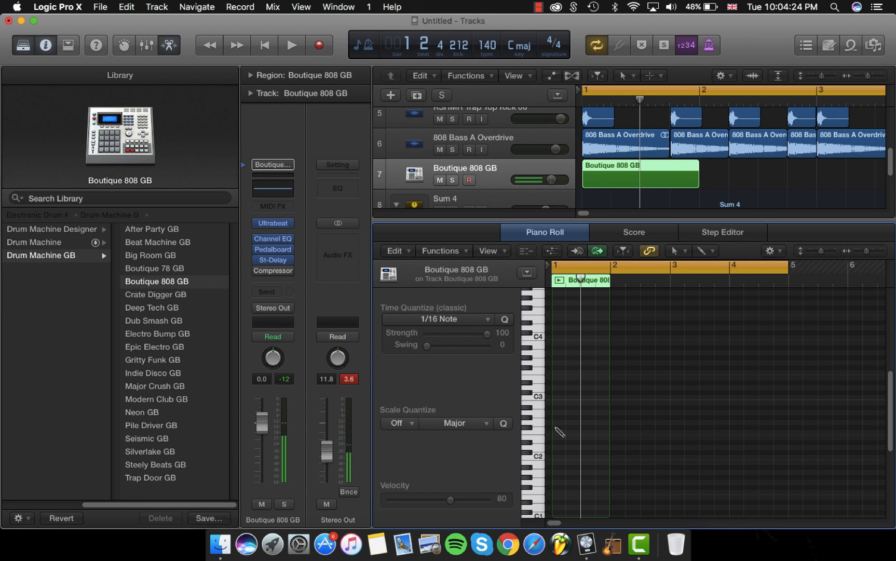
{"action": "left_click", "coordinate": [557, 428]}
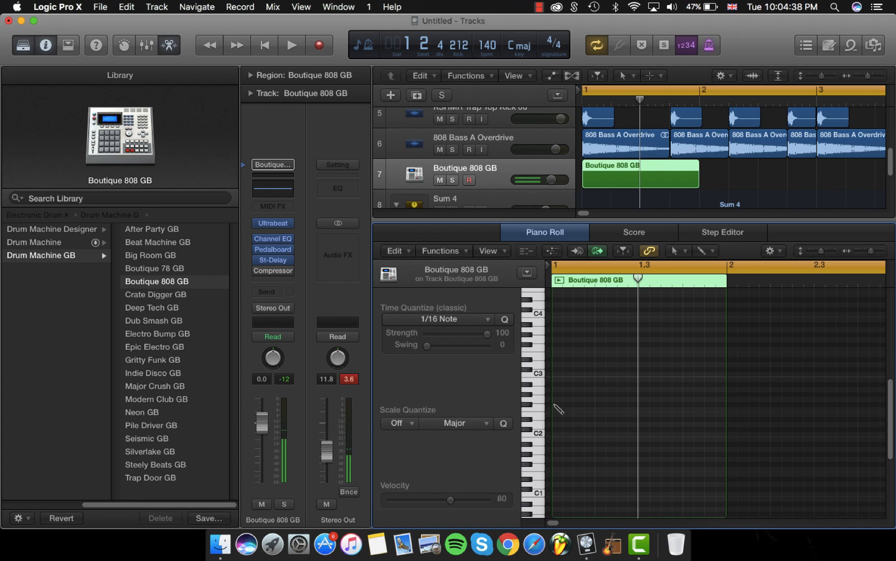
Step: Pencil in a steady 1/16 hi-hat pattern in the Piano Roll and play it back
{"action": "left_click", "coordinate": [563, 403]}
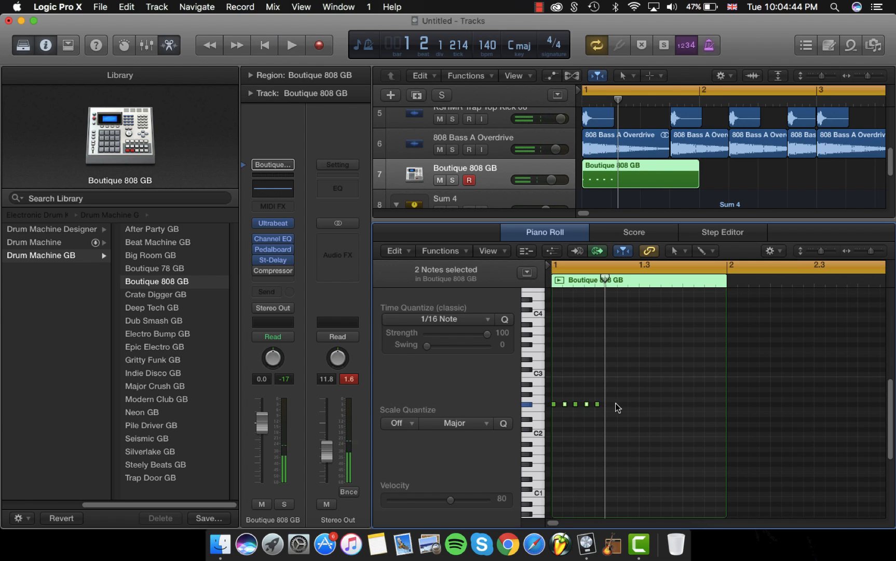
{"action": "left_click", "coordinate": [617, 403]}
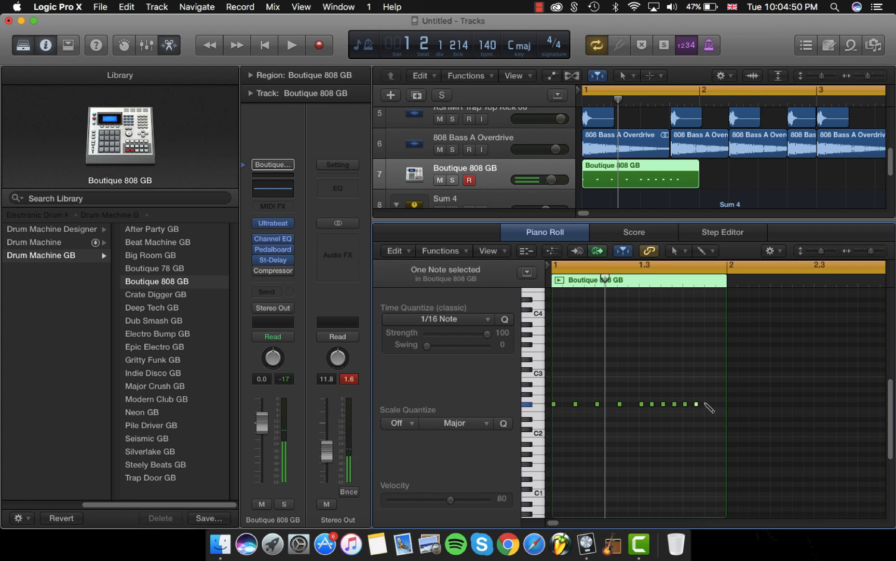
{"action": "left_click", "coordinate": [292, 45]}
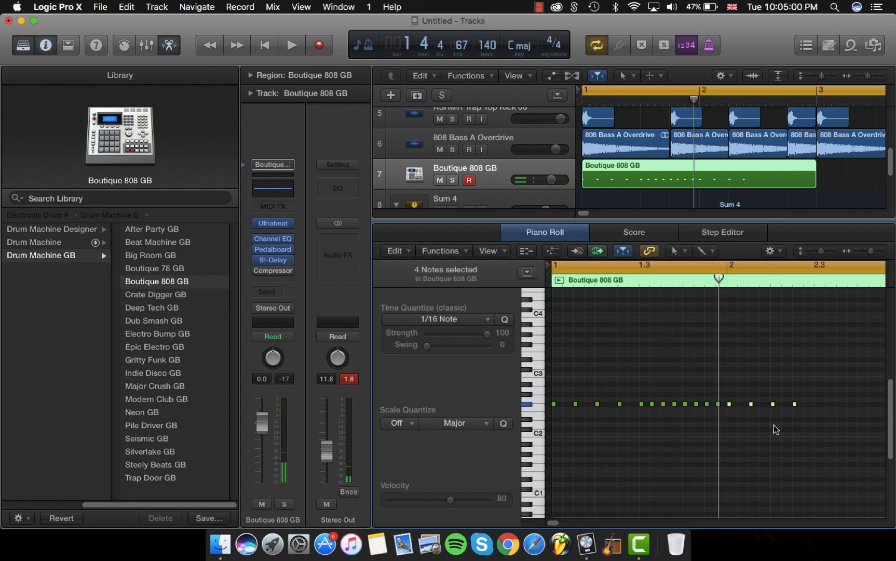
{"action": "left_click", "coordinate": [292, 45]}
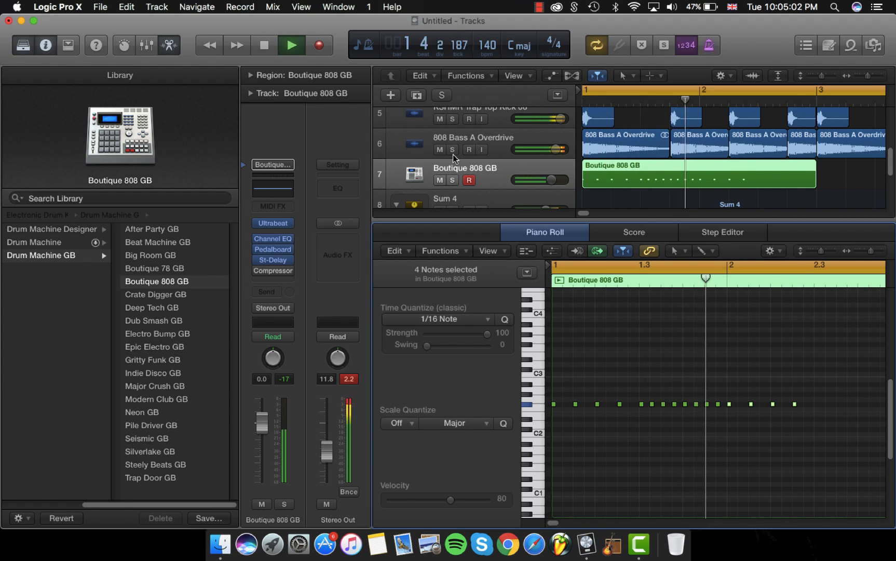
Step: Solo the Boutique 808 GB track, add a fast hi-hat roll and adjust the track volume
{"action": "left_click", "coordinate": [440, 95]}
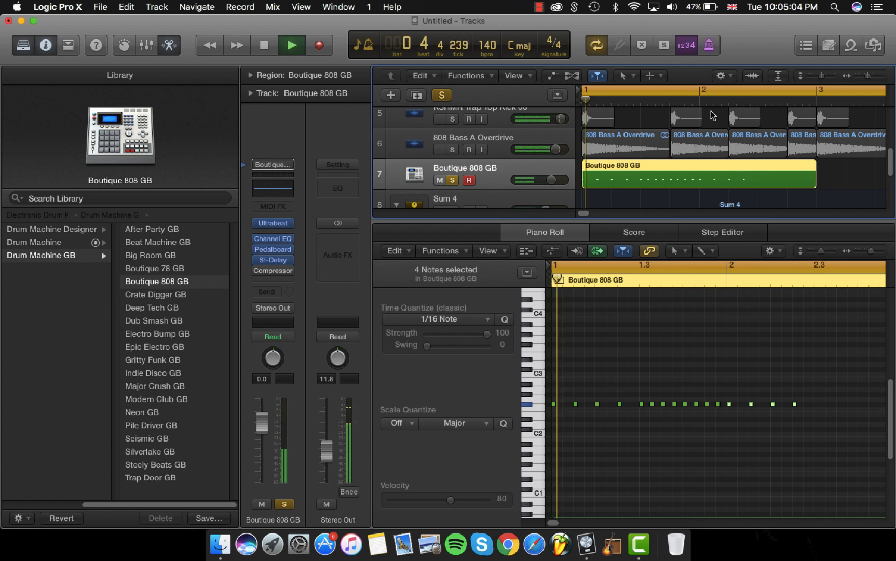
{"action": "left_click", "coordinate": [292, 45]}
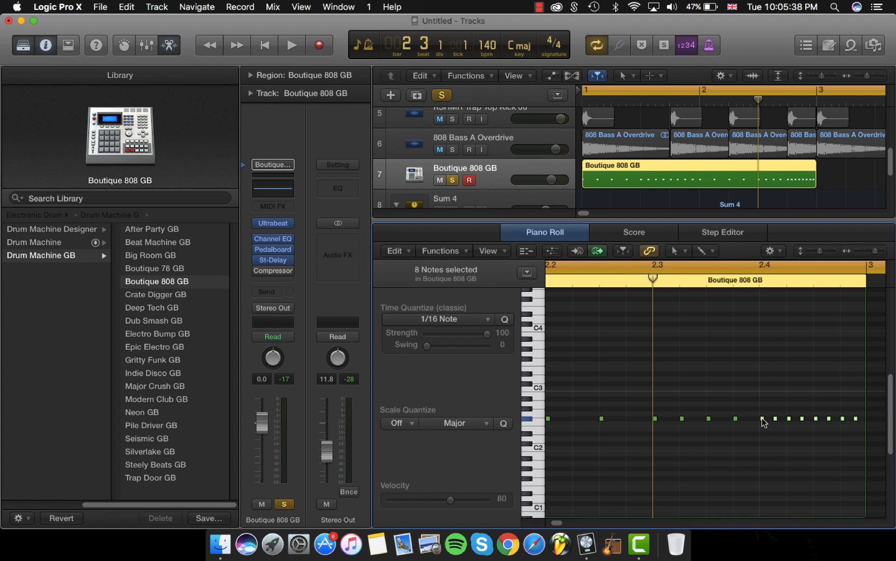
{"action": "left_click", "coordinate": [768, 418]}
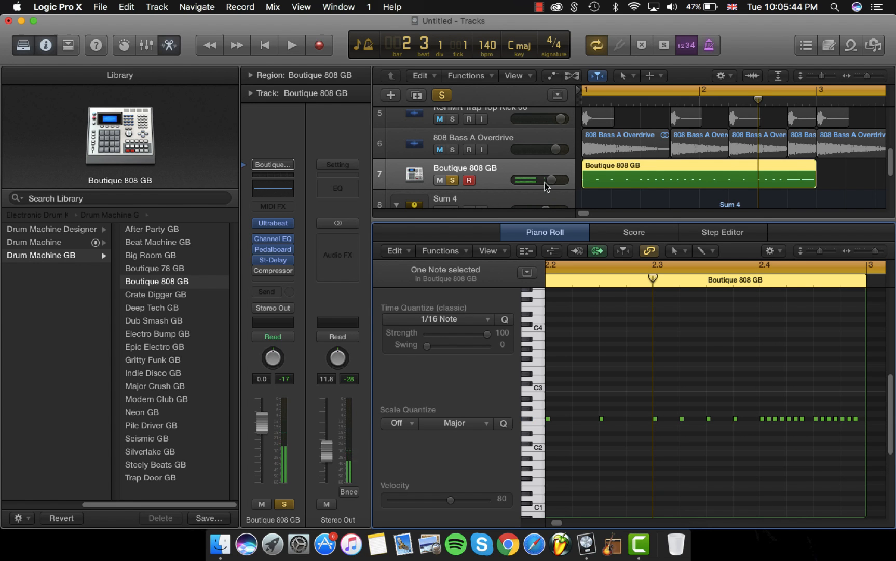
{"action": "left_click", "coordinate": [291, 44]}
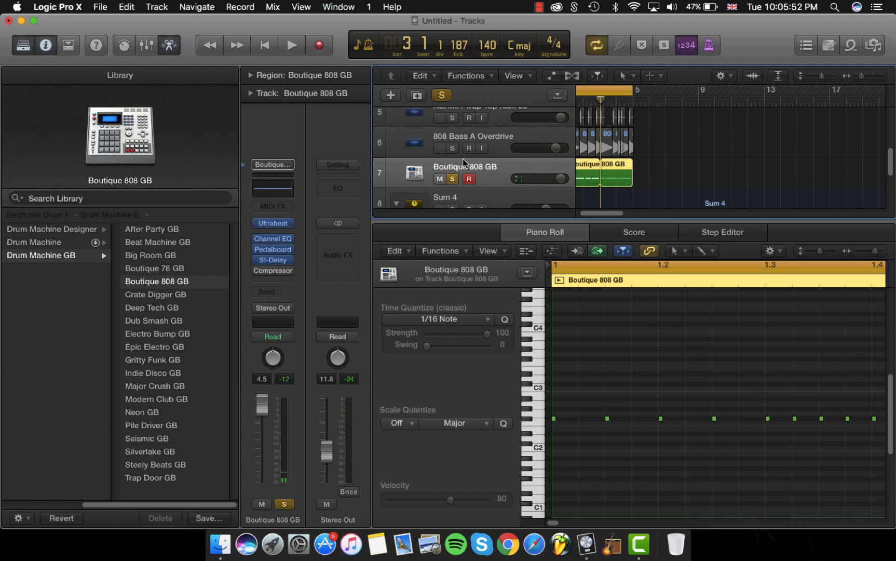
Step: Channel EQ the hi-hats: low shelf 2750 Hz at -24 dB, high shelf 7100 Hz at +24 dB
{"action": "left_click", "coordinate": [291, 45]}
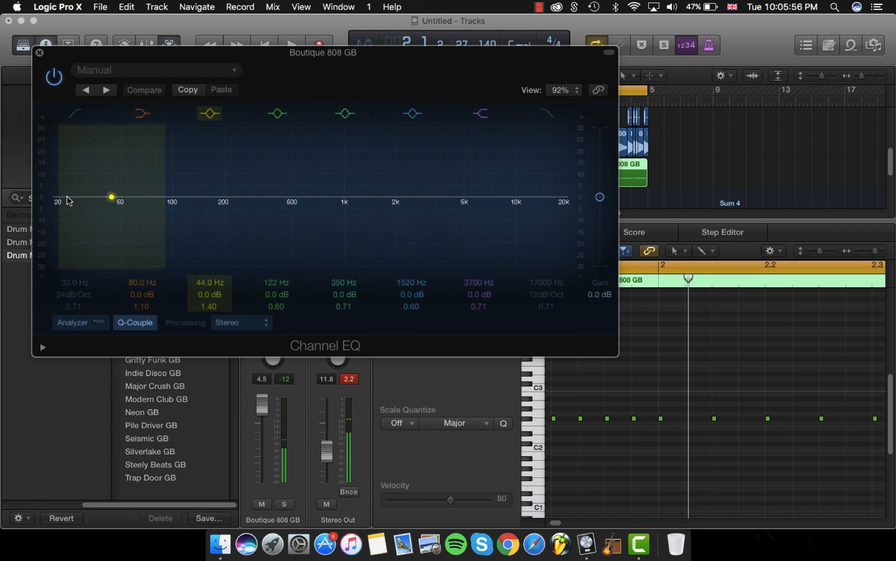
{"action": "left_click", "coordinate": [144, 92]}
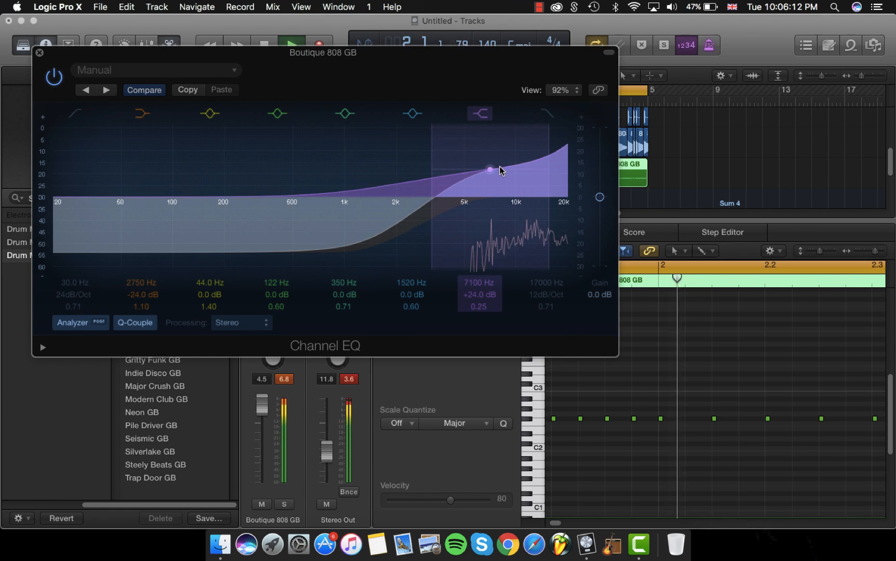
{"action": "left_click", "coordinate": [40, 53]}
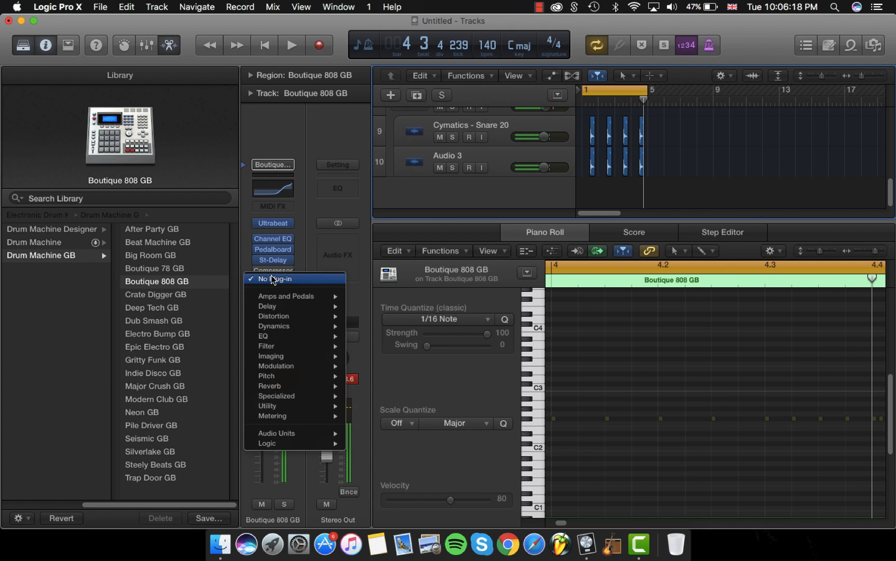
{"action": "mouse_move", "coordinate": [276, 417]}
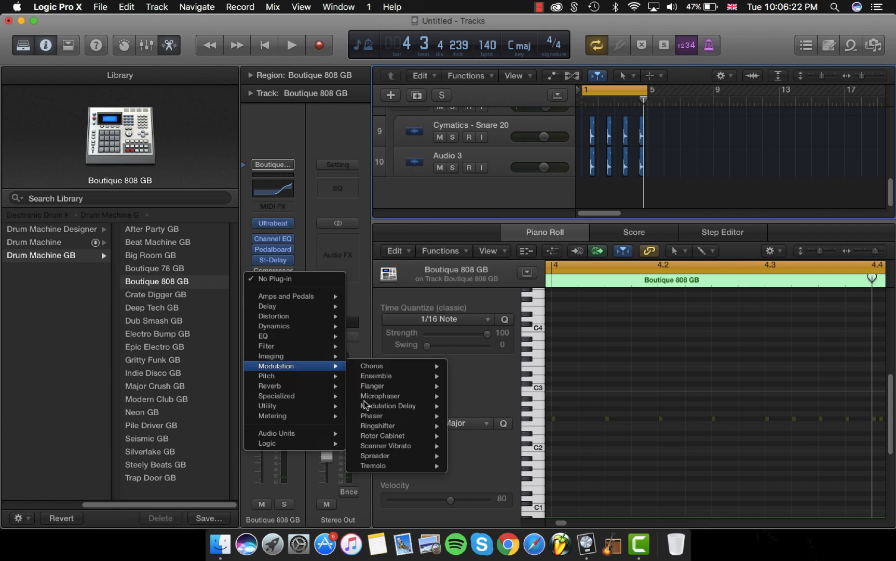
{"action": "mouse_move", "coordinate": [372, 465]}
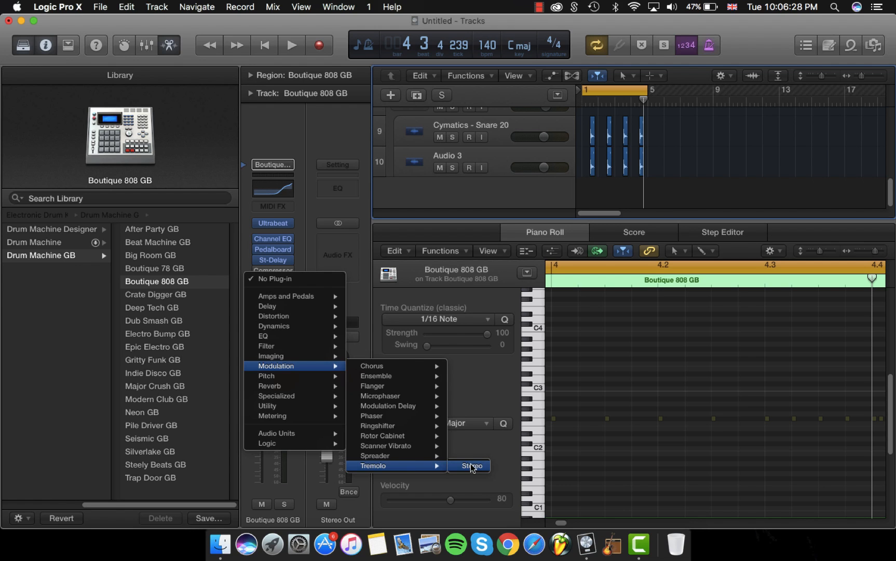
Step: Add a stereo Tremolo at 1/2t rate and raise the EQ shelves to 4150 Hz and 8100 Hz
{"action": "left_click", "coordinate": [472, 467]}
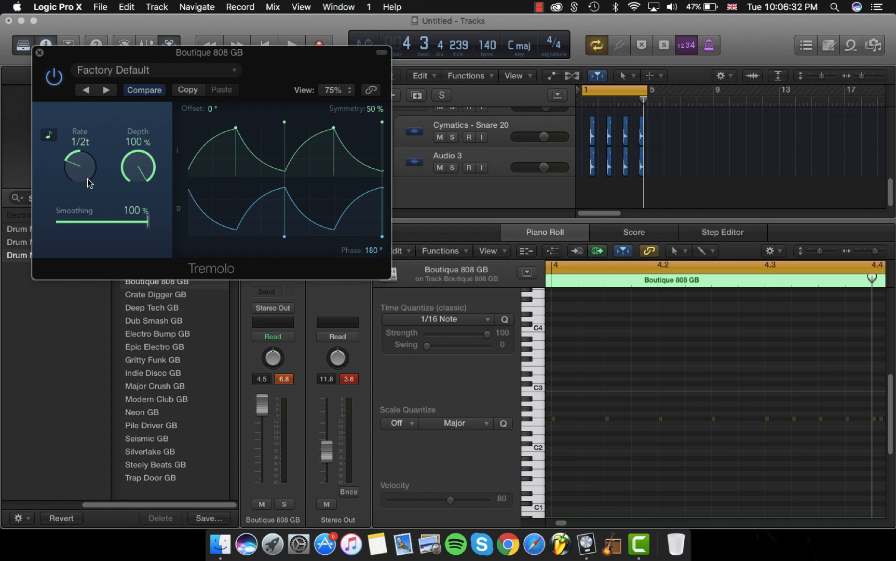
{"action": "left_click", "coordinate": [292, 45]}
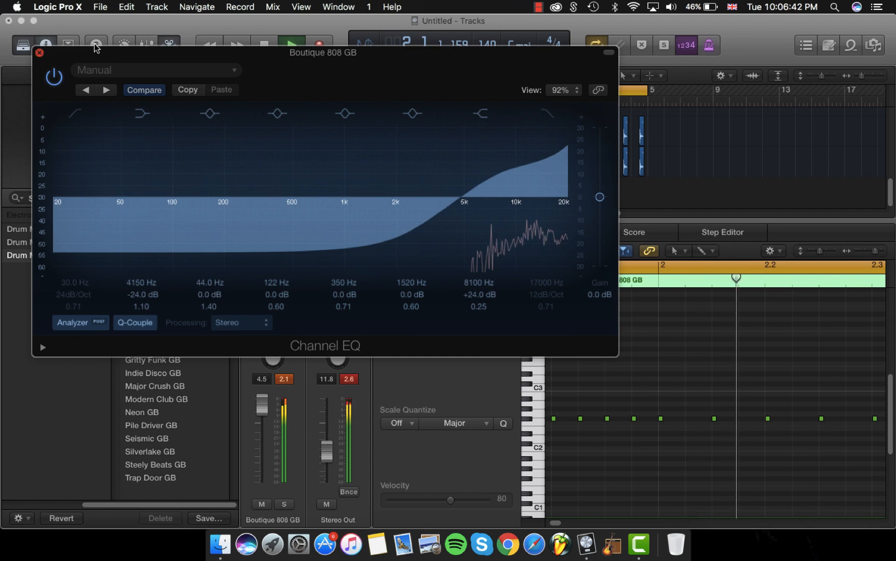
{"action": "left_click", "coordinate": [39, 52]}
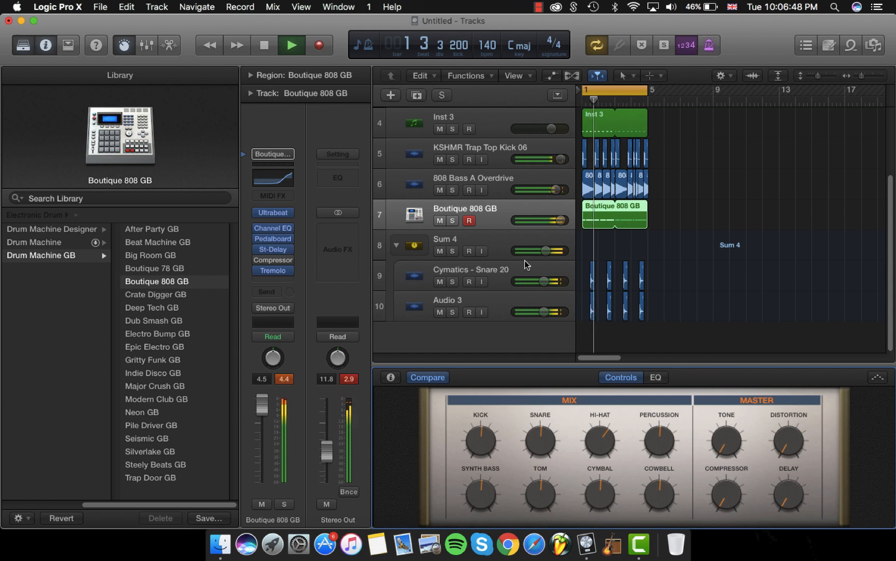
Step: Rename Sum 5 to 'Synths [future bass]' and open the Inst 3 region in the Piano Roll
{"action": "scroll", "scroll_direction": "up", "scroll_amount": 3}
{"action": "type", "text": "Synths"}
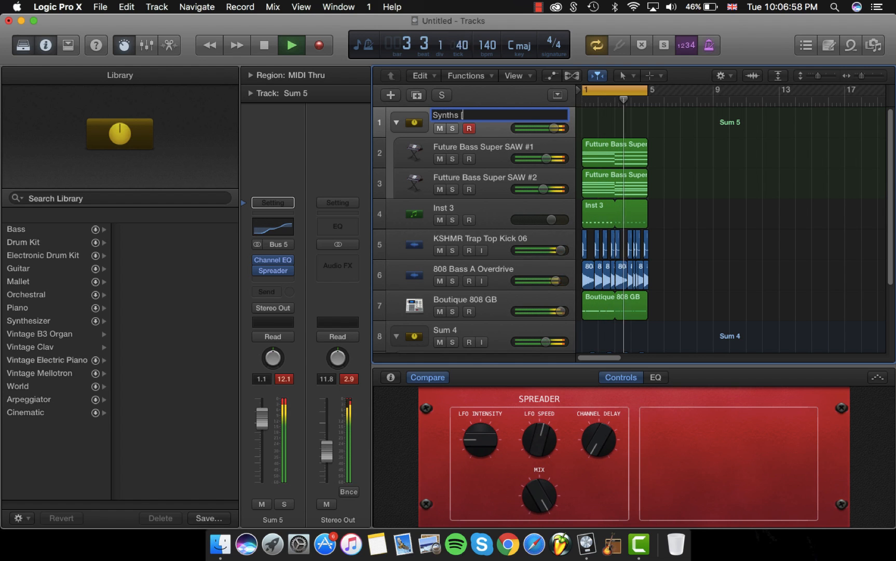
{"action": "type", "text": "[future bass]"}
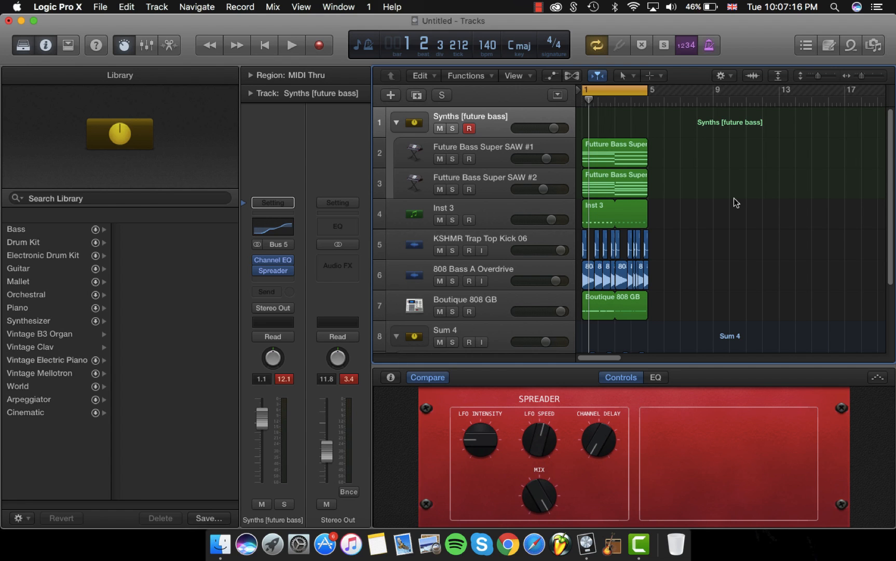
{"action": "mouse_move", "coordinate": [586, 229]}
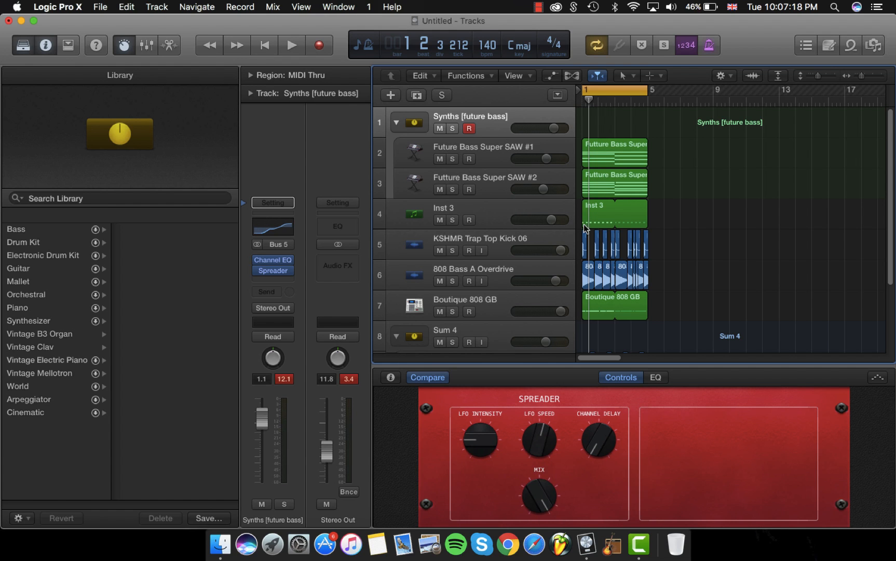
{"action": "double_click", "coordinate": [614, 213]}
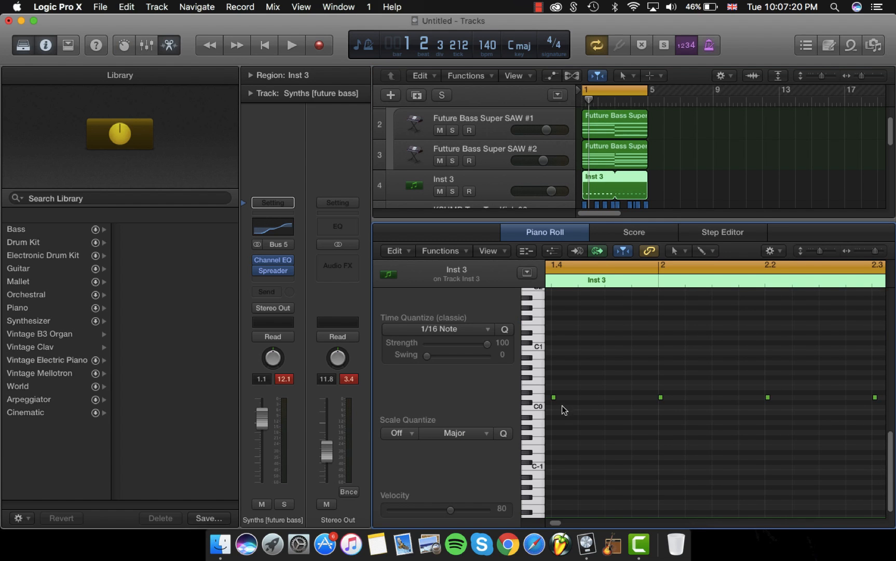
{"action": "left_click", "coordinate": [552, 397]}
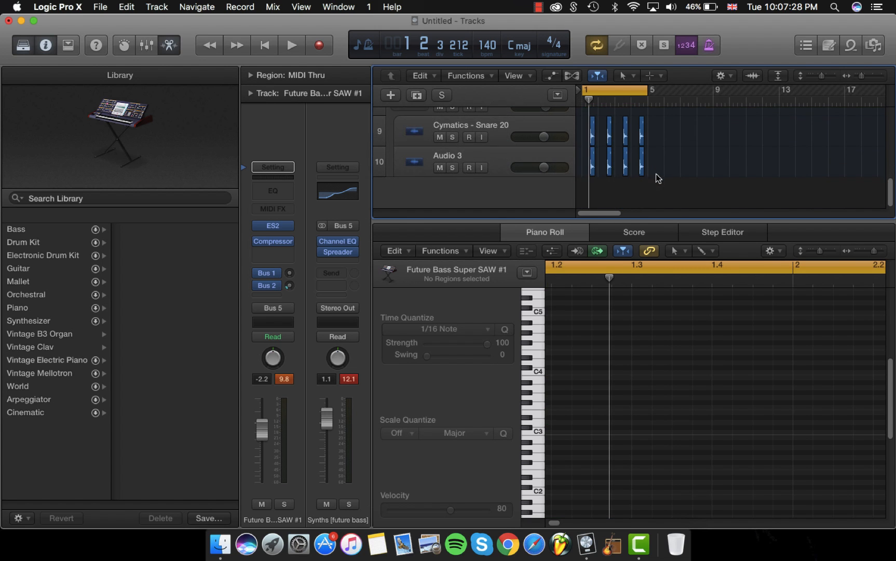
{"action": "mouse_move", "coordinate": [680, 186]}
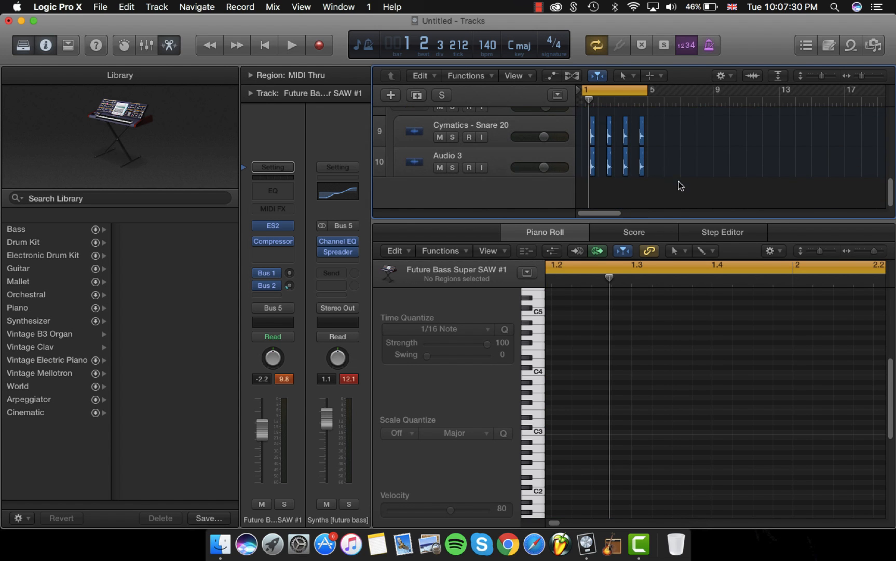